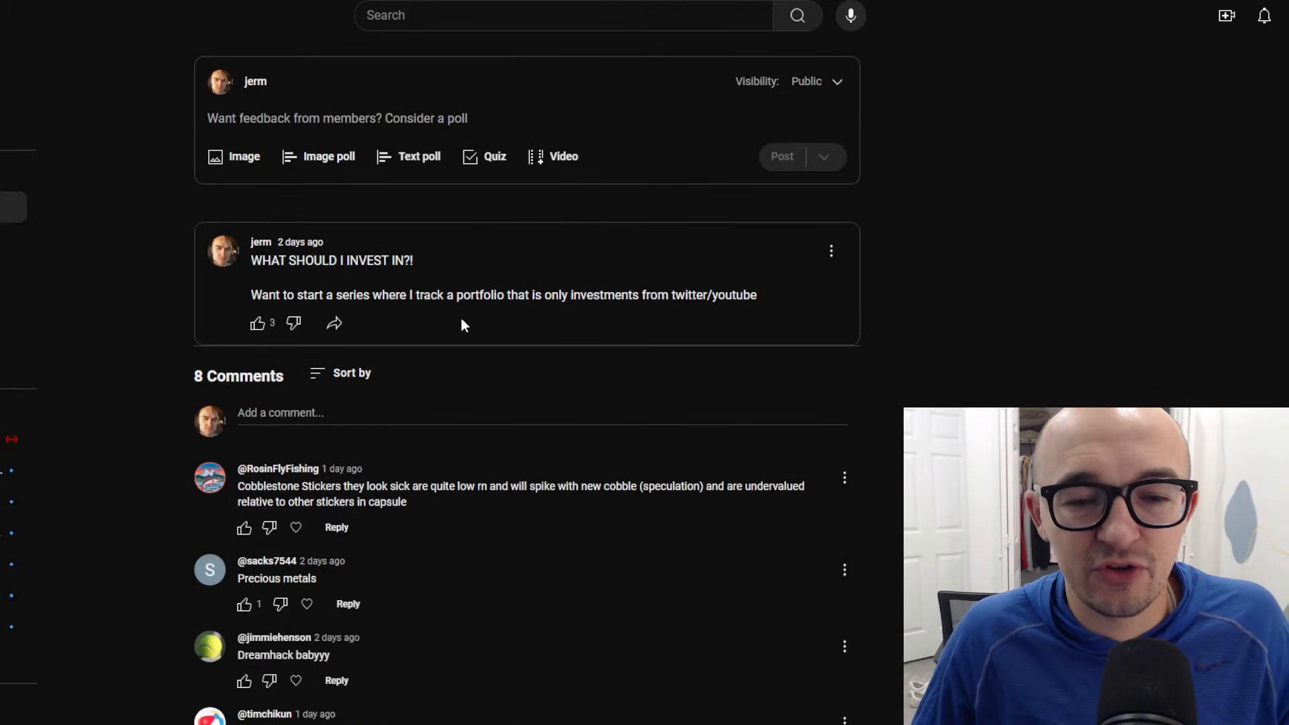
pyautogui.moveTo(409, 694)
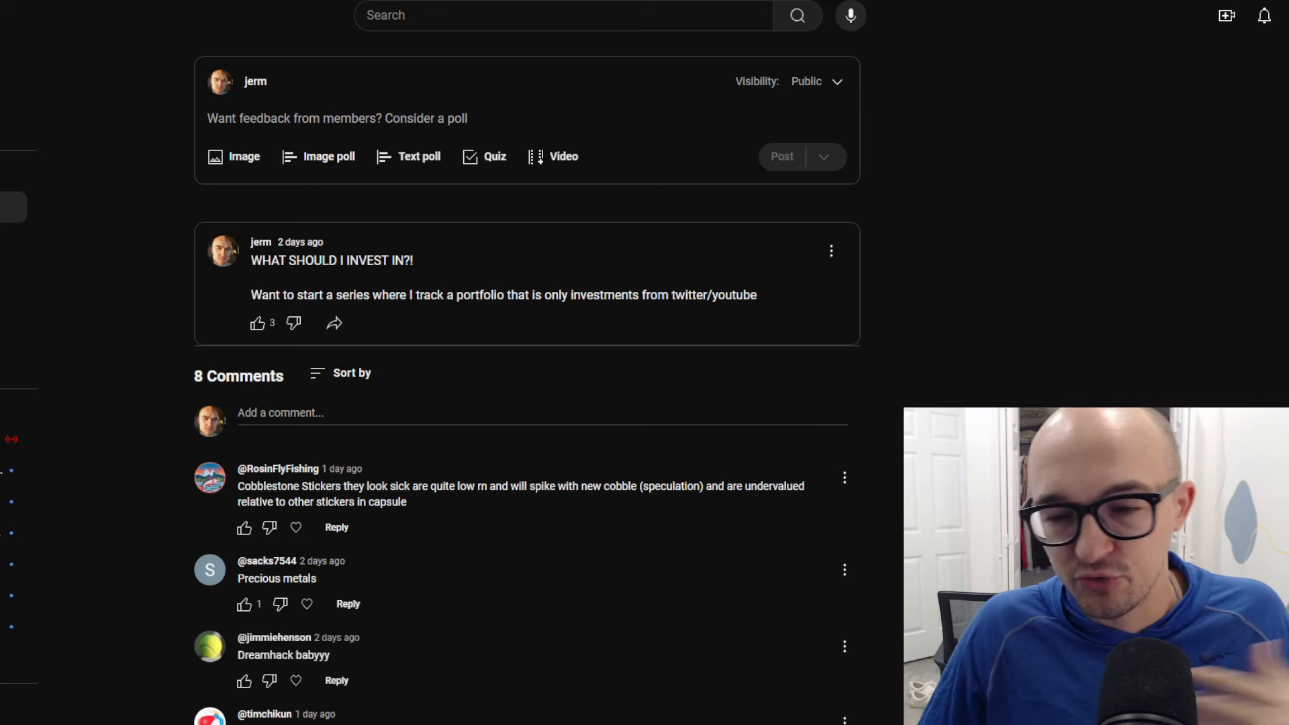
# - Search 'dreamhack 2014' and open the iBUYPOWER, then HellRaisers DreamHack 2014 sticker charts
pyautogui.scroll(-3)
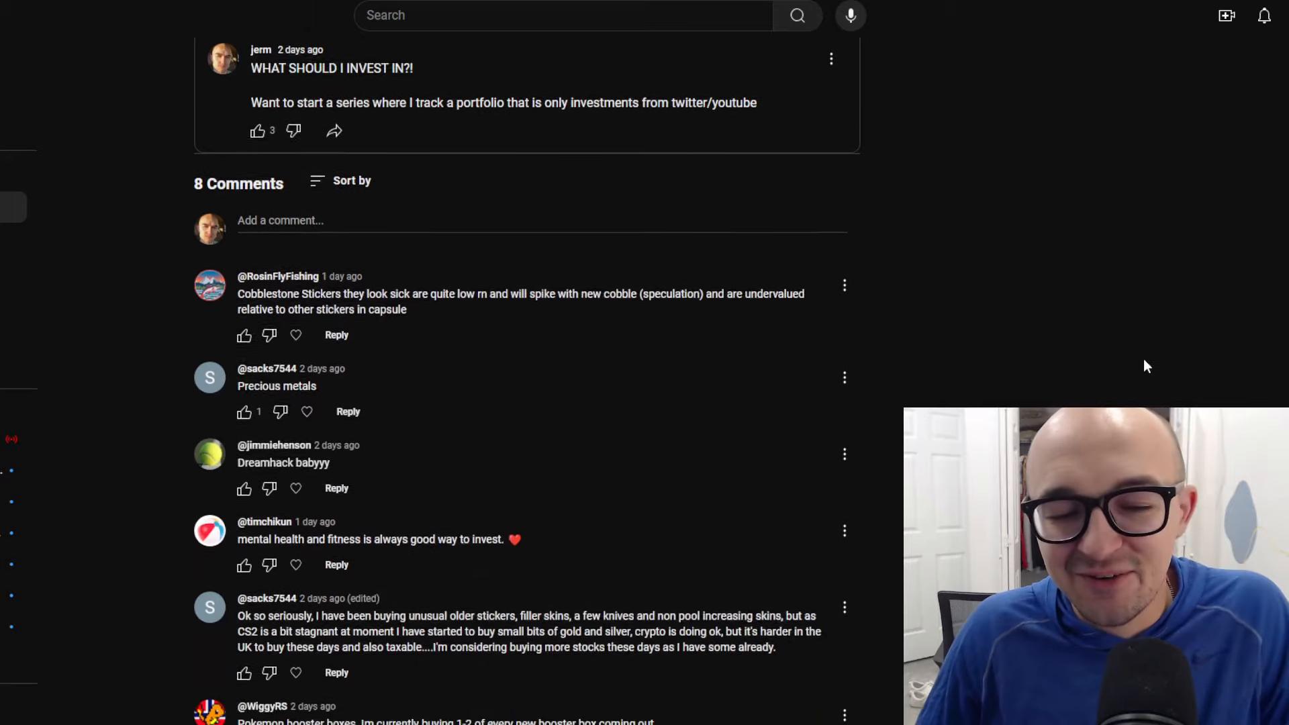
pyautogui.scroll(-3)
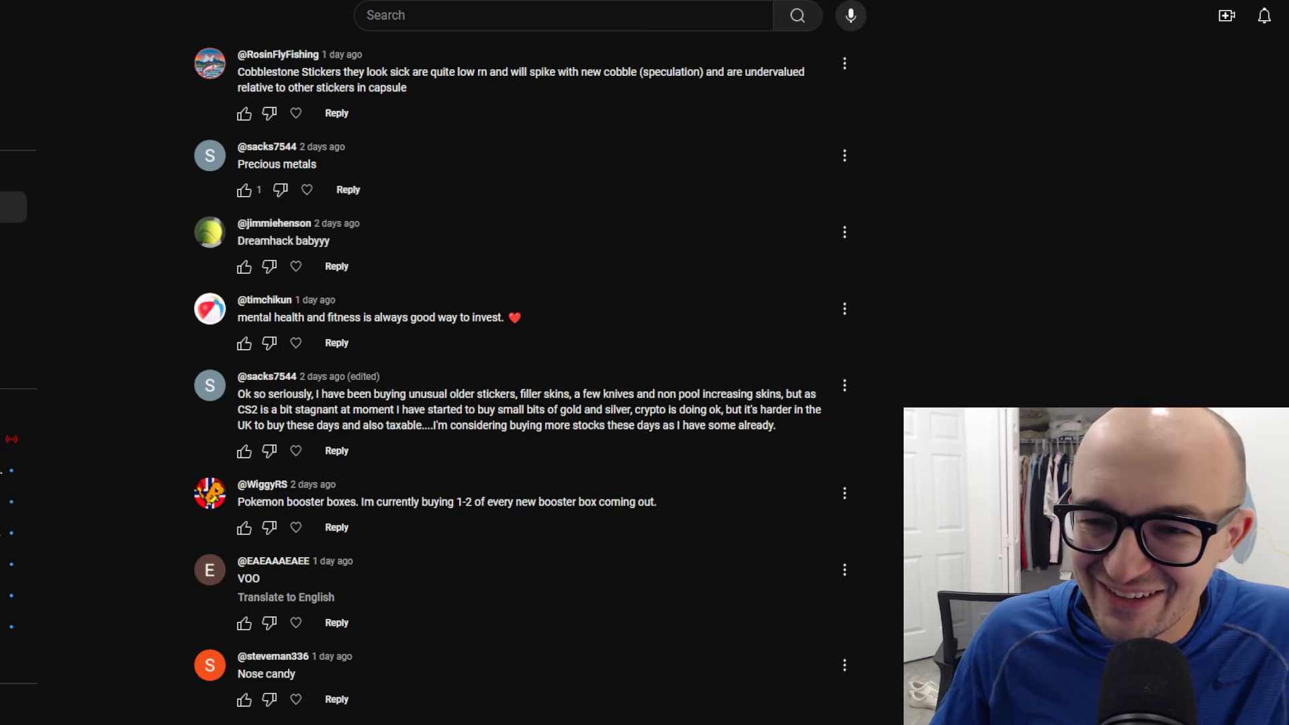
pyautogui.moveTo(244, 527)
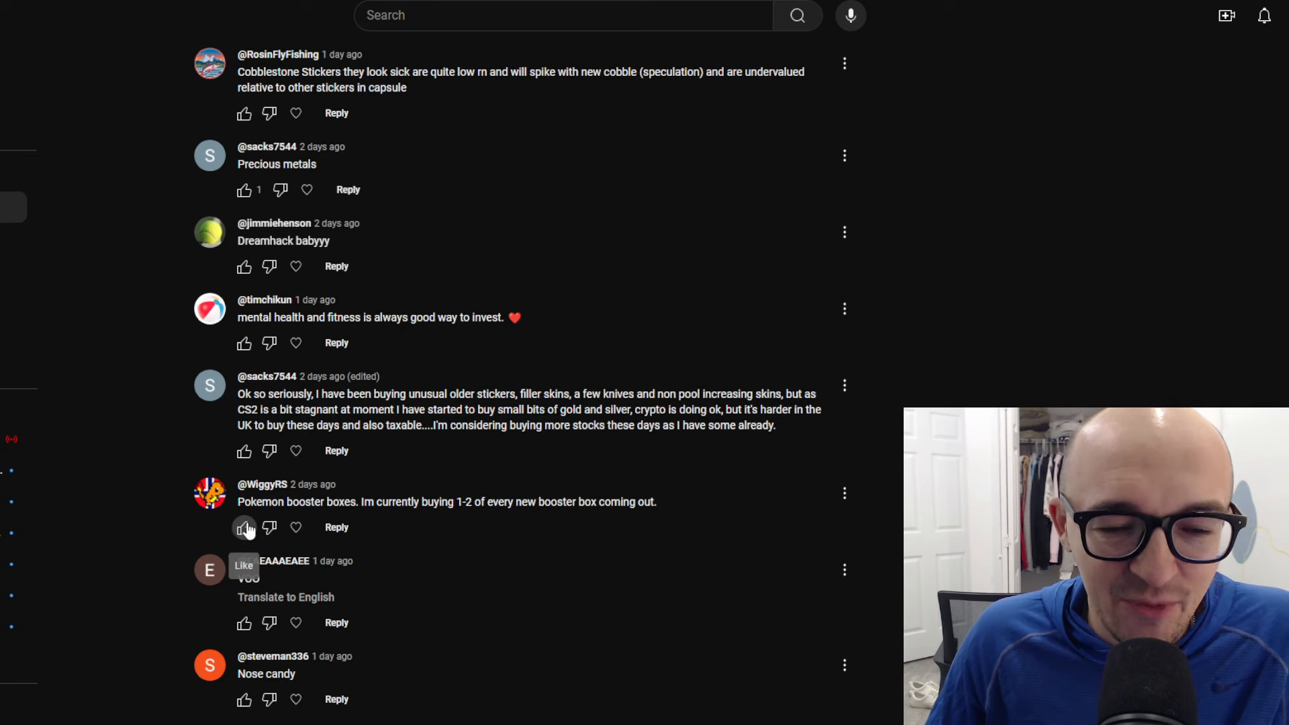
pyautogui.moveTo(388, 492)
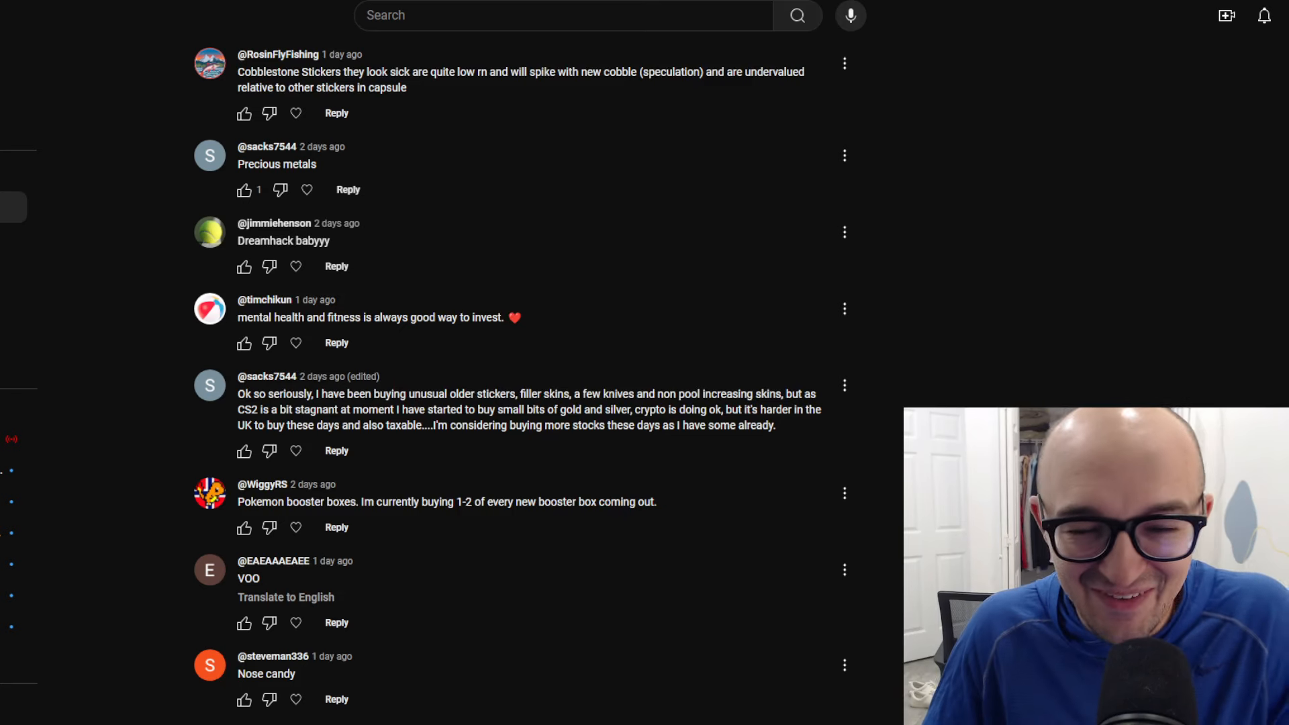
pyautogui.scroll(3)
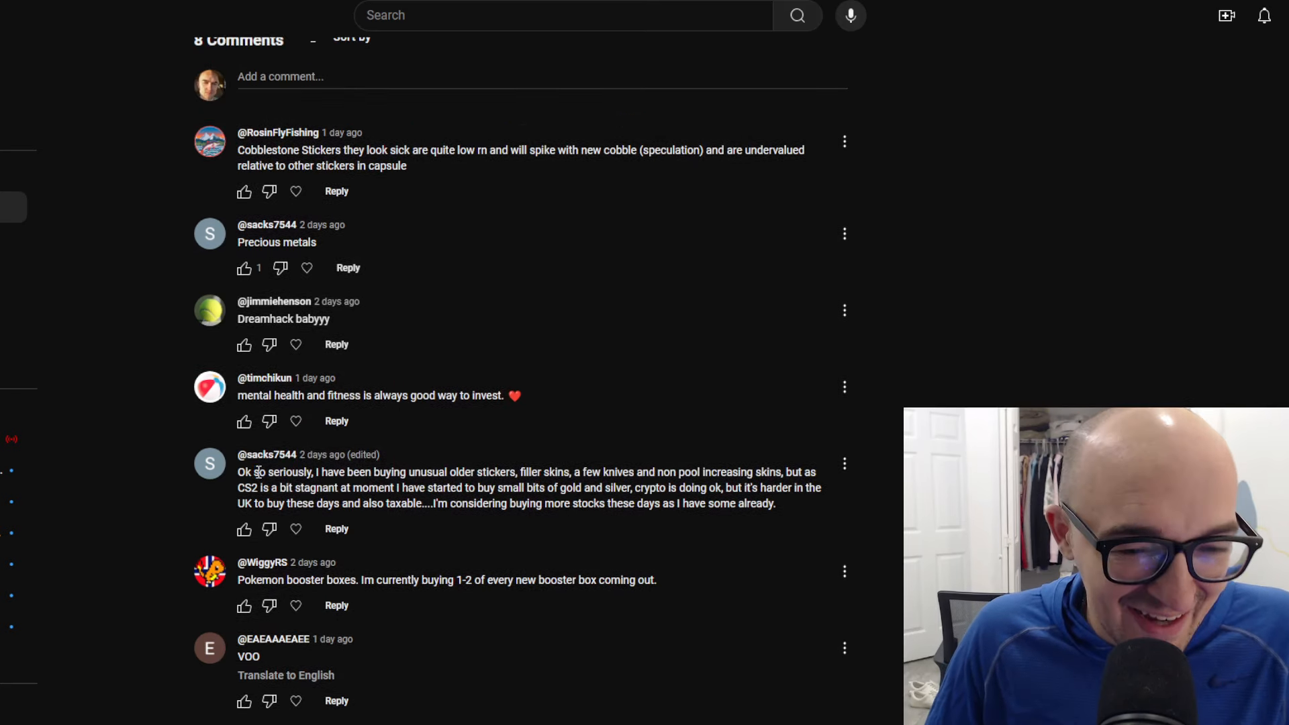
pyautogui.moveTo(311, 411)
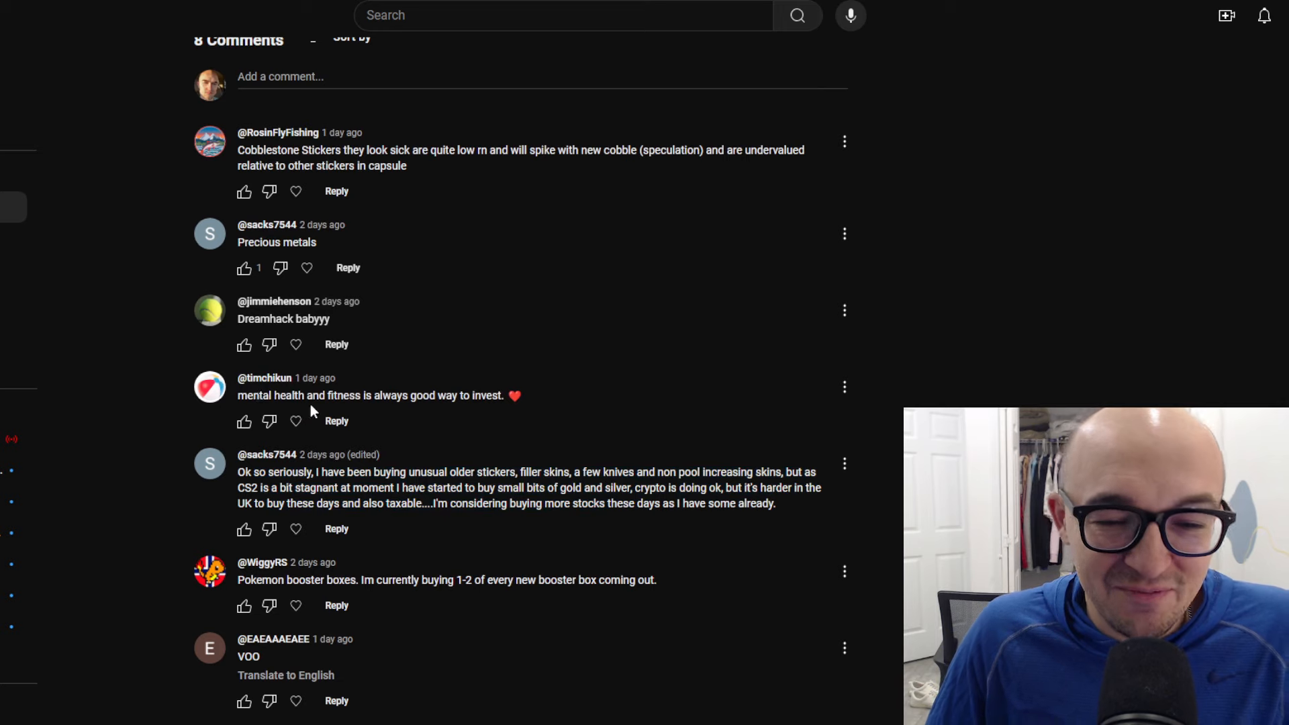
pyautogui.scroll(3)
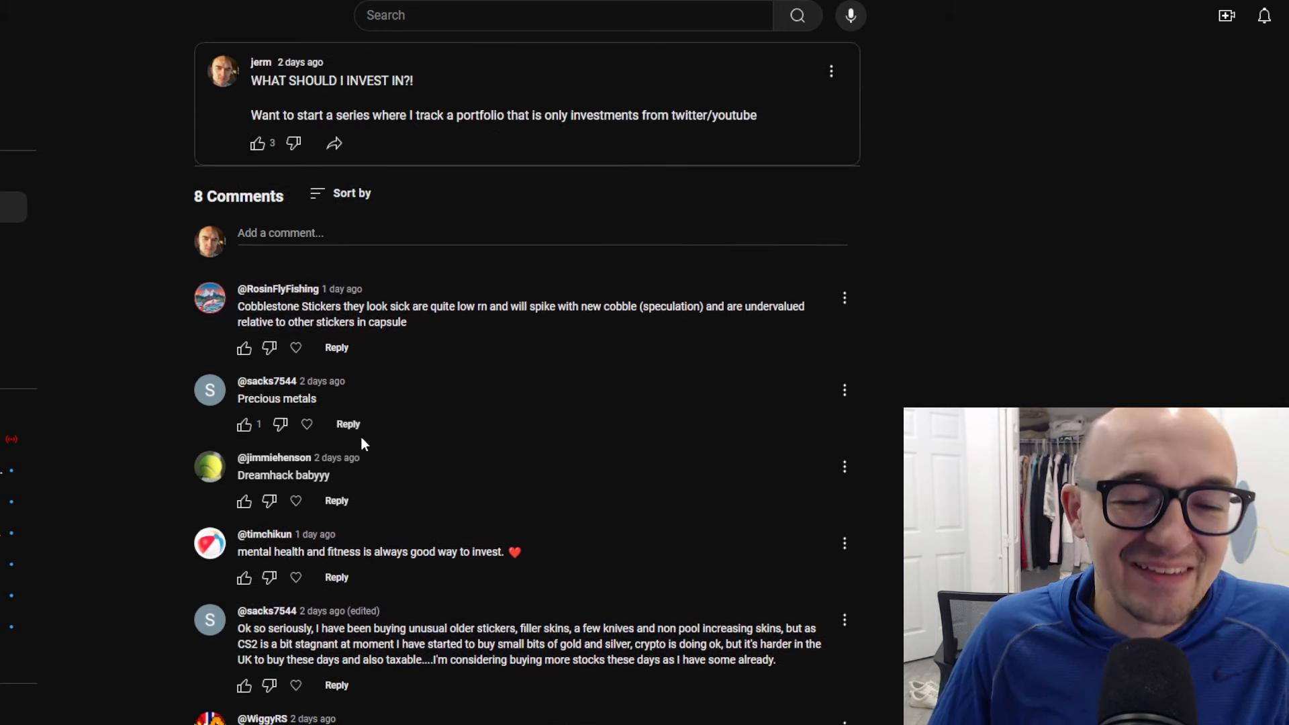
pyautogui.scroll(-3)
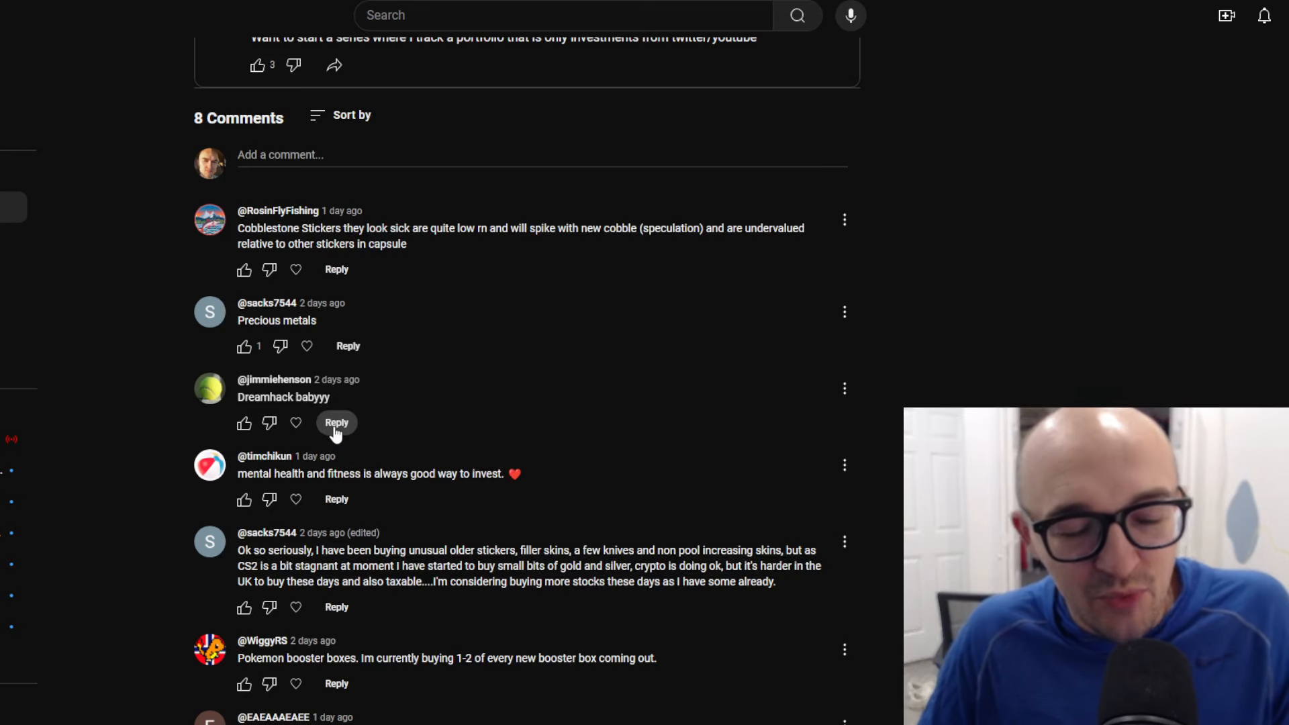
pyautogui.moveTo(526, 333)
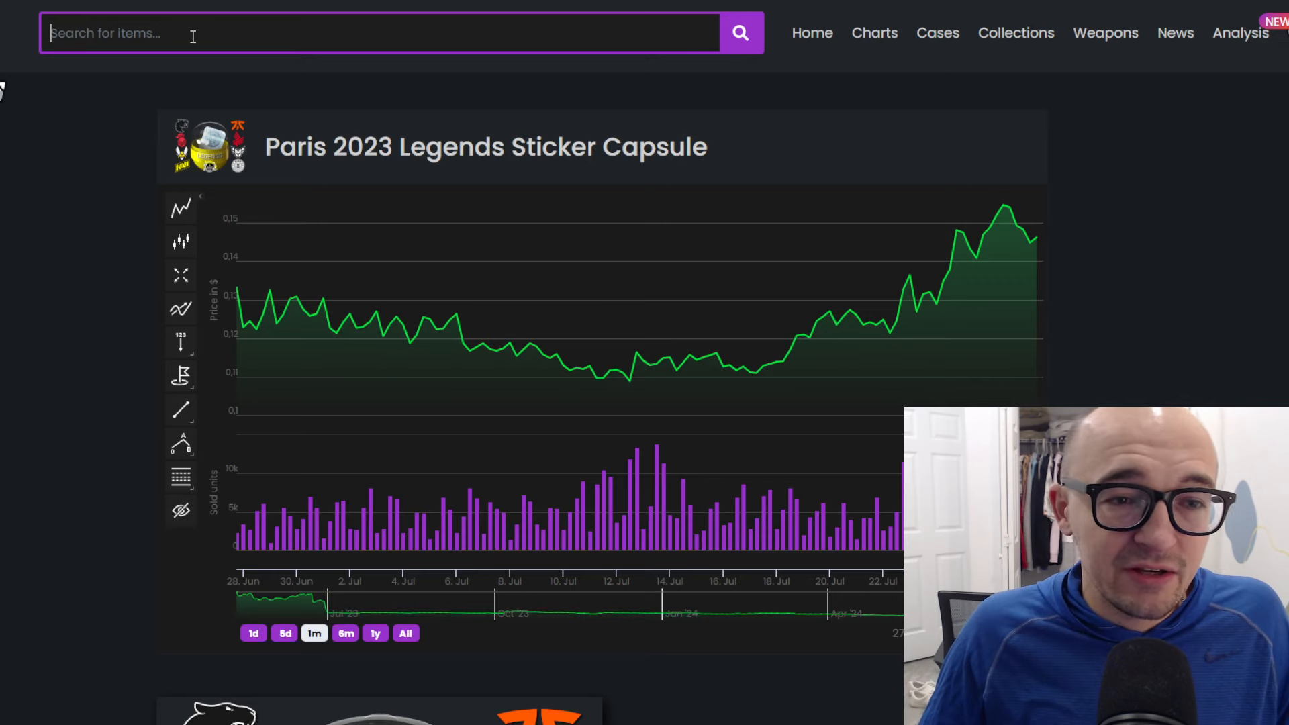
pyautogui.write('dream')
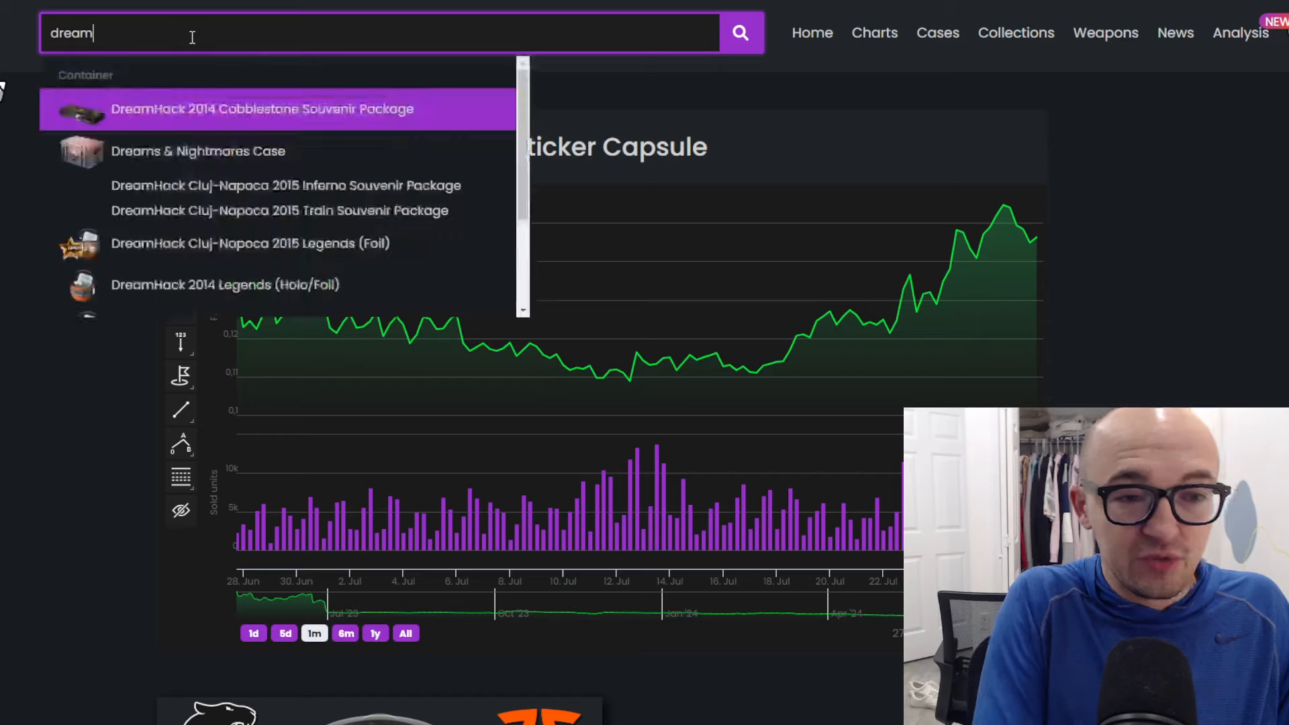
pyautogui.write('hack 2014')
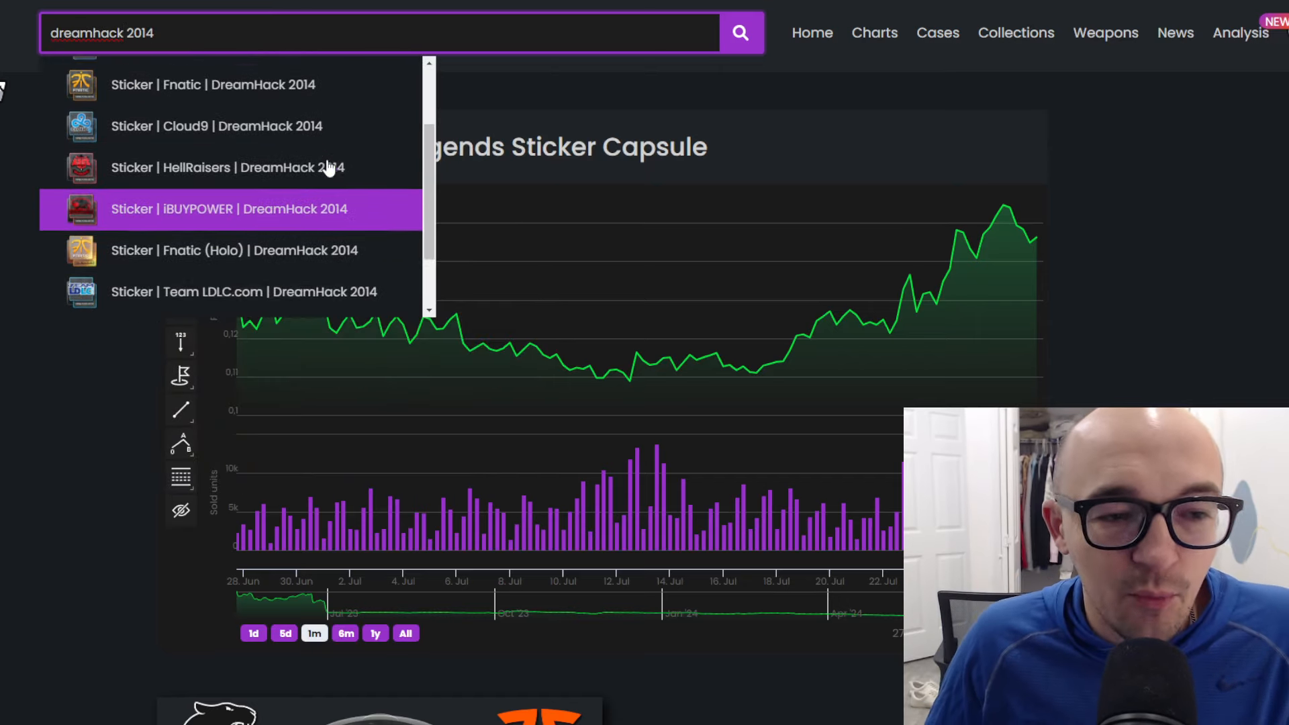
pyautogui.click(231, 208)
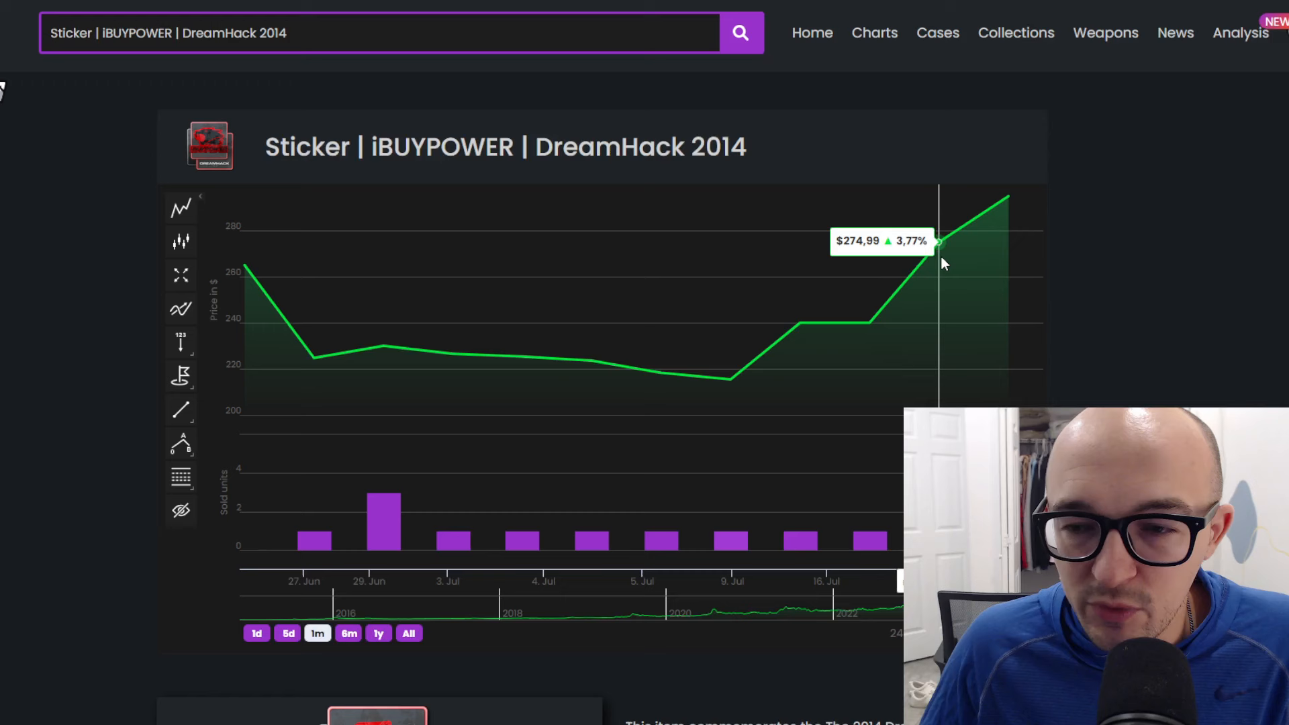
pyautogui.moveTo(1007, 197)
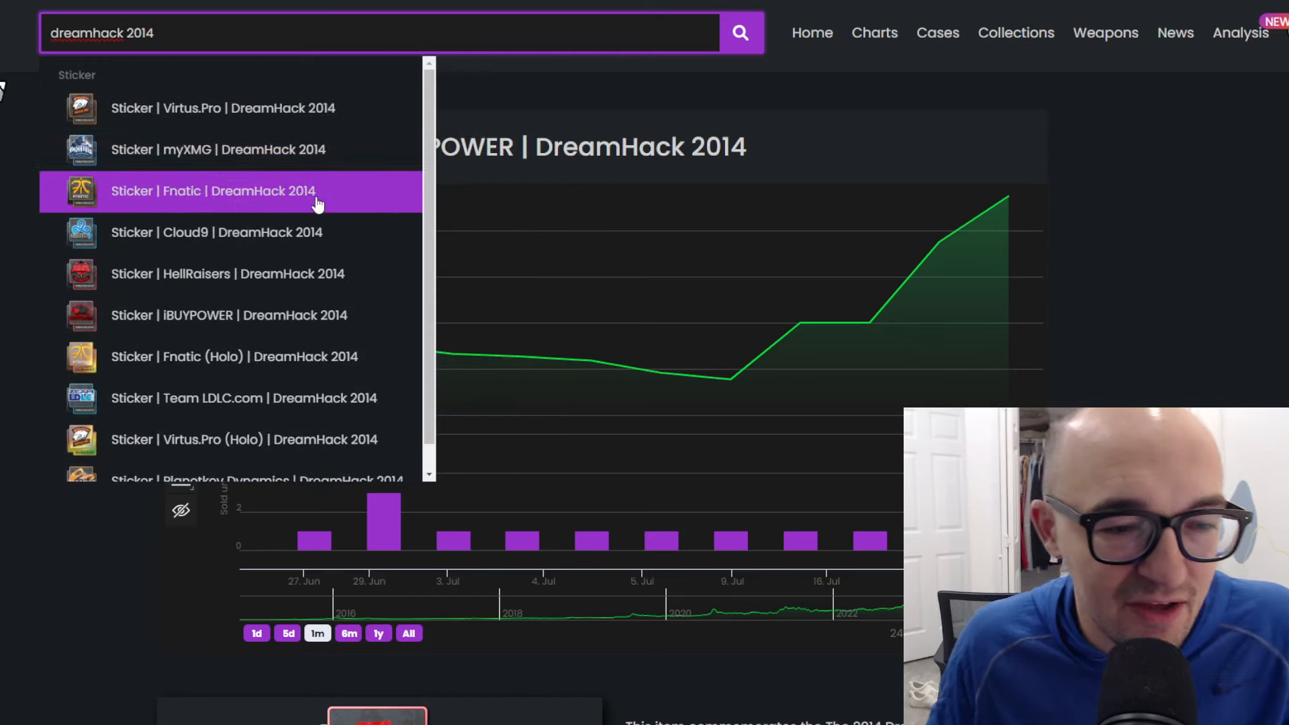
pyautogui.moveTo(294, 210)
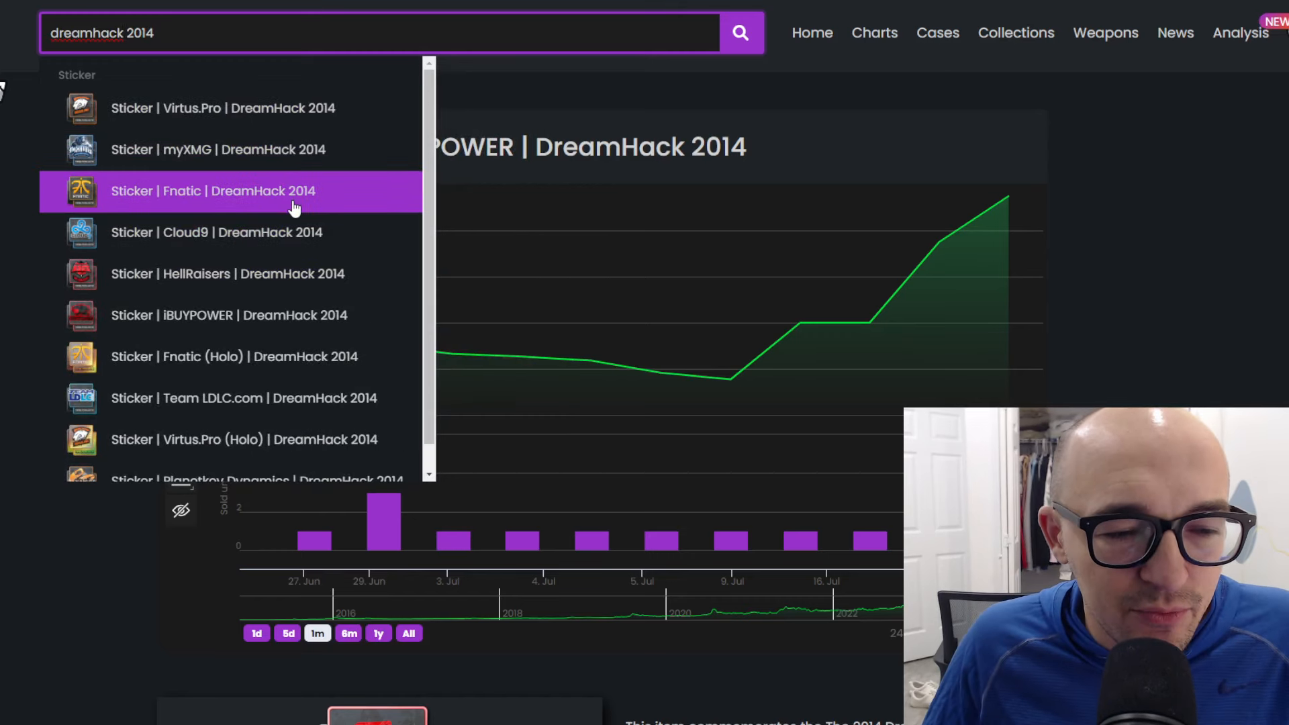
pyautogui.click(226, 274)
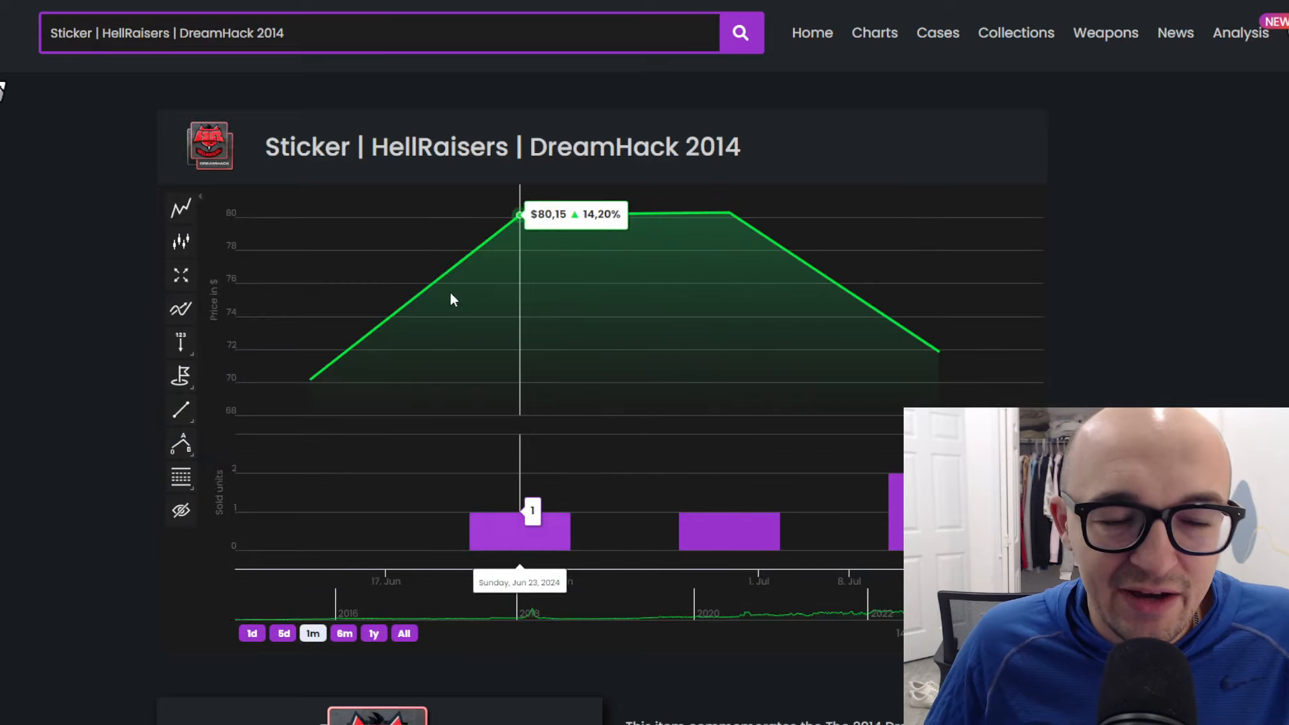
pyautogui.moveTo(724, 227)
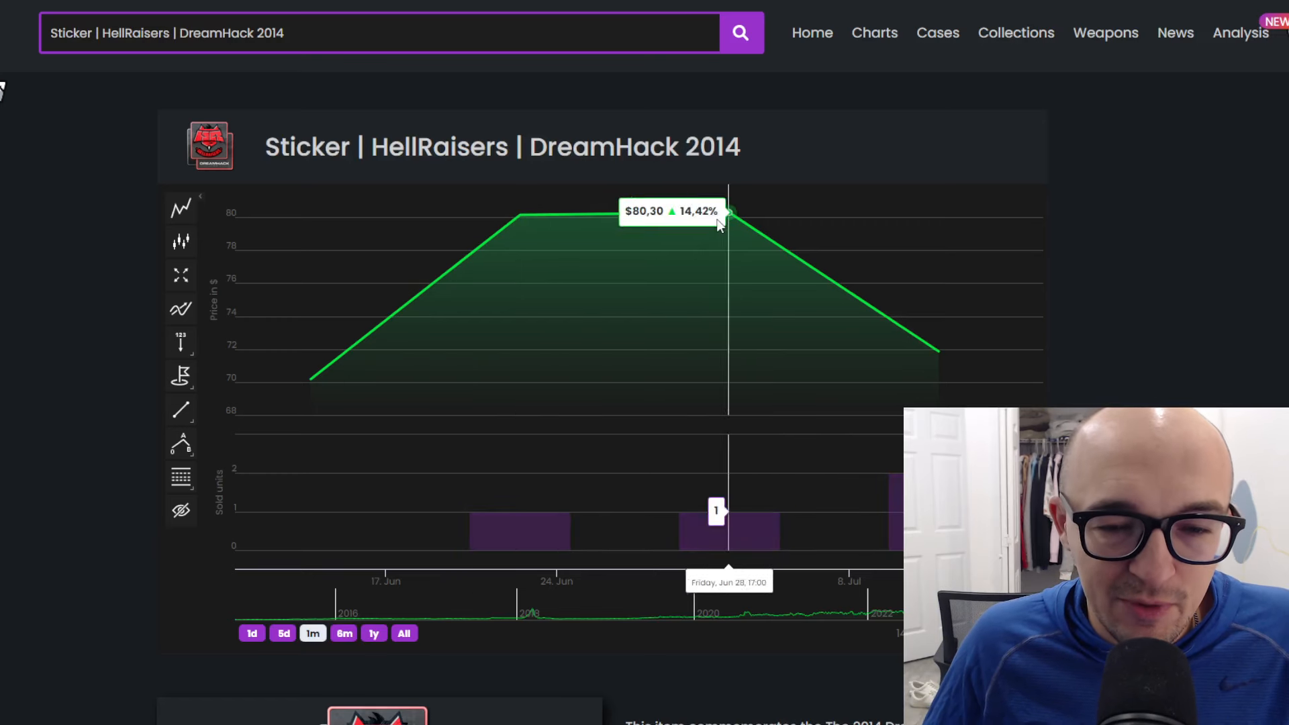
pyautogui.moveTo(943, 388)
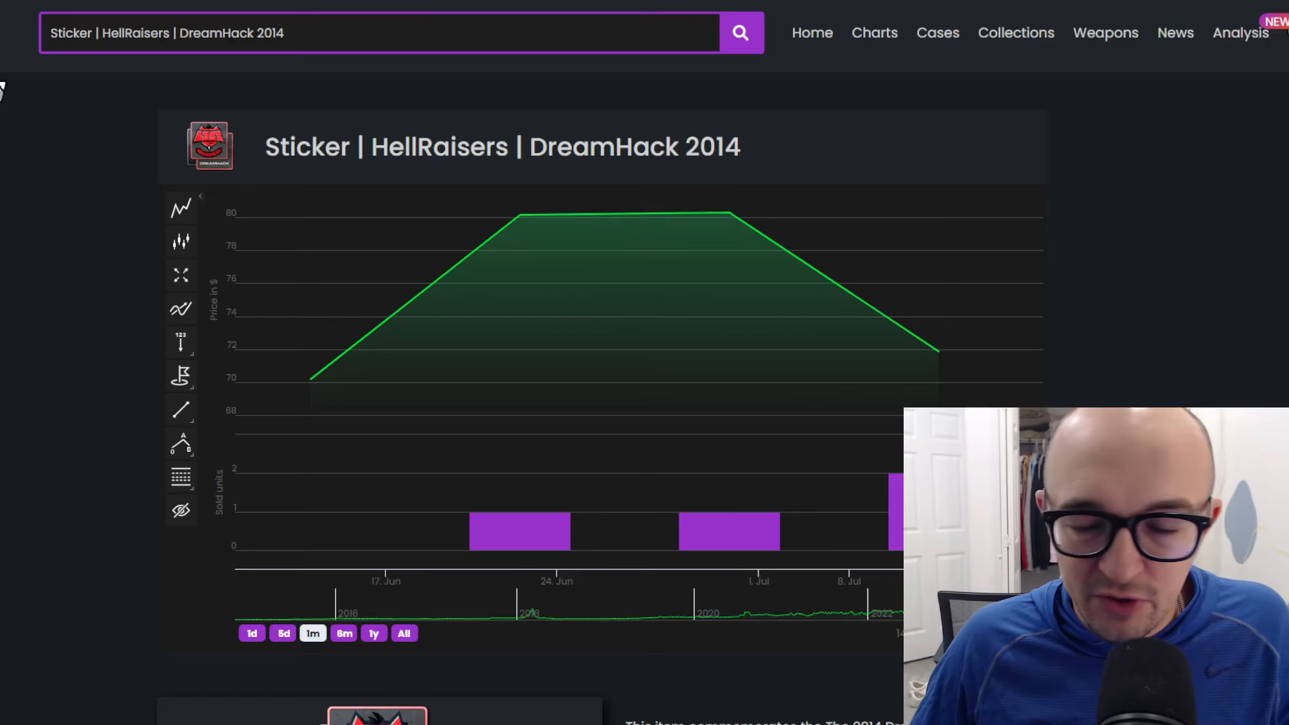
pyautogui.moveTo(940, 367)
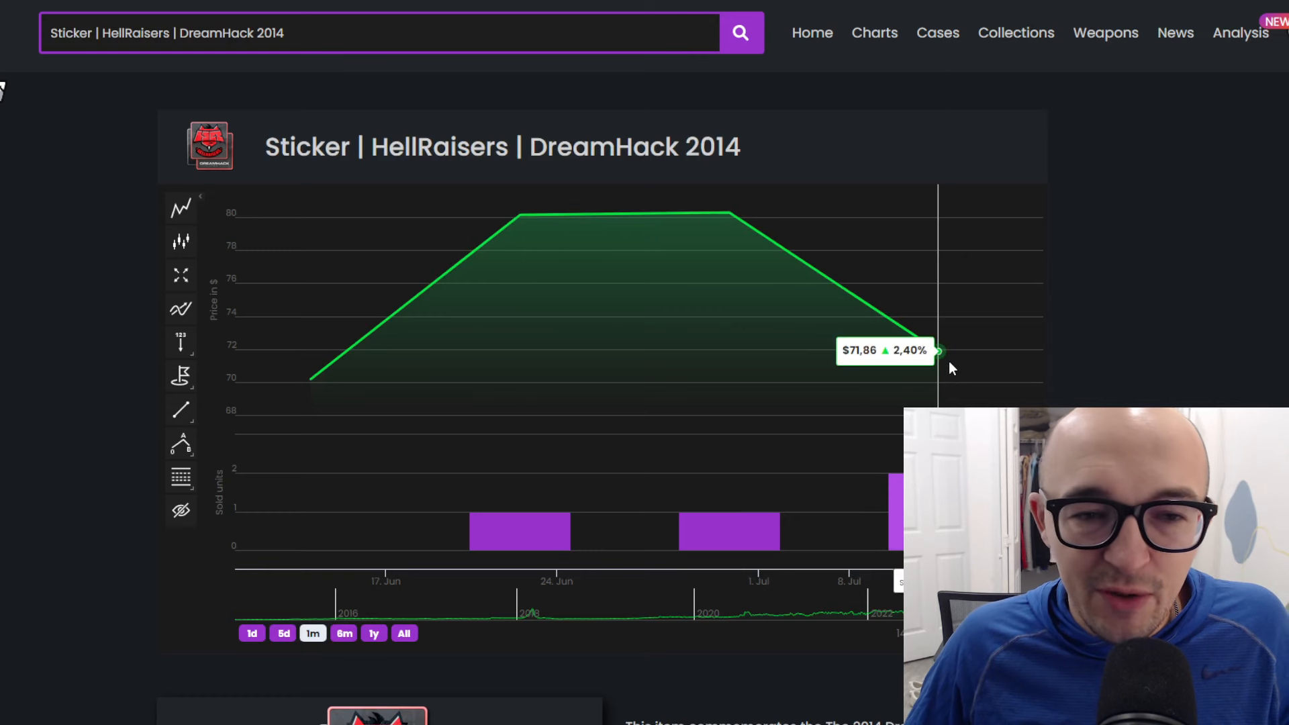
pyautogui.moveTo(948, 376)
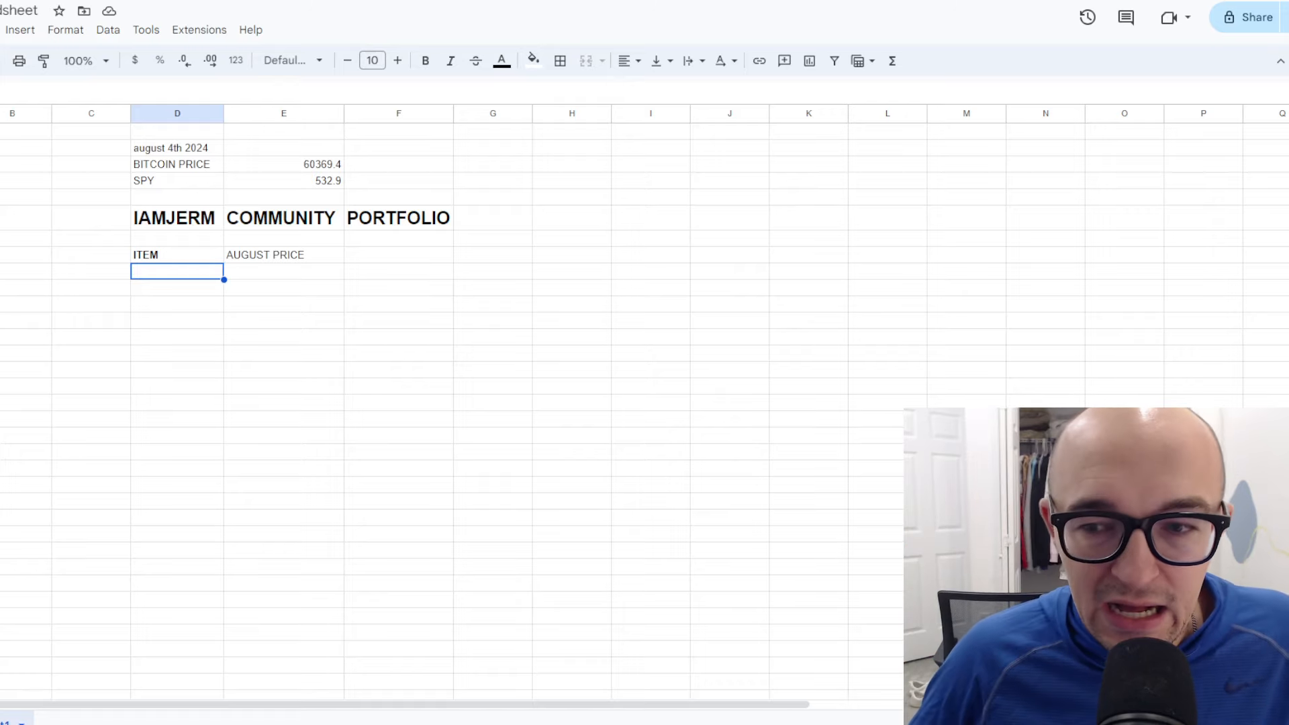
# - Enter HellRaisers DH 14 paper at 71.86 and rename the header AUGUST PRICE (8/4)
pyautogui.click(1270, 337)
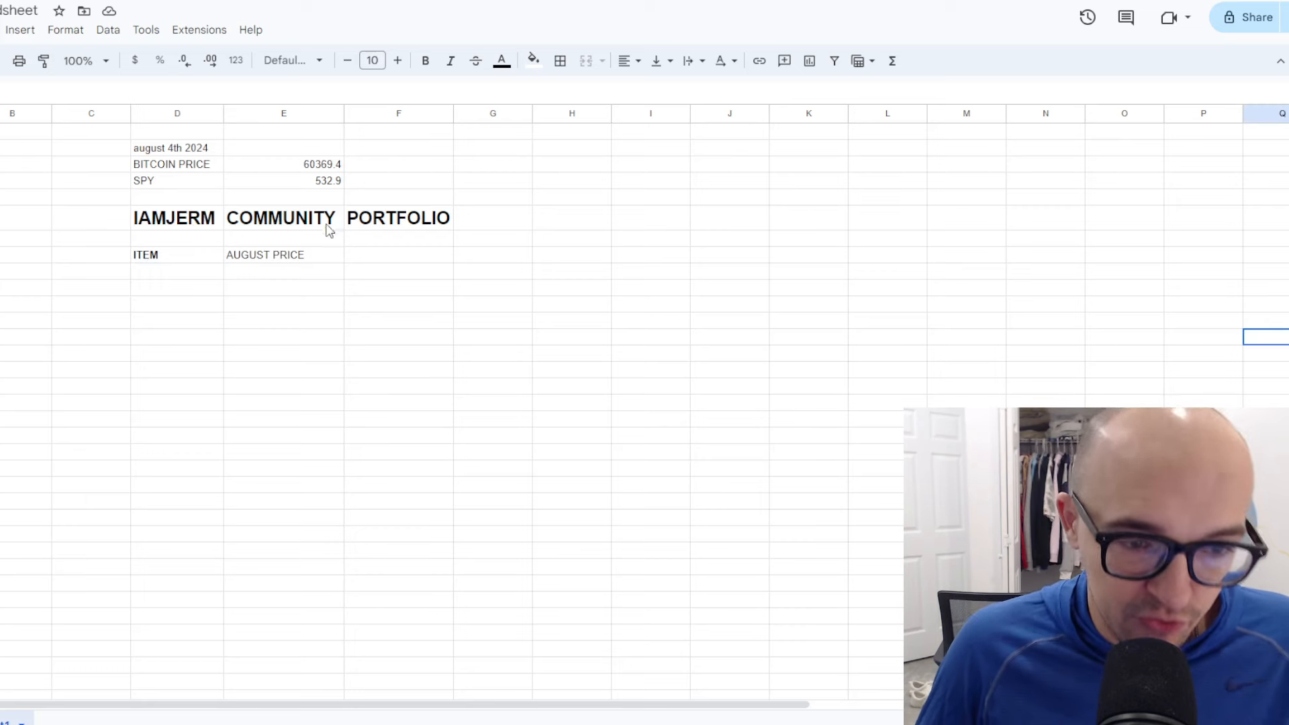
pyautogui.click(177, 271)
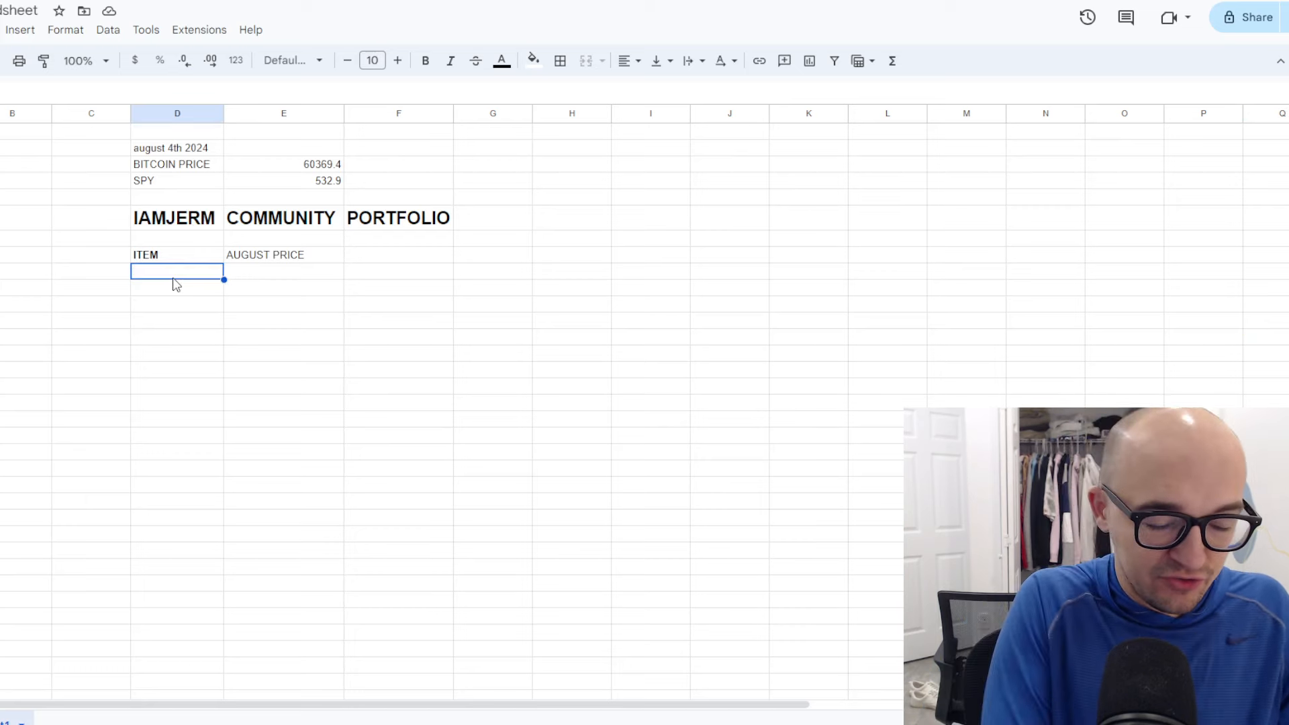
pyautogui.write('Hello')
pyautogui.click(283, 272)
pyautogui.write('71.86')
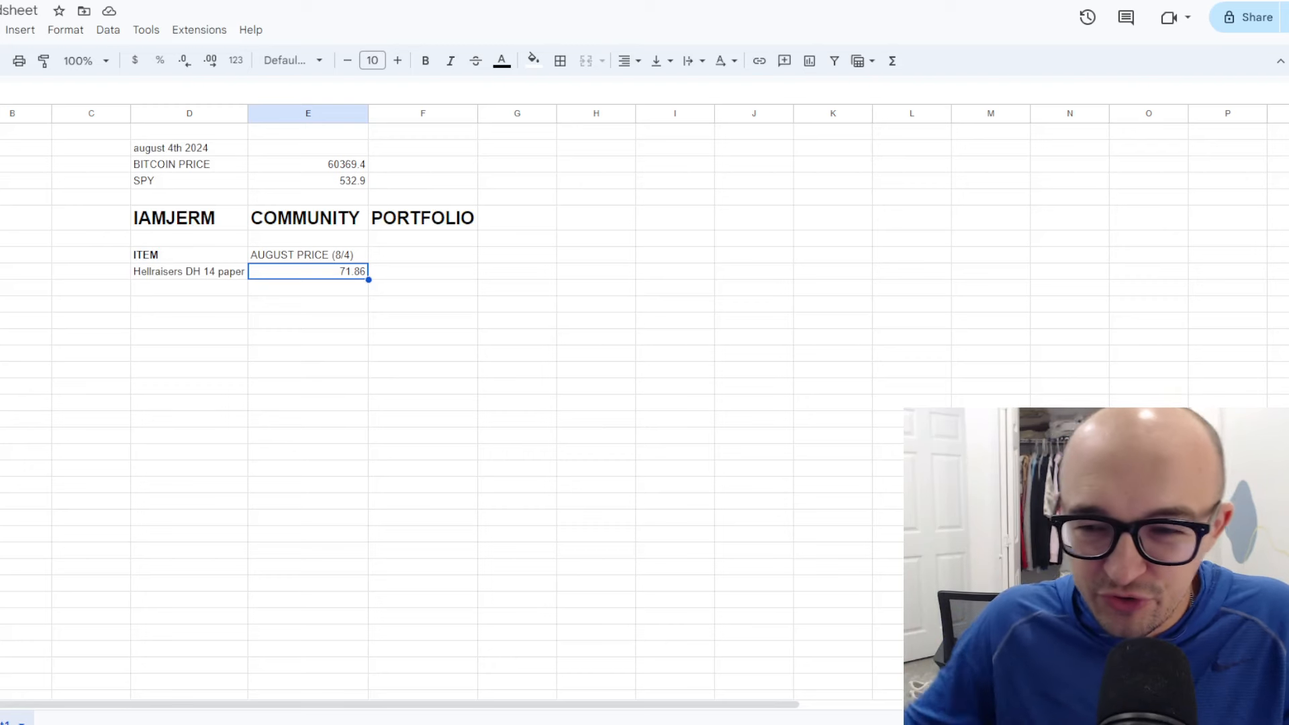
pyautogui.click(1227, 239)
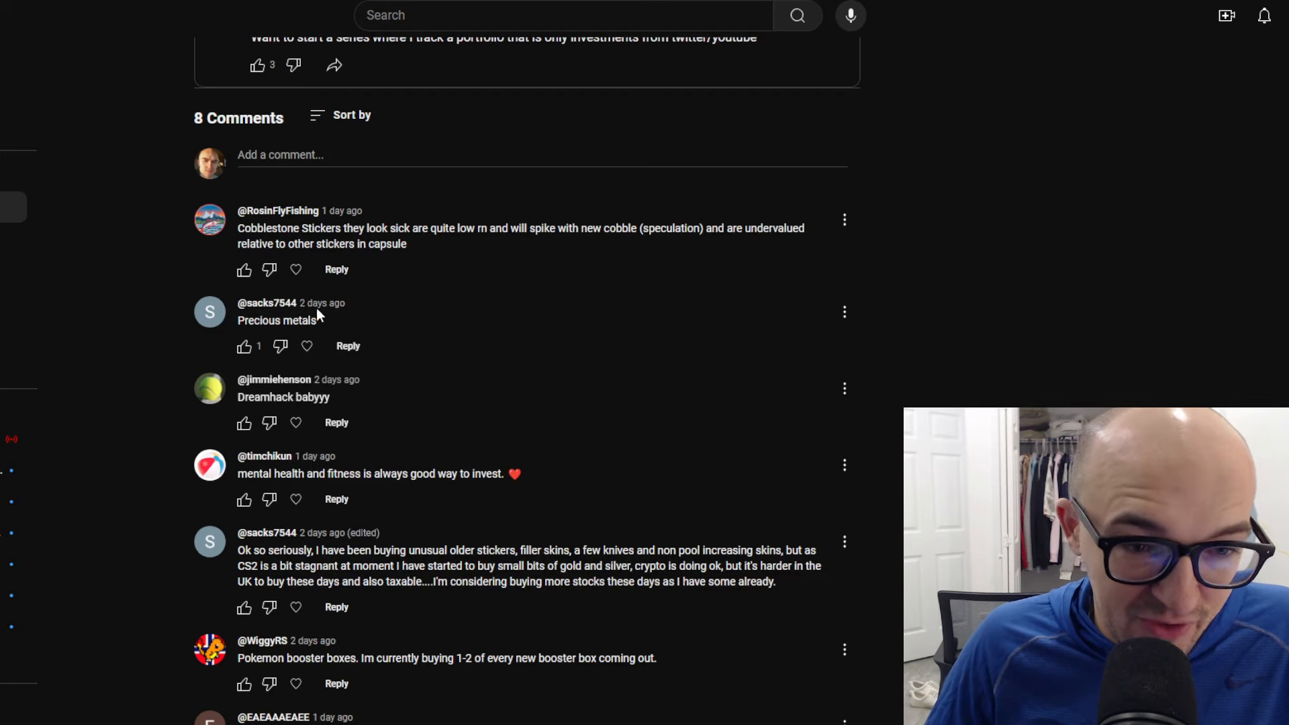
# - Scroll through the comments on the YouTube community post about what to invest in
pyautogui.scroll(3)
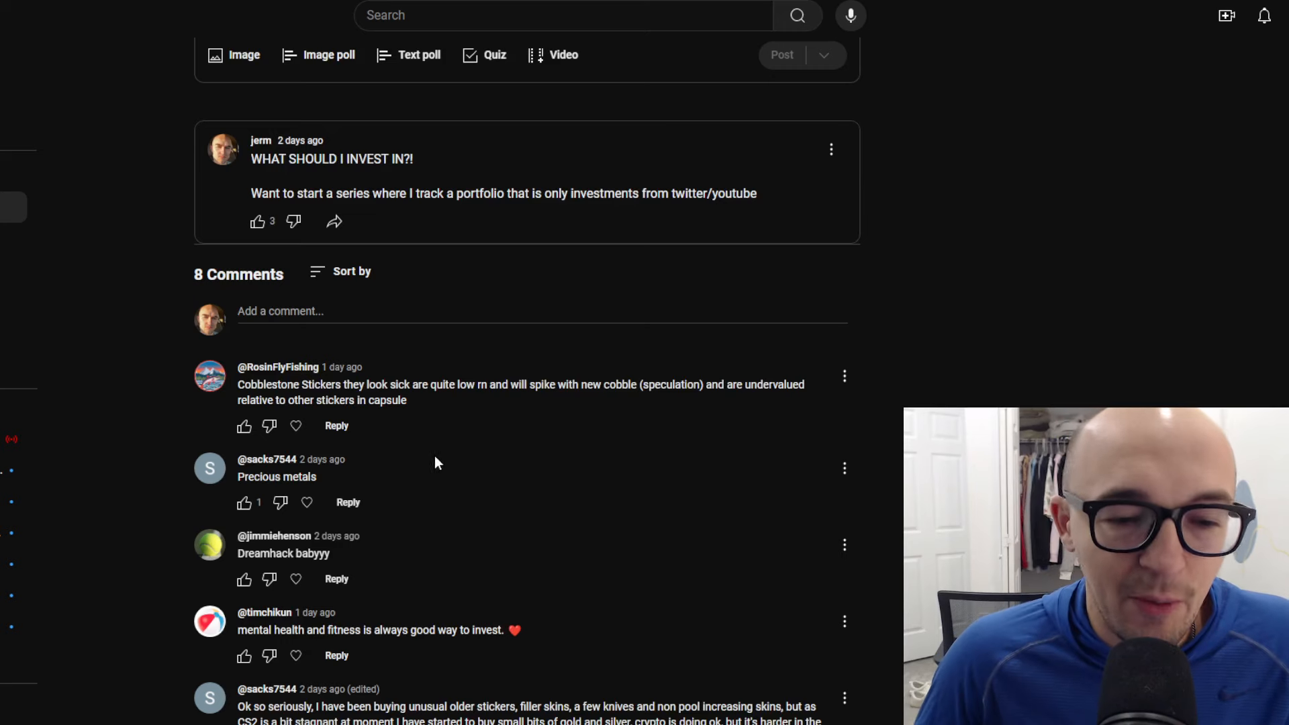
pyautogui.moveTo(444, 467)
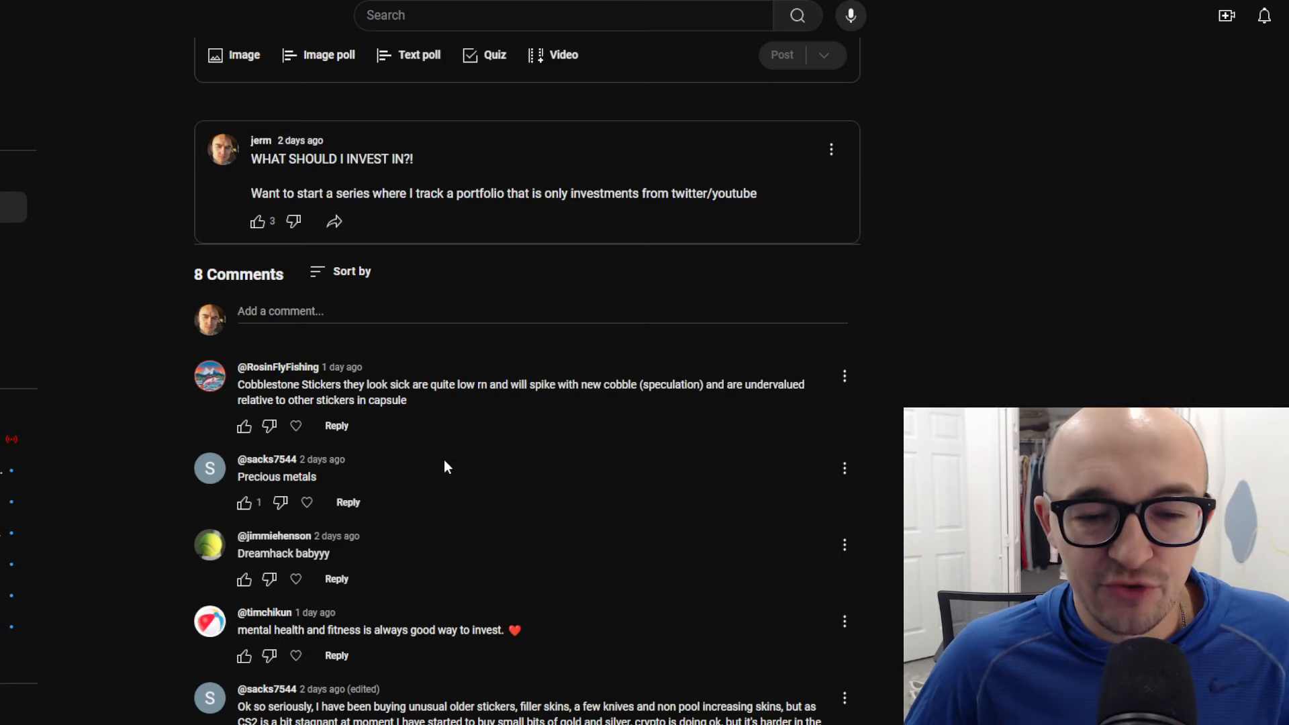
pyautogui.moveTo(457, 498)
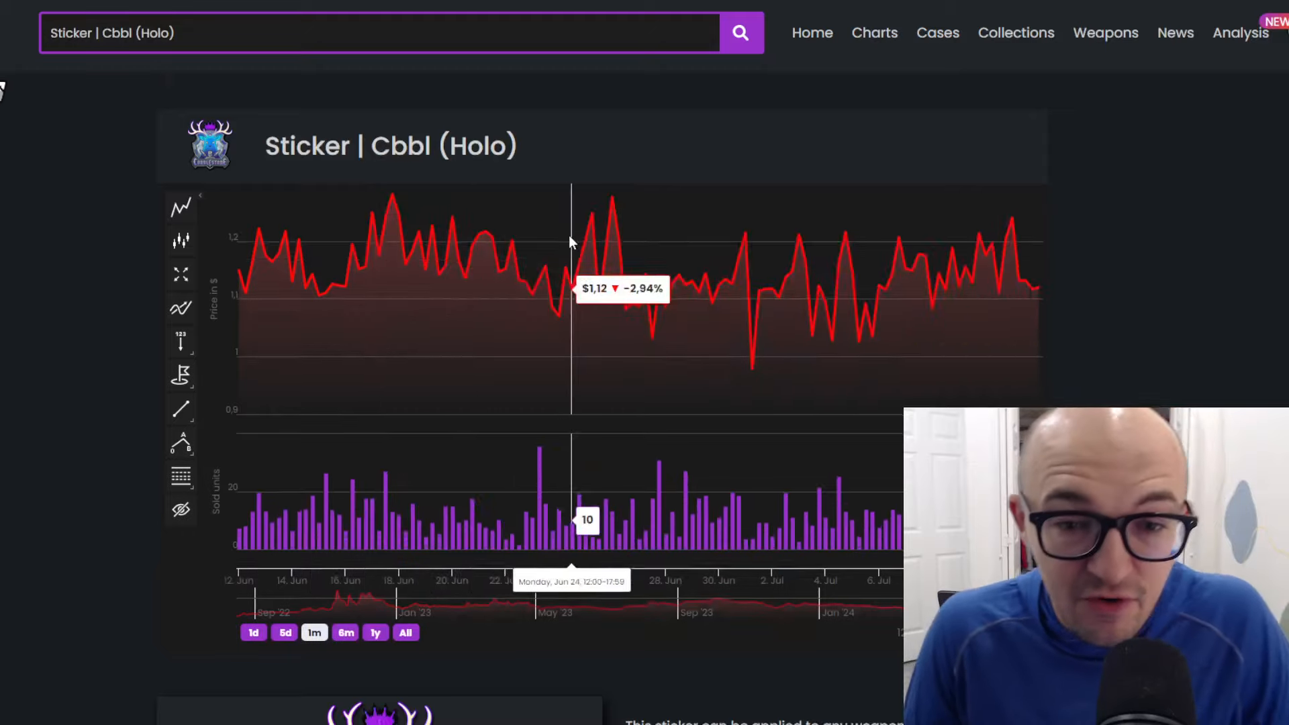
# - Switch the Cbbl (Holo) chart between 1y and All and read its $1.15 price
pyautogui.scroll(-3)
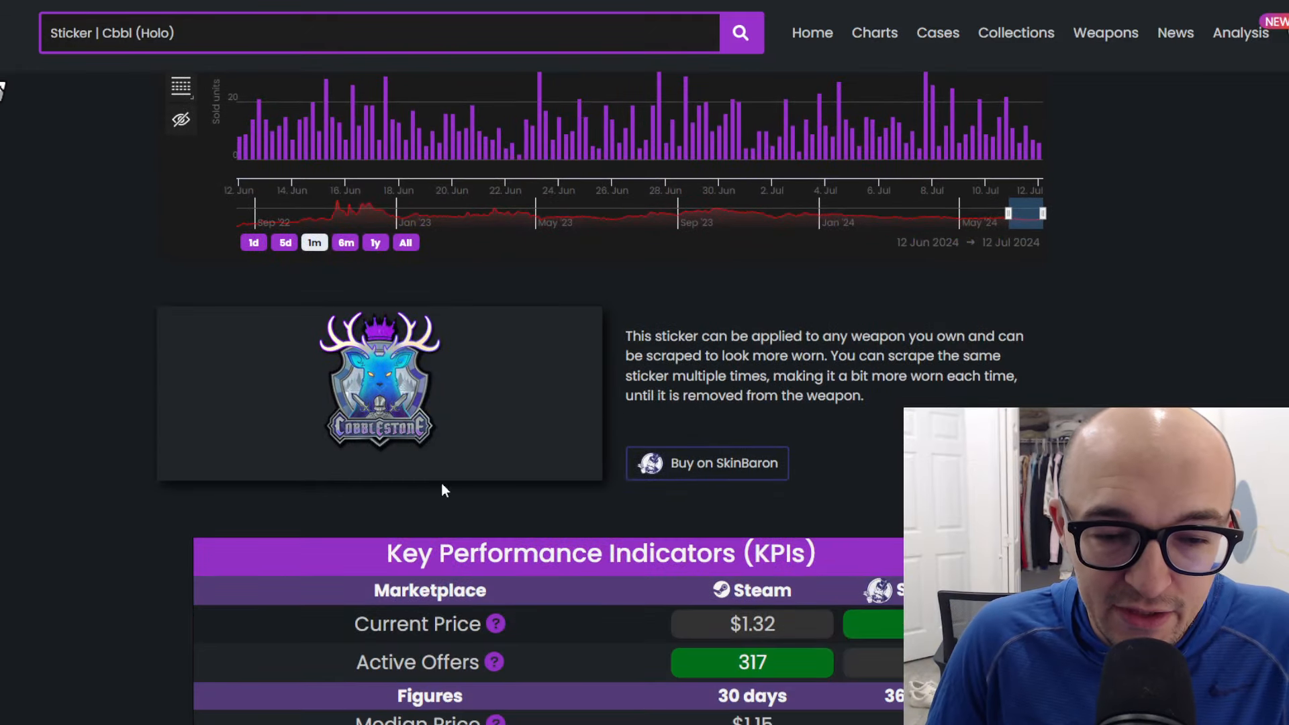
pyautogui.moveTo(345, 321)
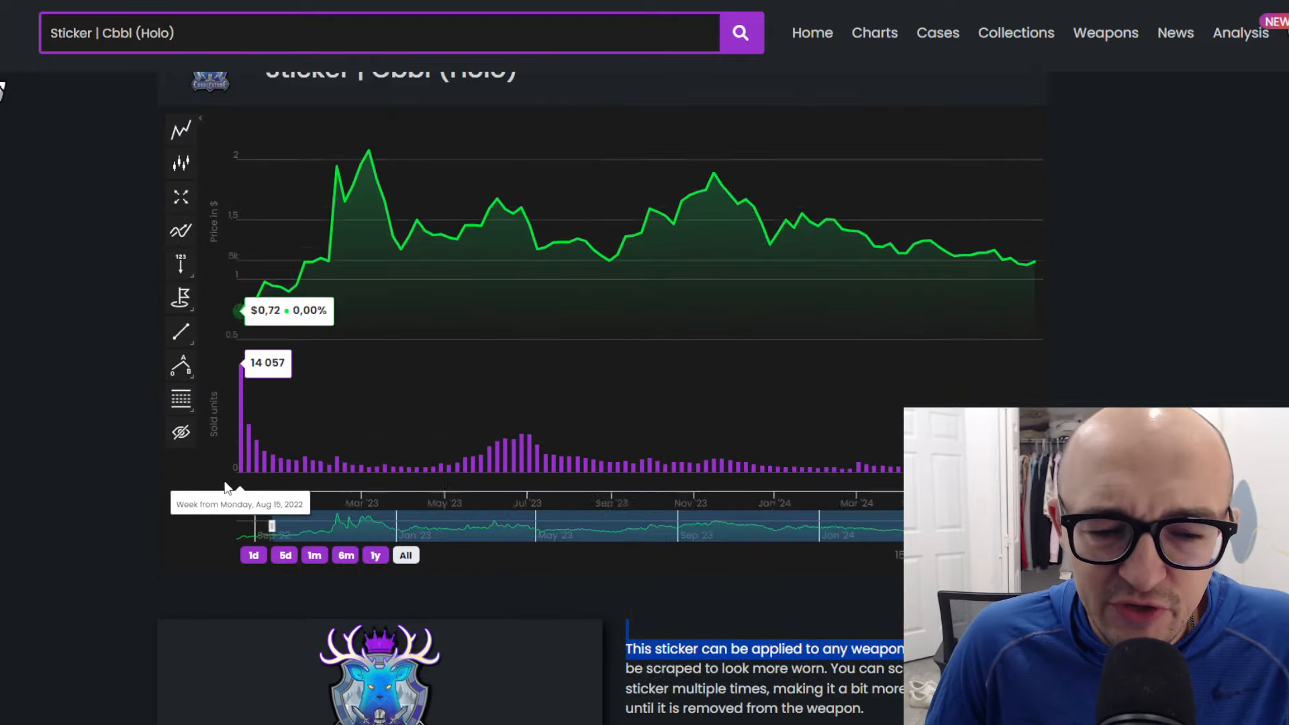
pyautogui.scroll(-3)
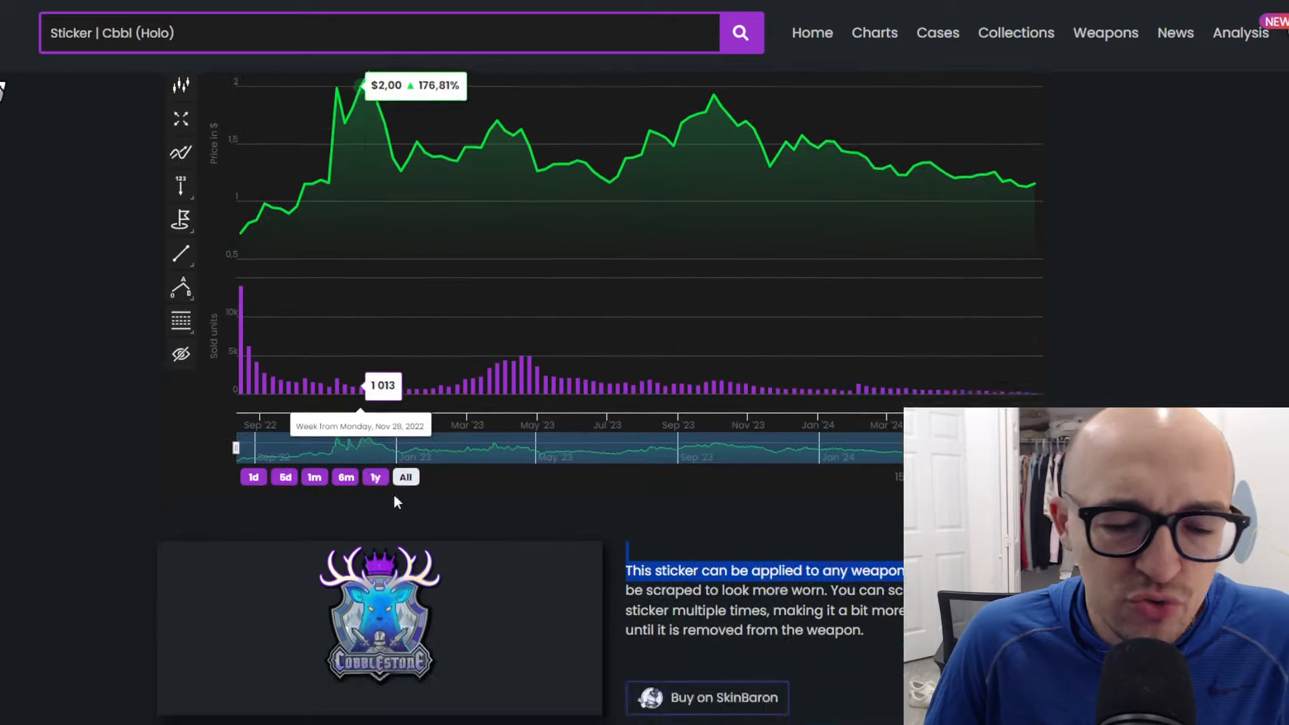
pyautogui.scroll(-3)
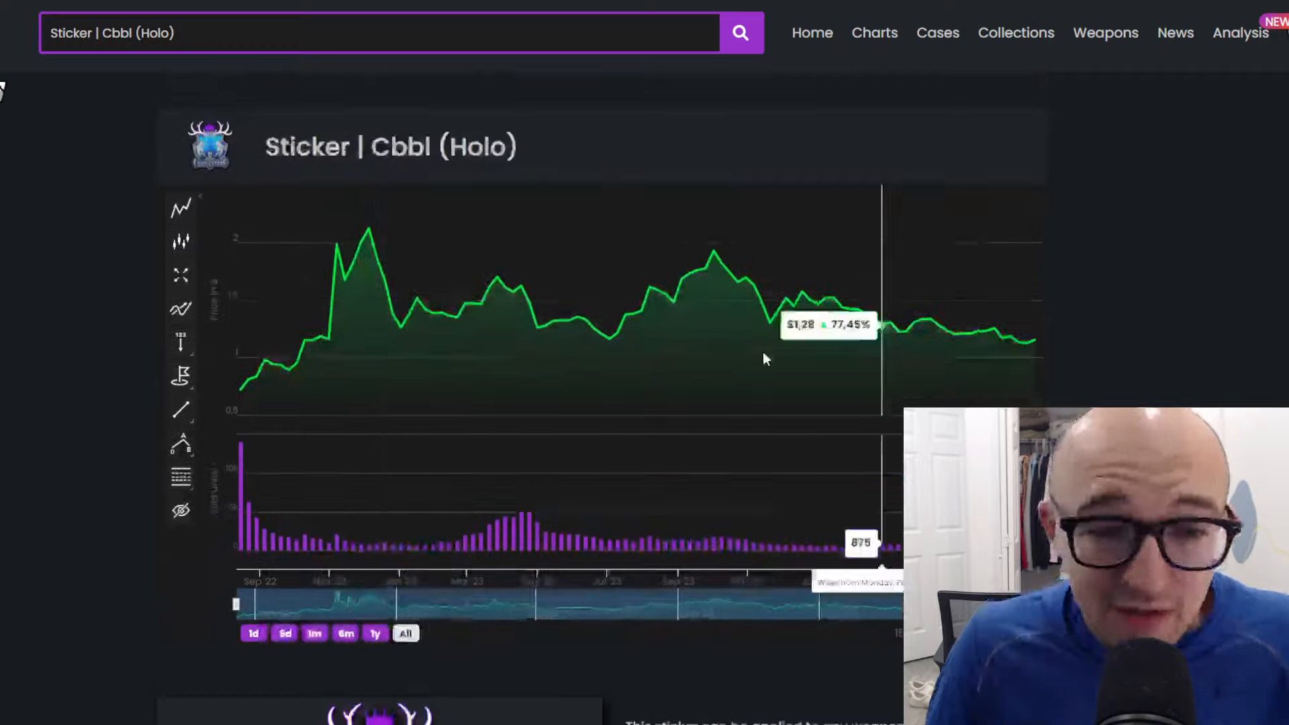
pyautogui.moveTo(297, 363)
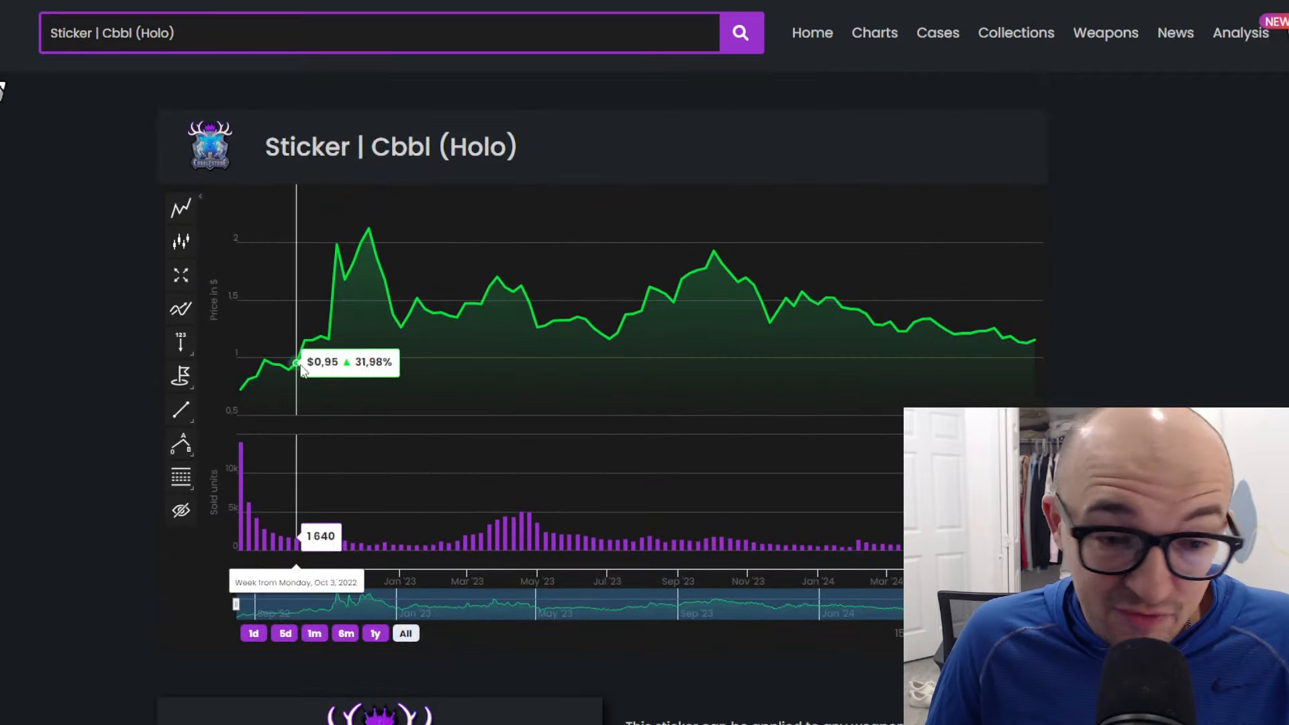
pyautogui.moveTo(1026, 343)
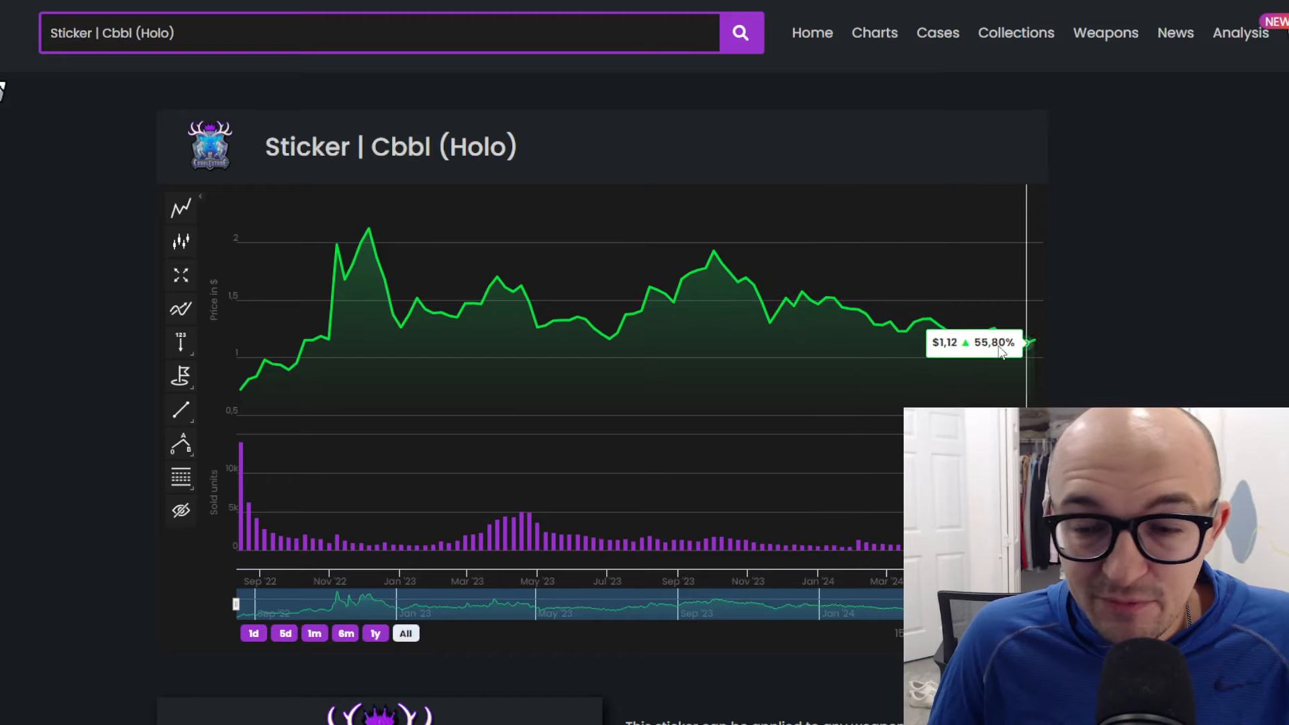
pyautogui.click(378, 633)
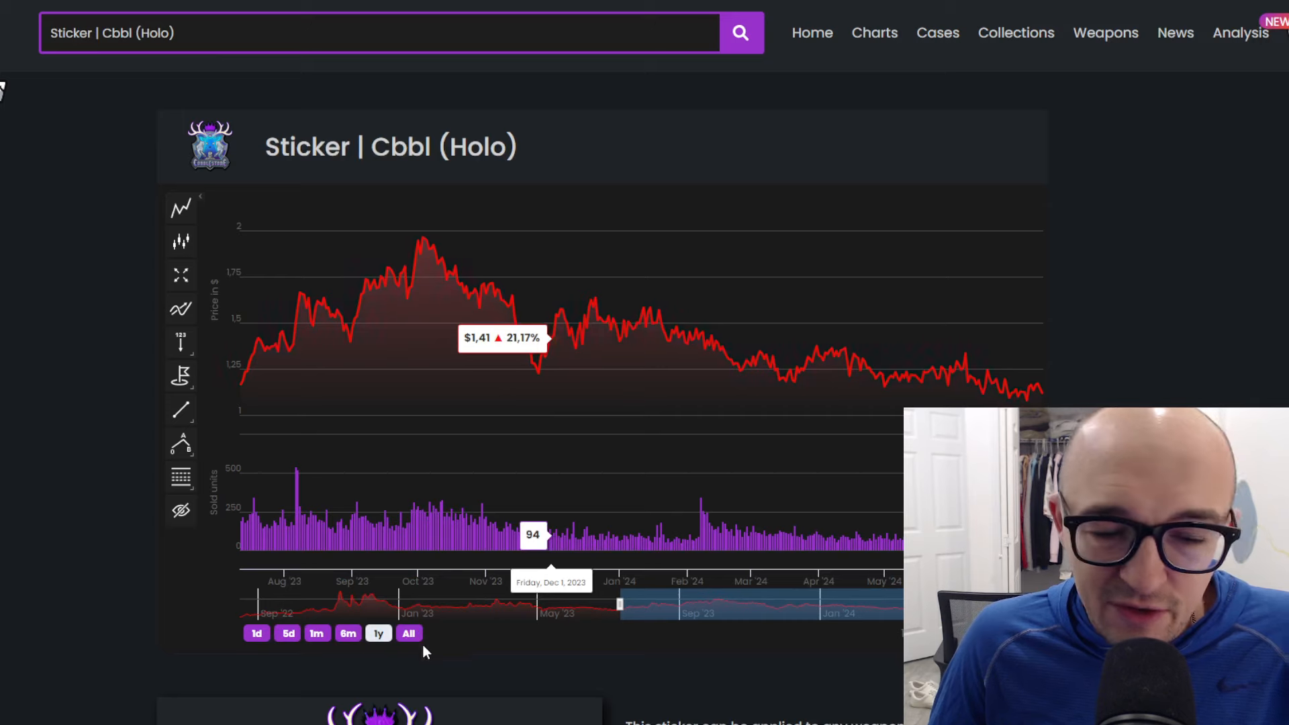
pyautogui.click(409, 633)
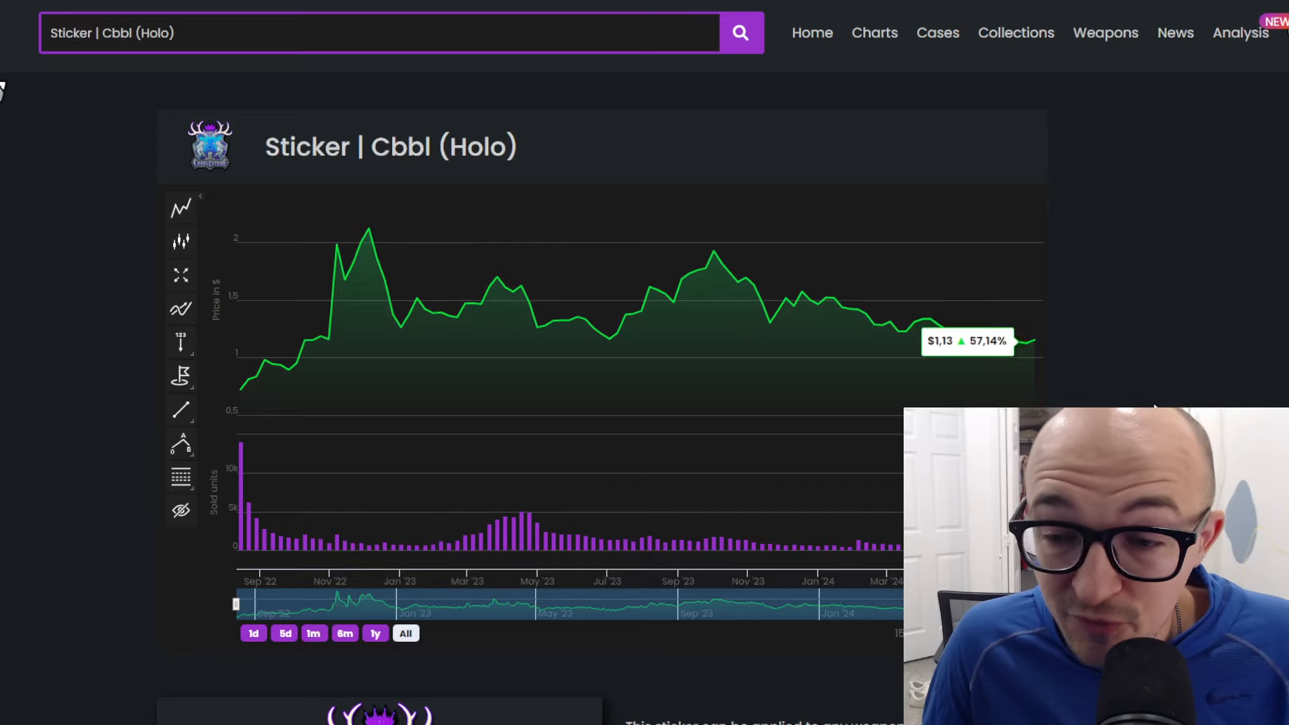
pyautogui.scroll(-3)
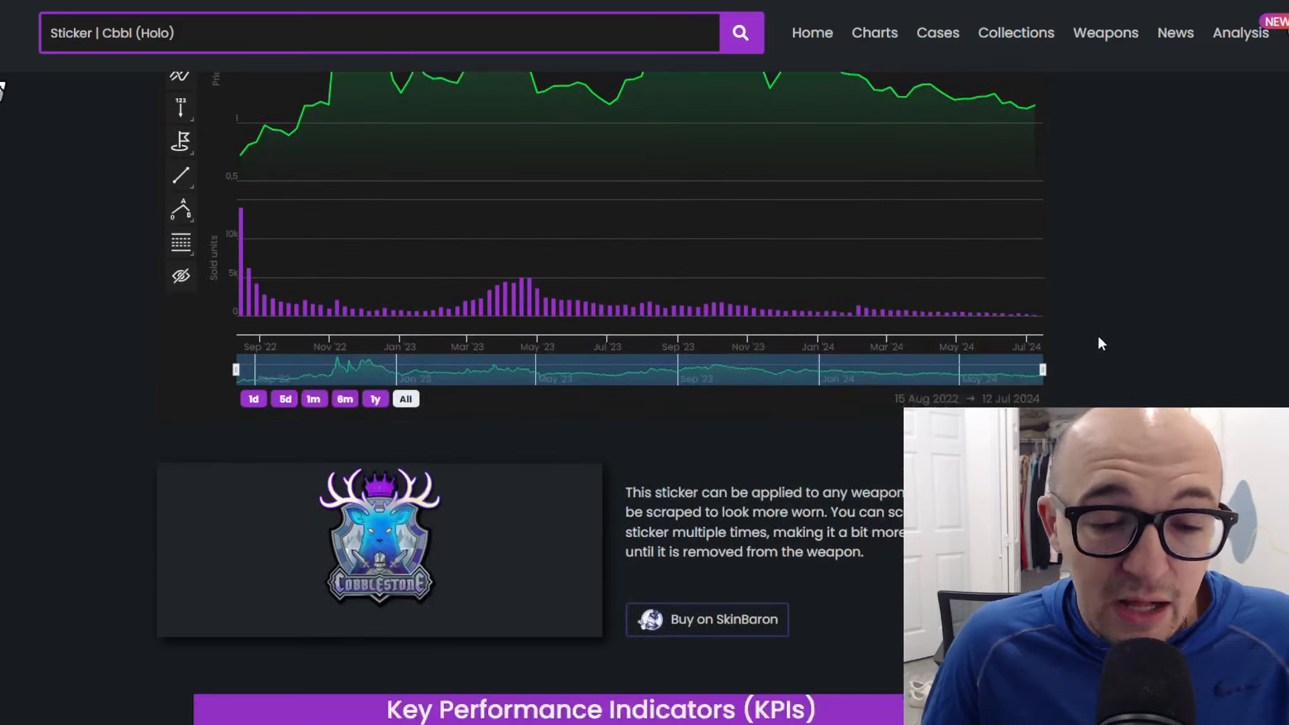
pyautogui.scroll(-3)
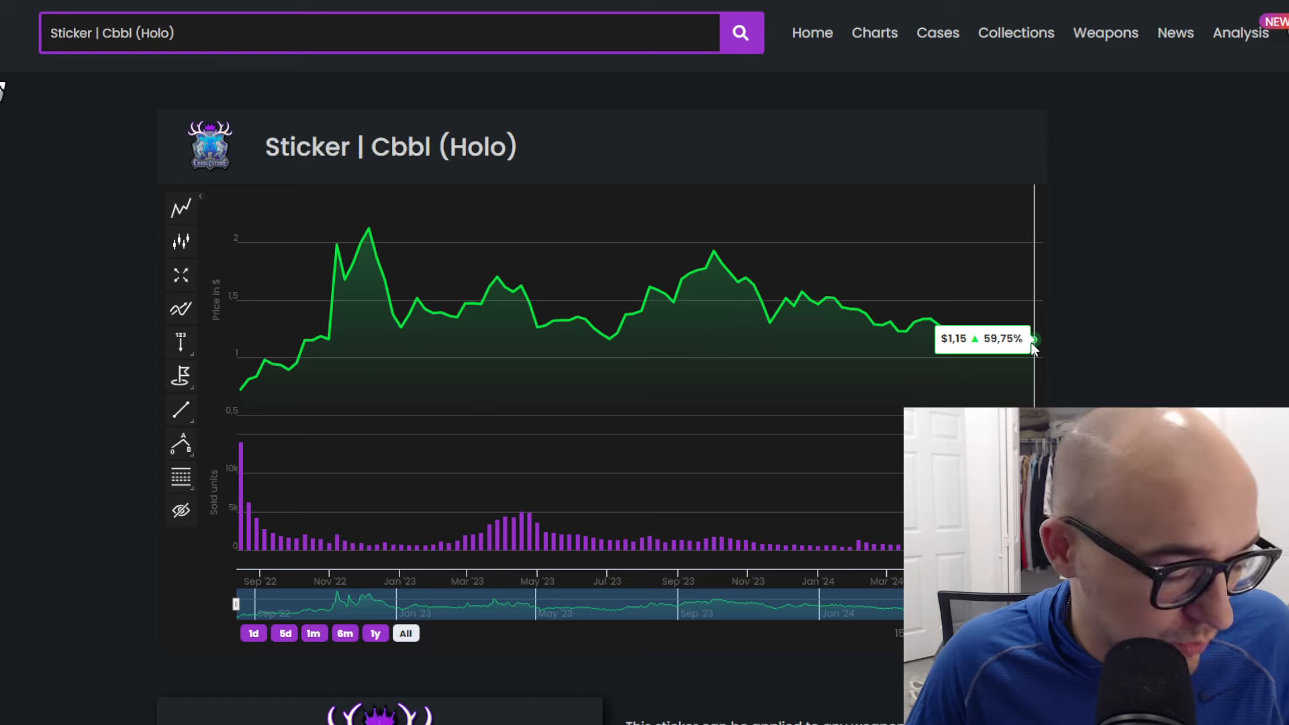
pyautogui.moveTo(979, 279)
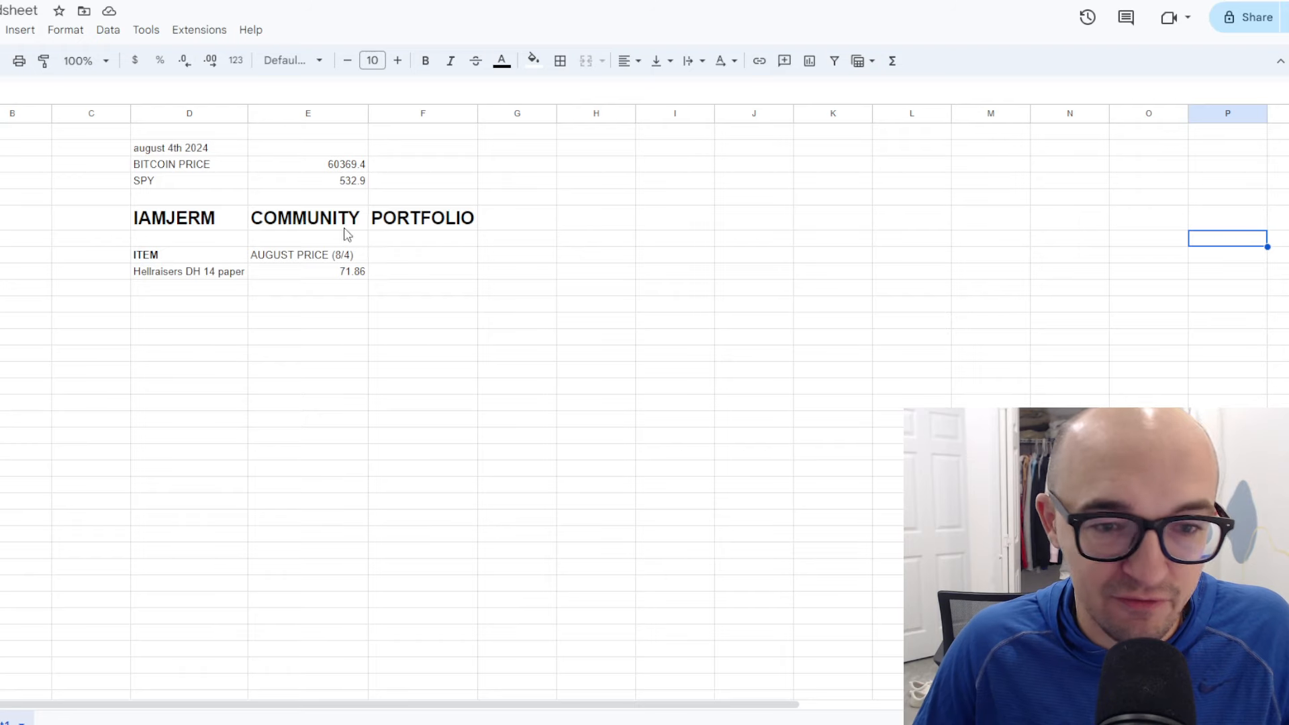
# - Type 'Cbbl (holo) x 100' in the next ITEM cell with 1.15 beside it
pyautogui.write('Cbbl (holo) x 100')
pyautogui.click(308, 288)
pyautogui.write('1.15')
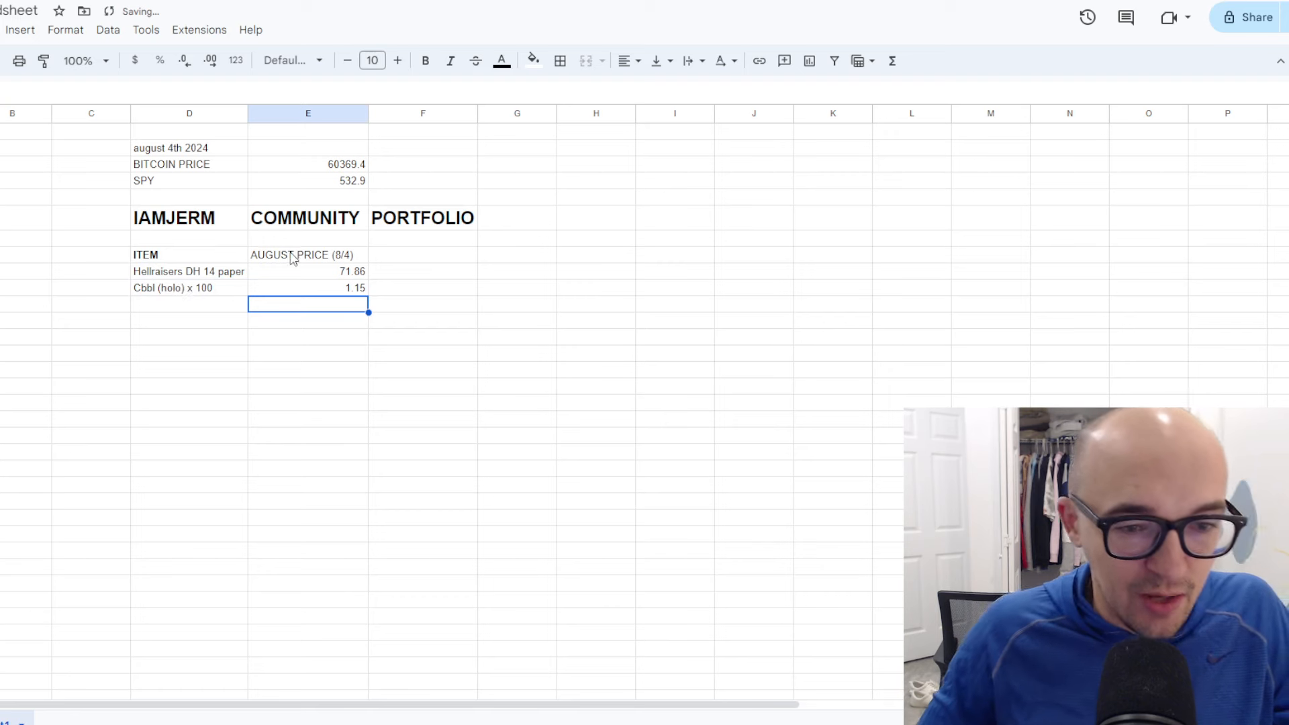
pyautogui.moveTo(238, 335)
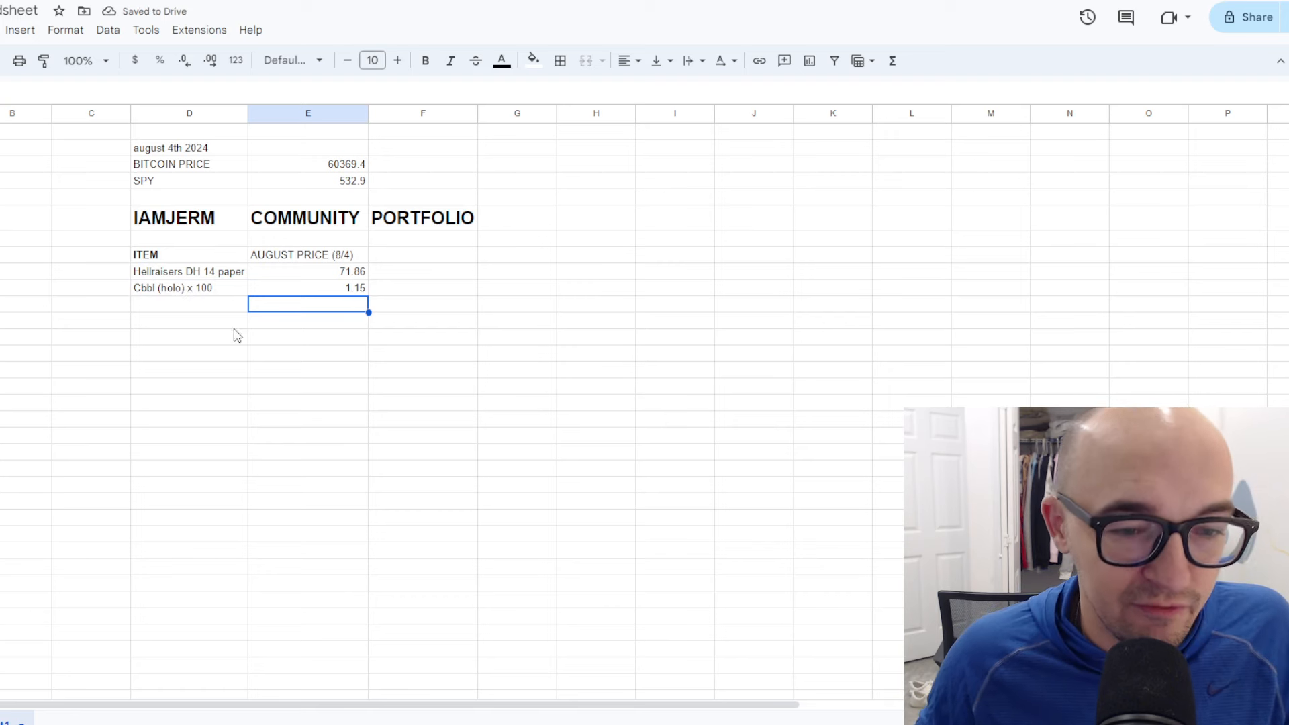
pyautogui.moveTo(432, 91)
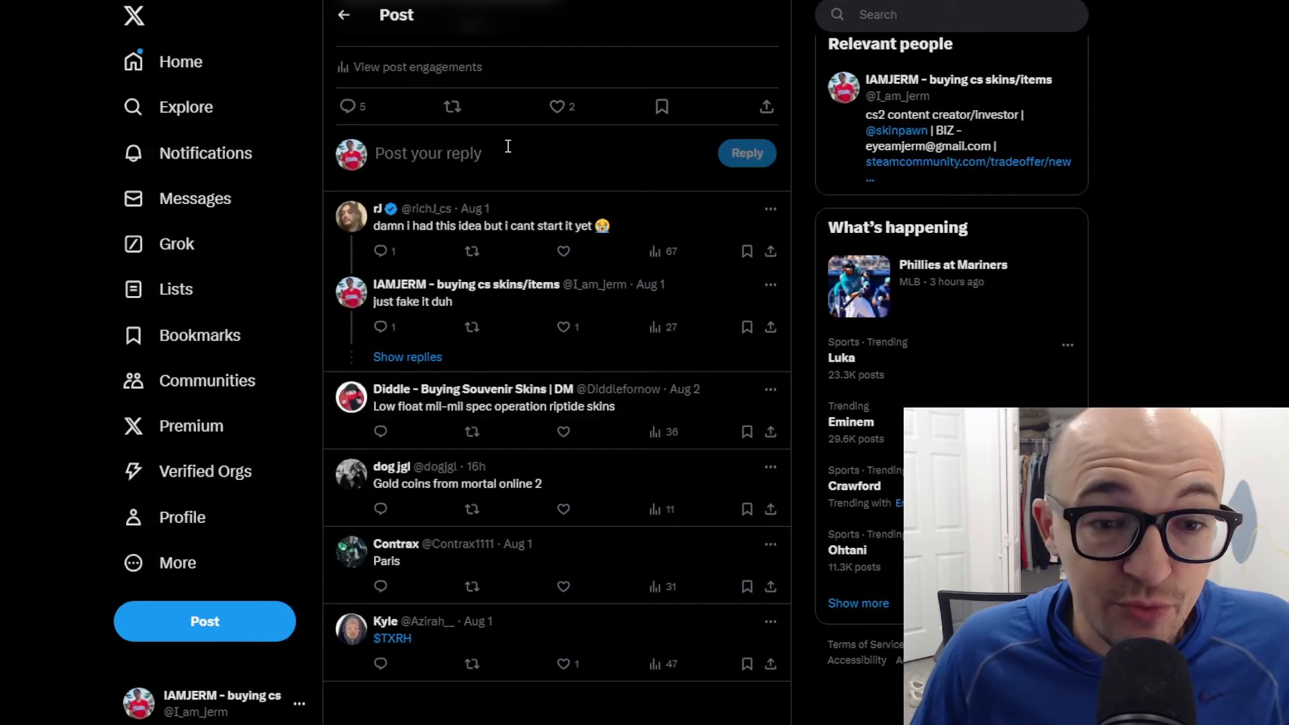
pyautogui.scroll(3)
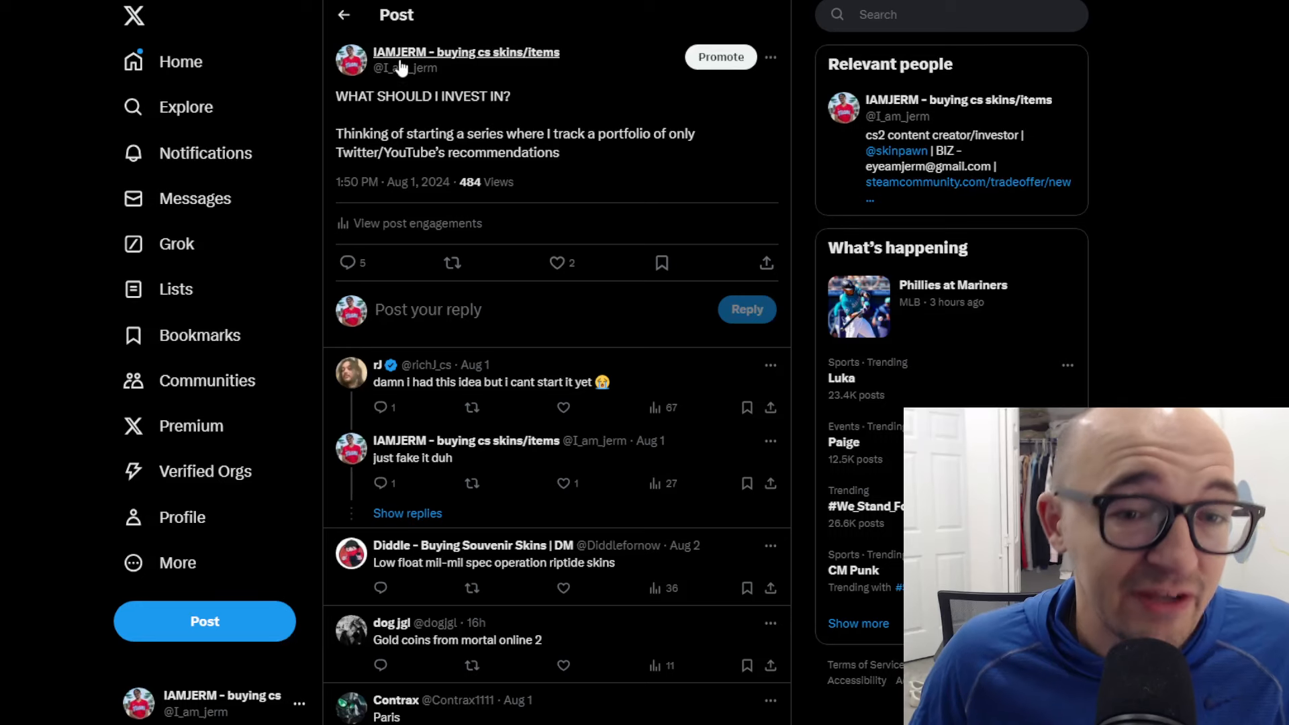
pyautogui.moveTo(653, 158)
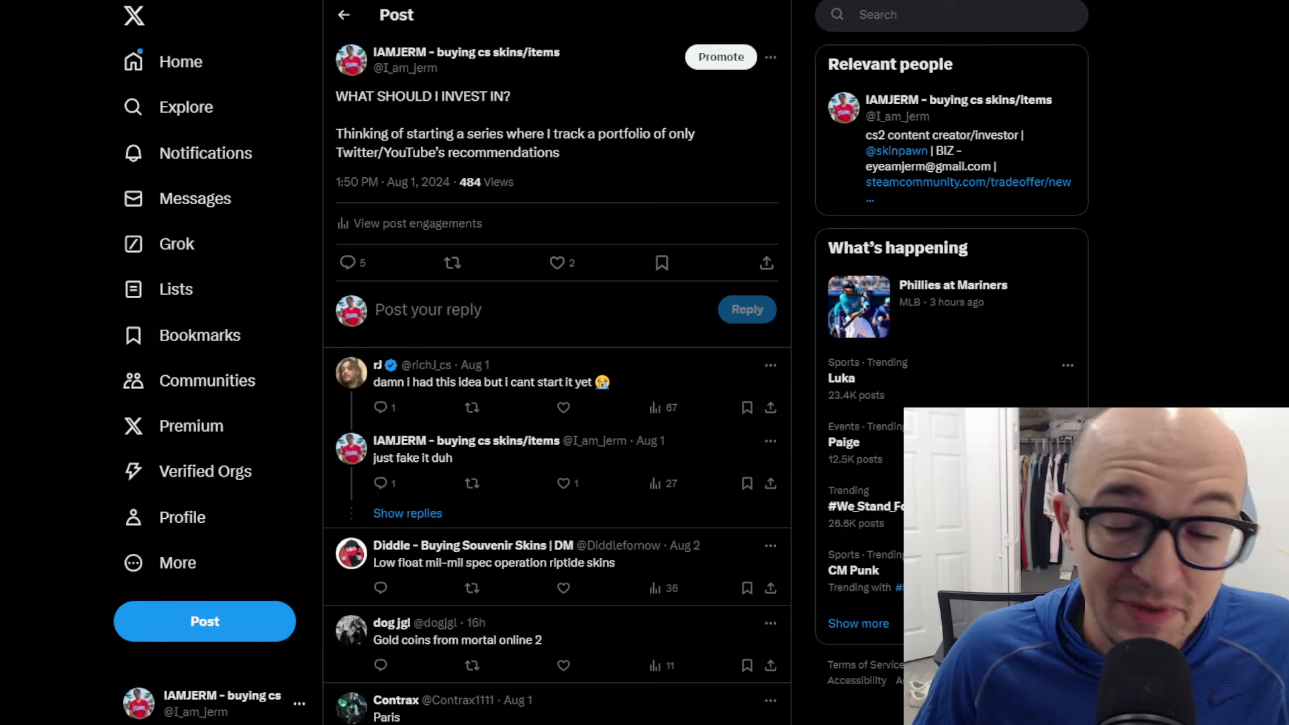
pyautogui.moveTo(787, 237)
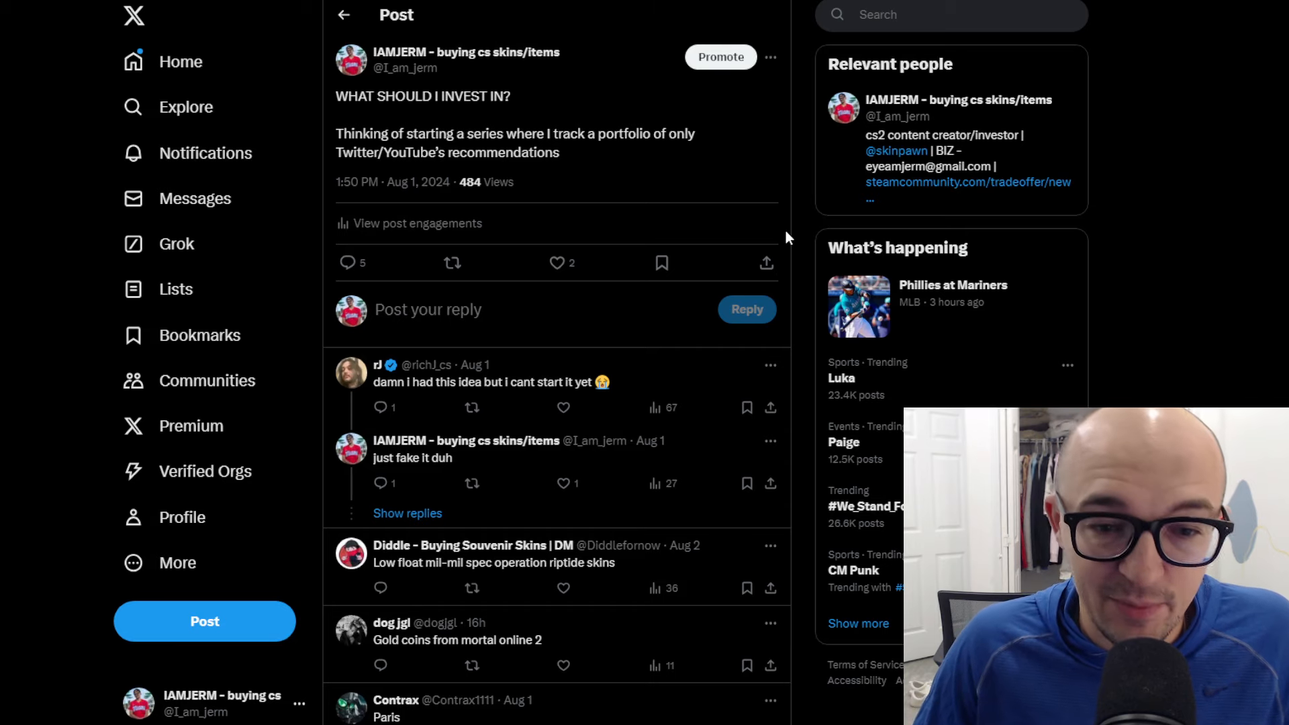
pyautogui.moveTo(588, 366)
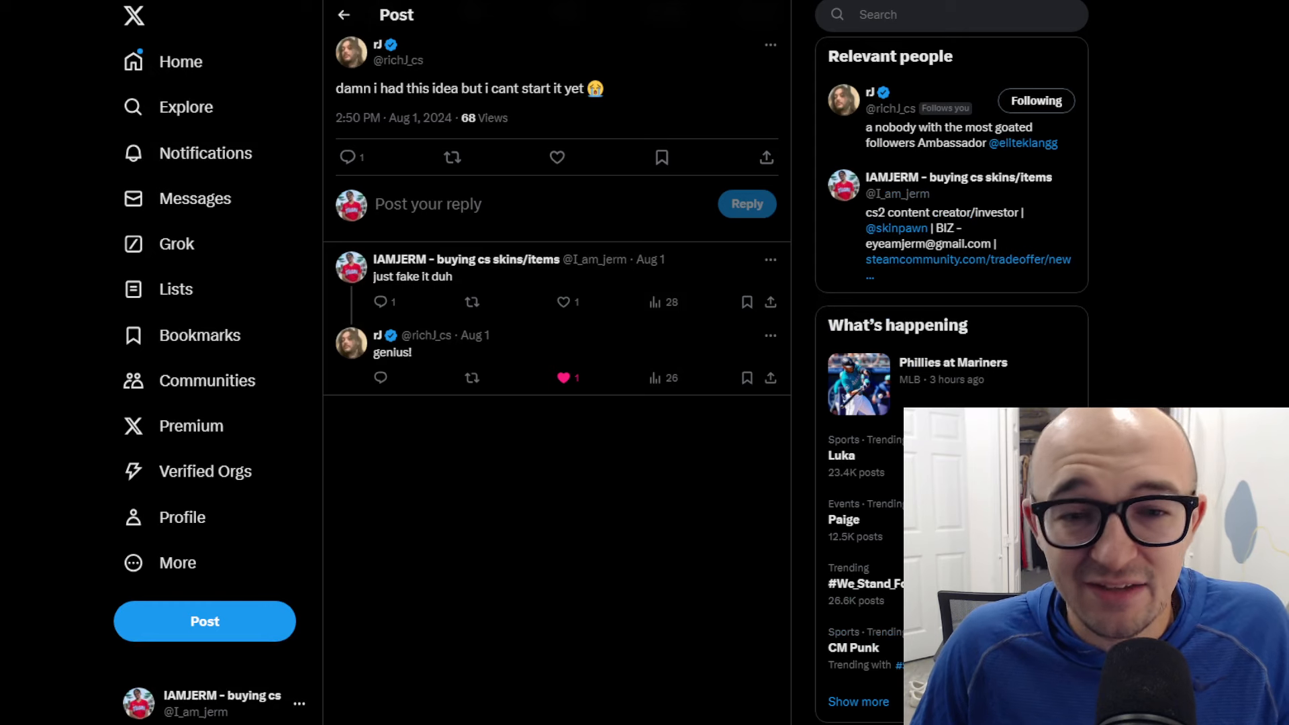
pyautogui.click(428, 204)
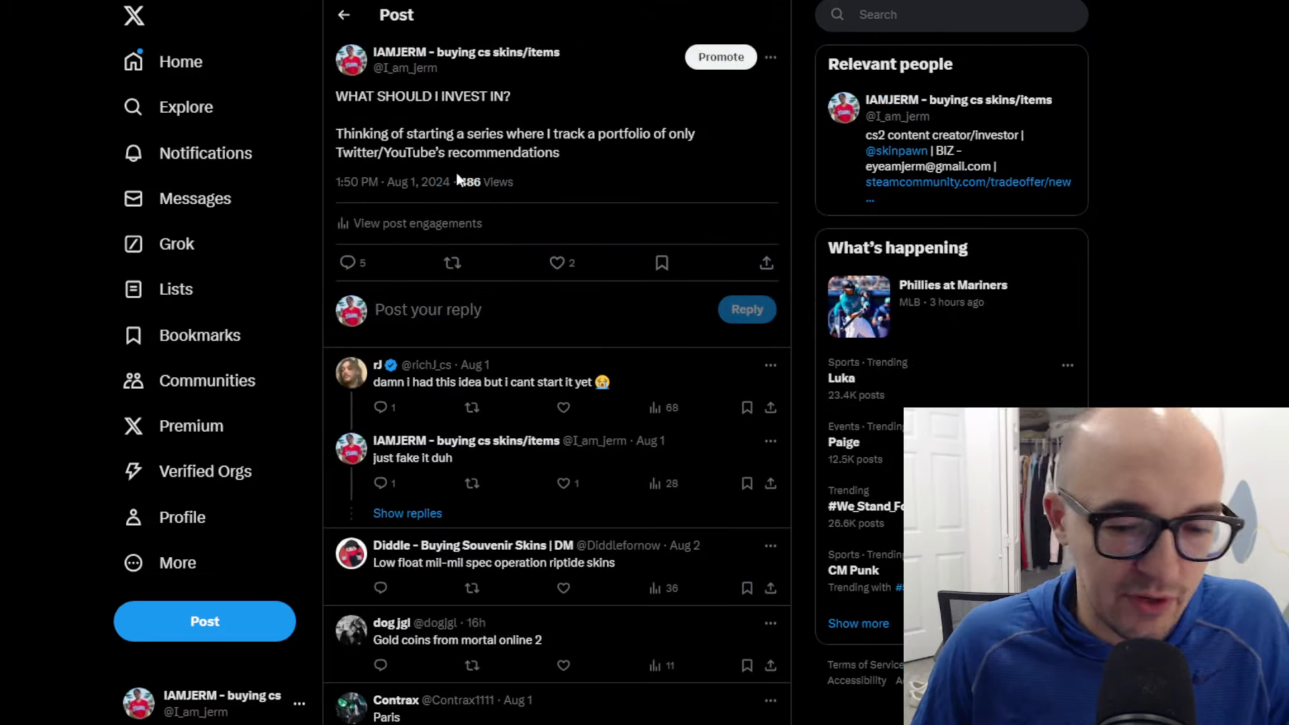
pyautogui.scroll(-3)
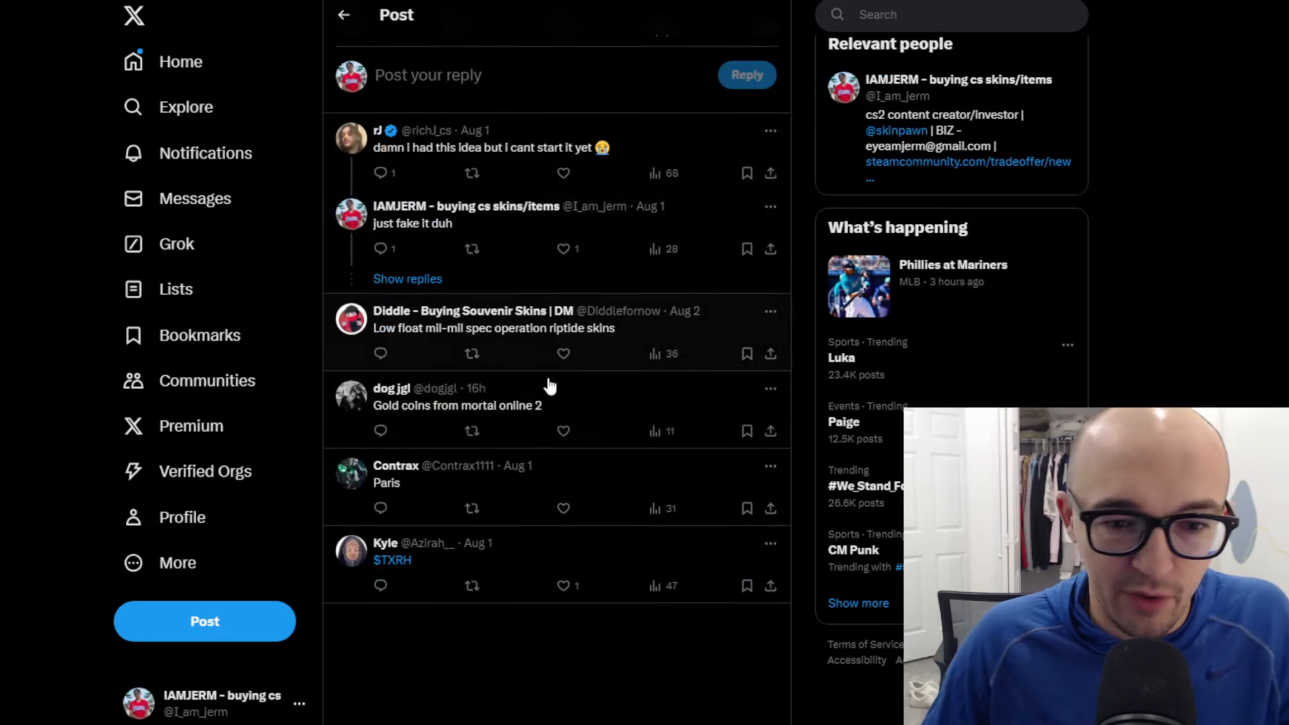
pyautogui.moveTo(434, 421)
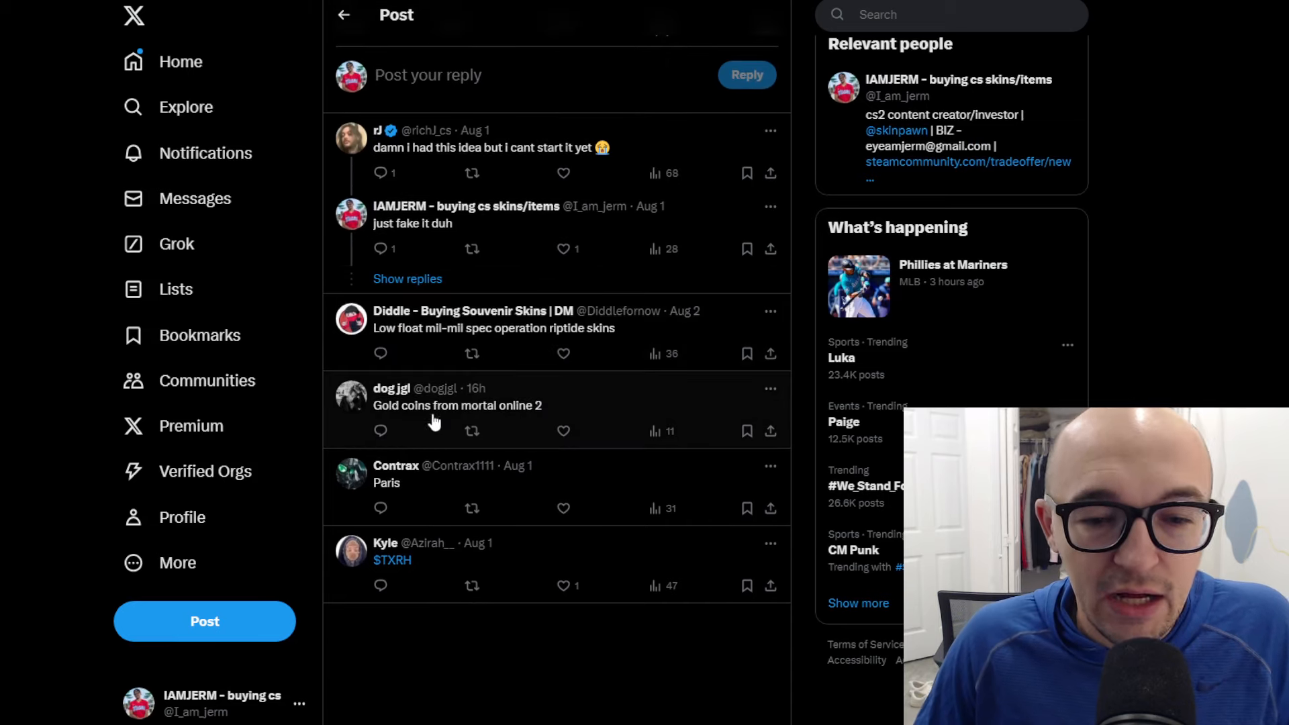
pyautogui.moveTo(480, 524)
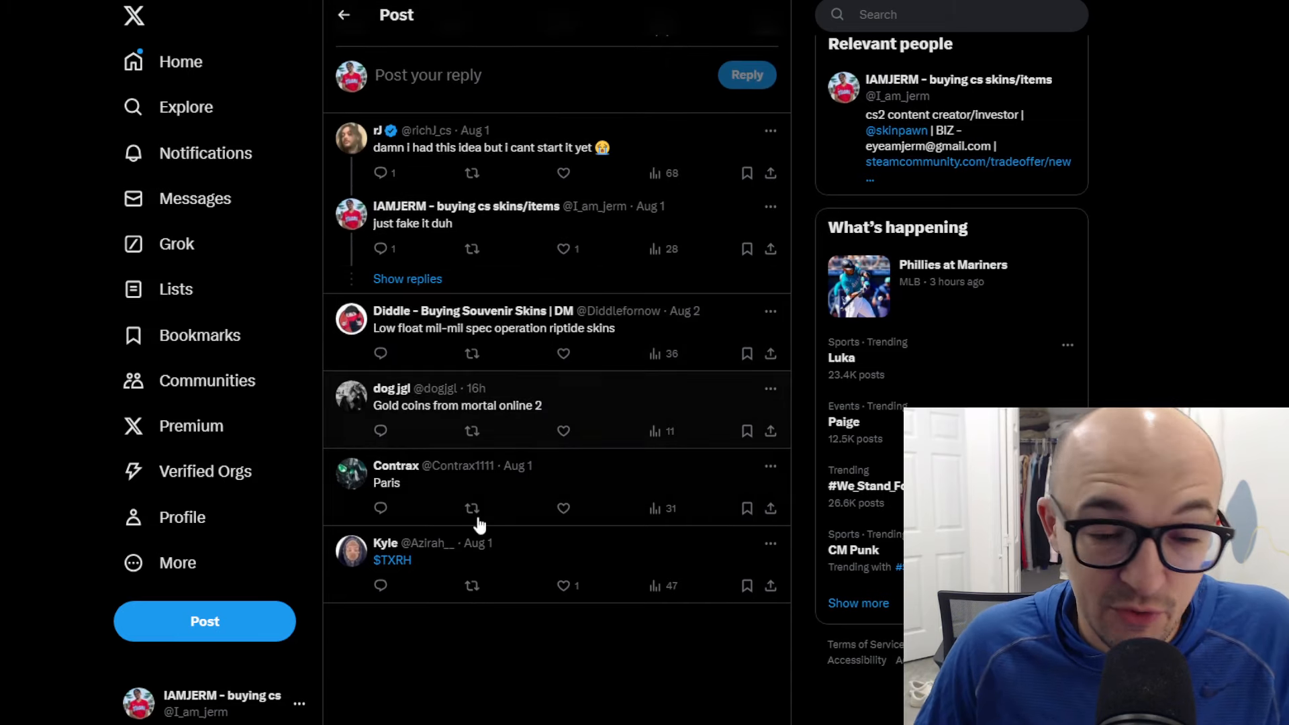
pyautogui.moveTo(391, 567)
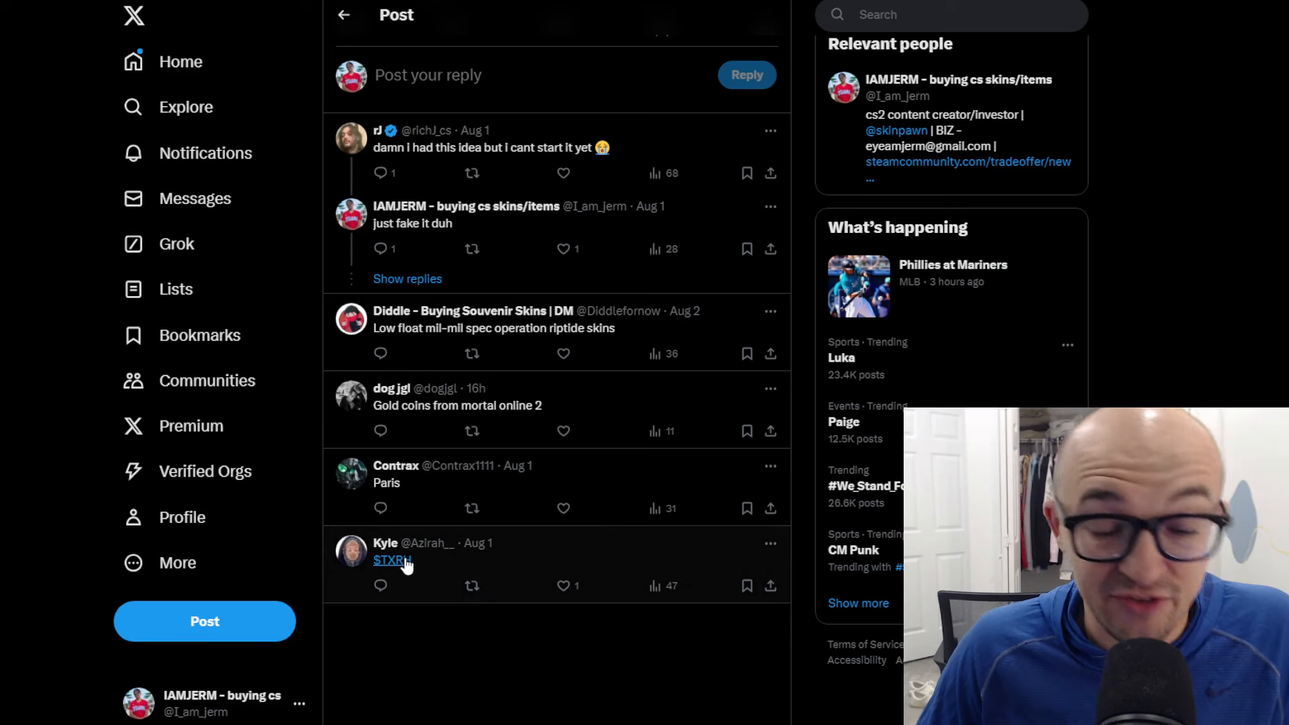
pyautogui.scroll(3)
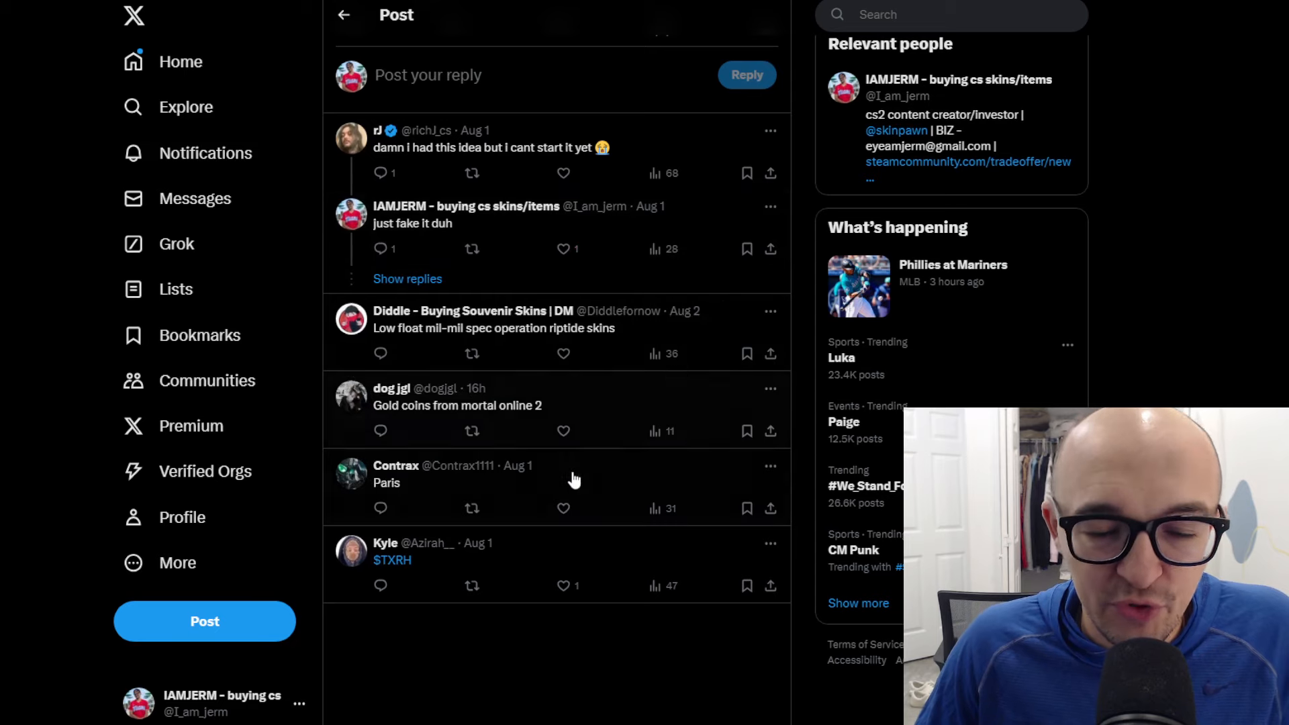
pyautogui.scroll(3)
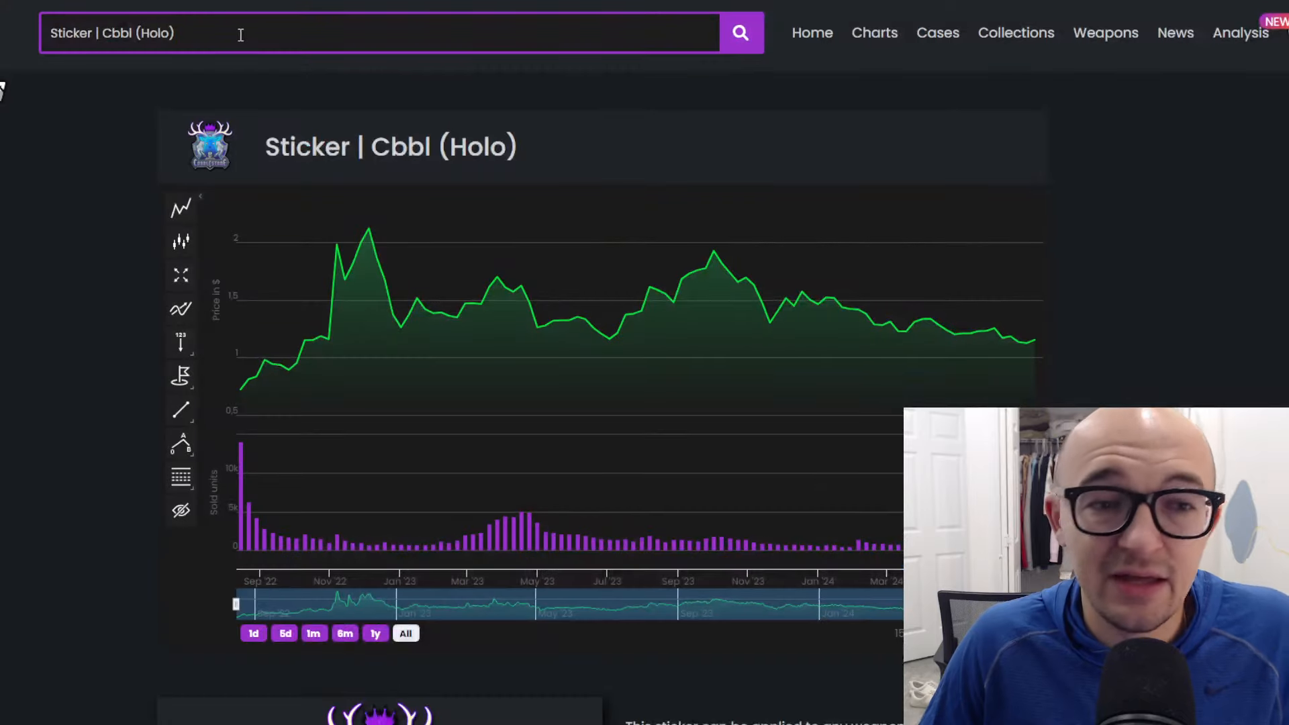
# - Search 'paris capsule' and open the Paris 2023 Legends Sticker Capsule chart
pyautogui.write('paris capsule')
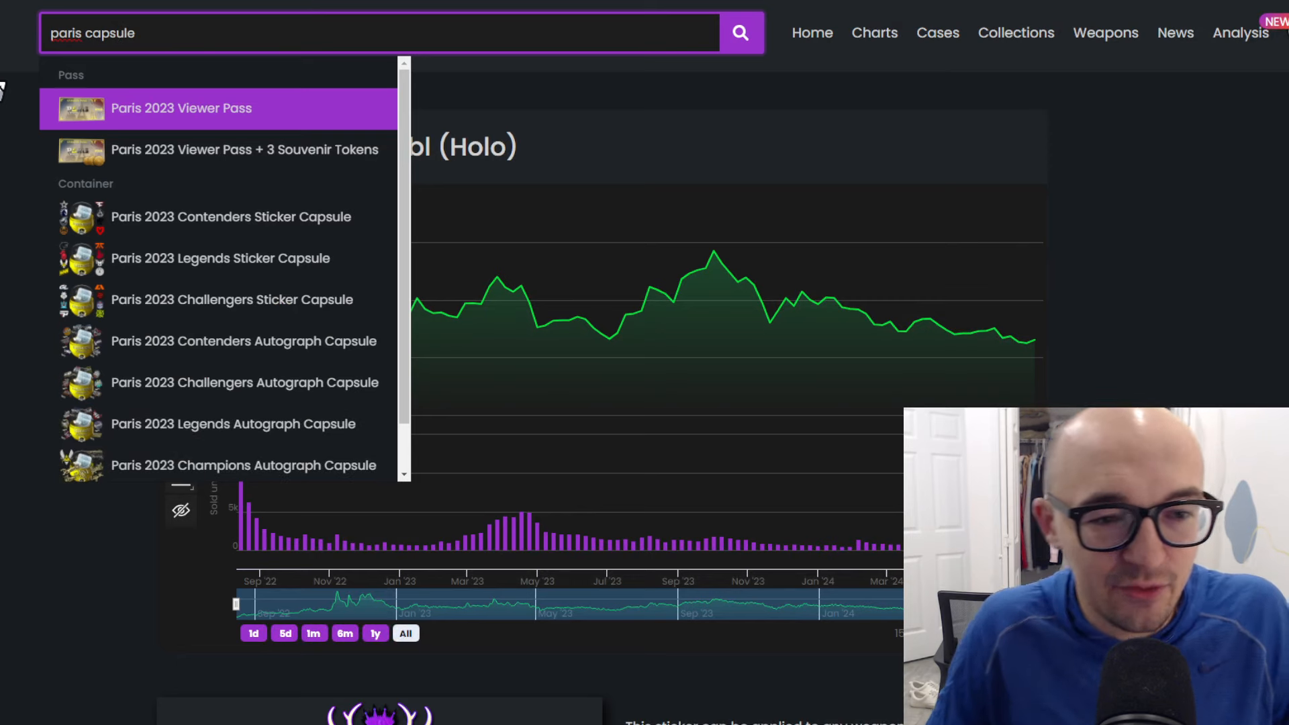
pyautogui.moveTo(139, 239)
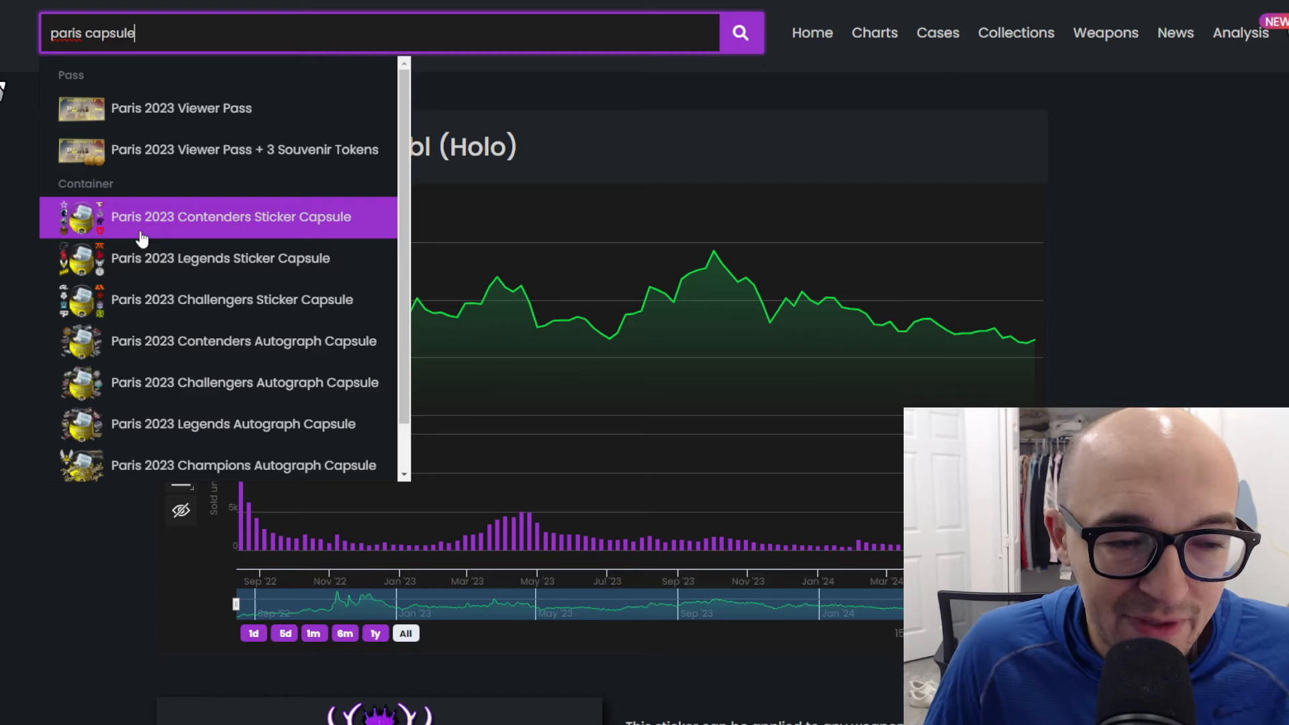
pyautogui.moveTo(95, 222)
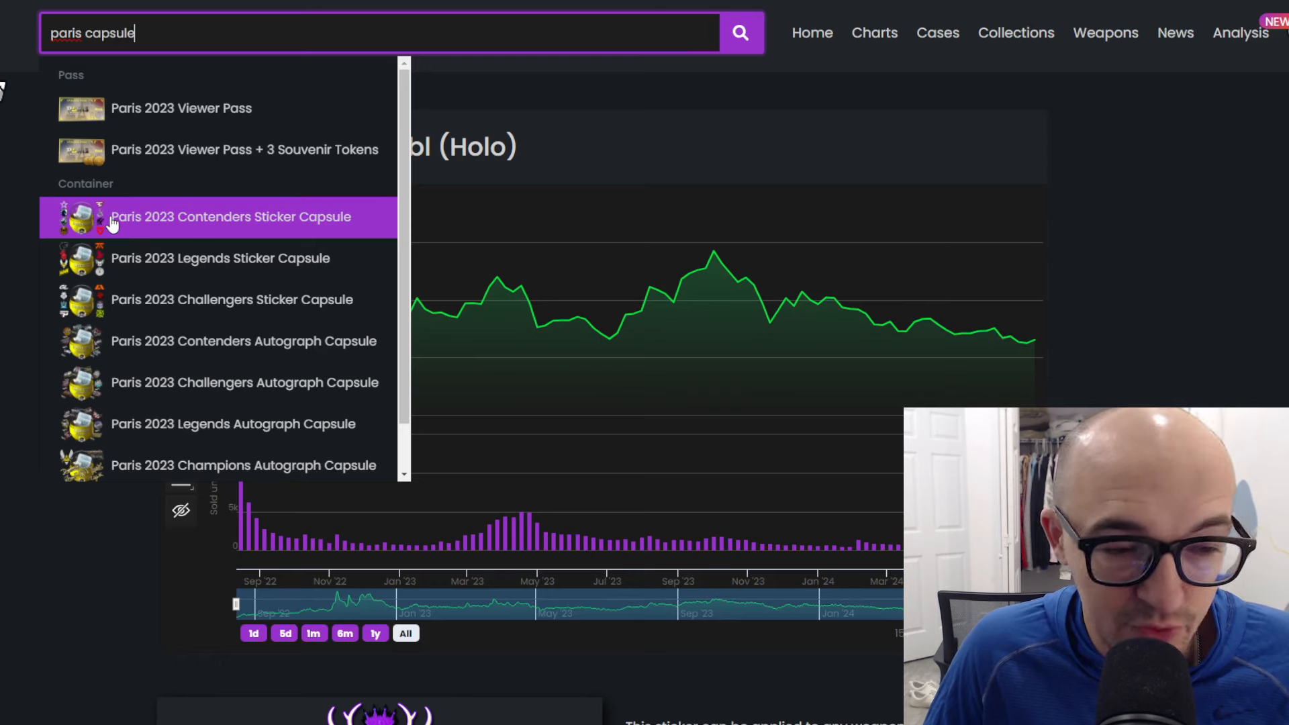
pyautogui.moveTo(165, 317)
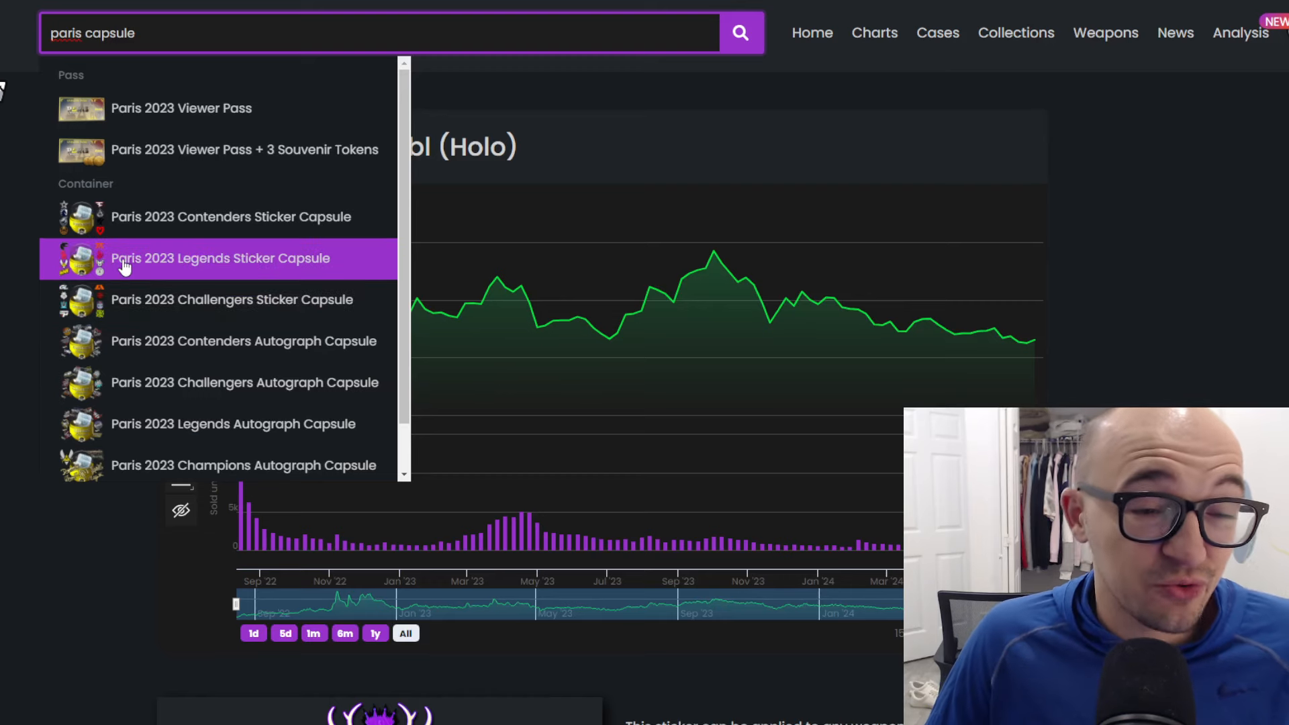
pyautogui.click(220, 257)
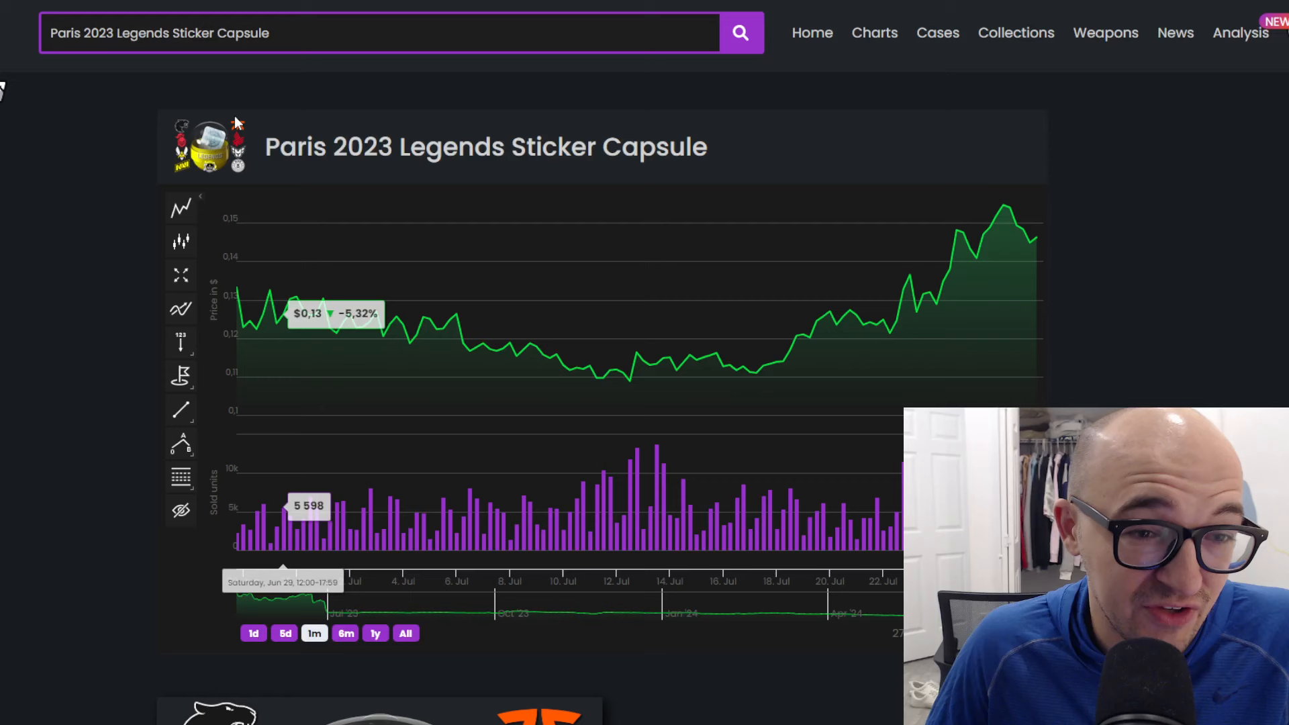
pyautogui.moveTo(259, 182)
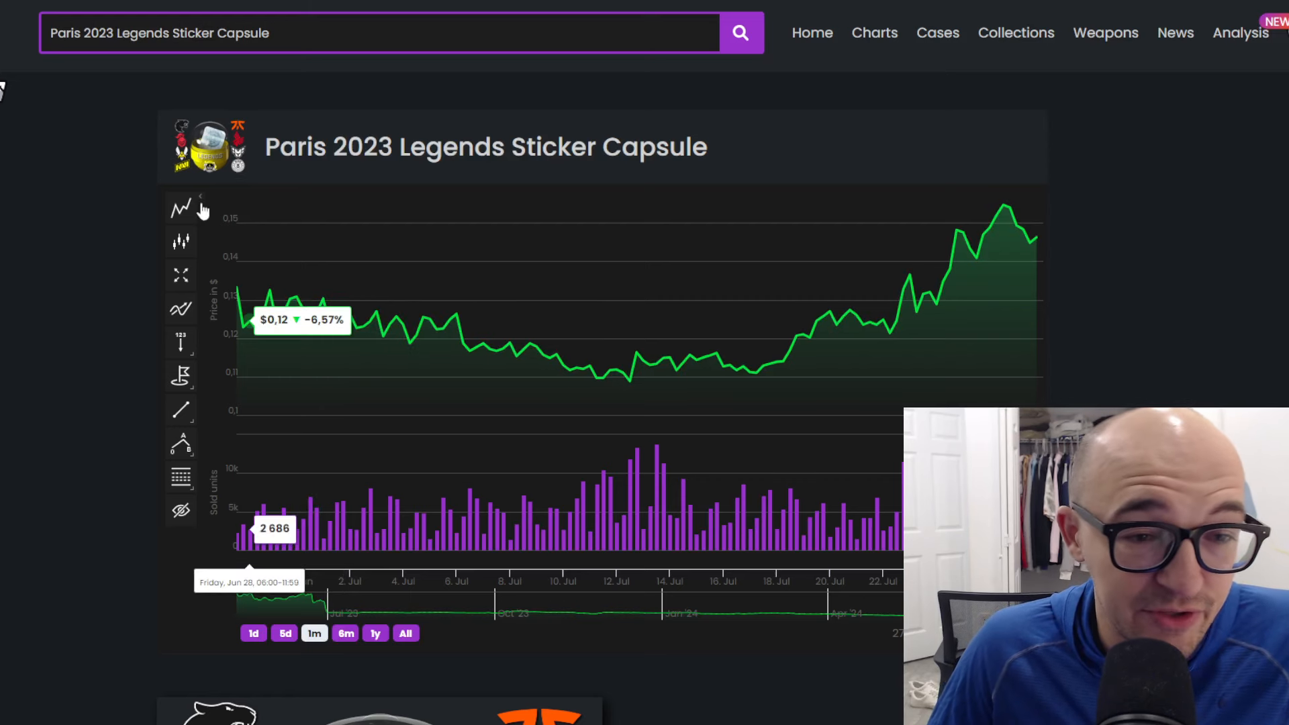
pyautogui.moveTo(1040, 238)
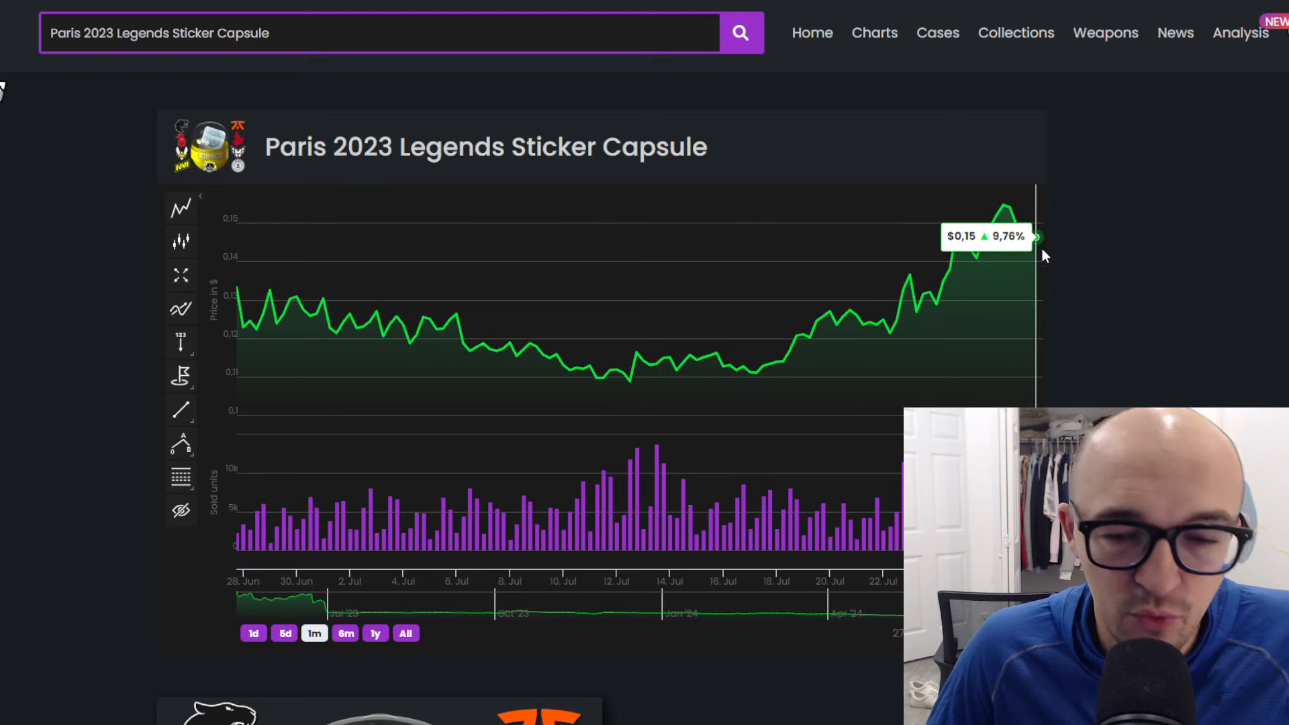
pyautogui.moveTo(1023, 242)
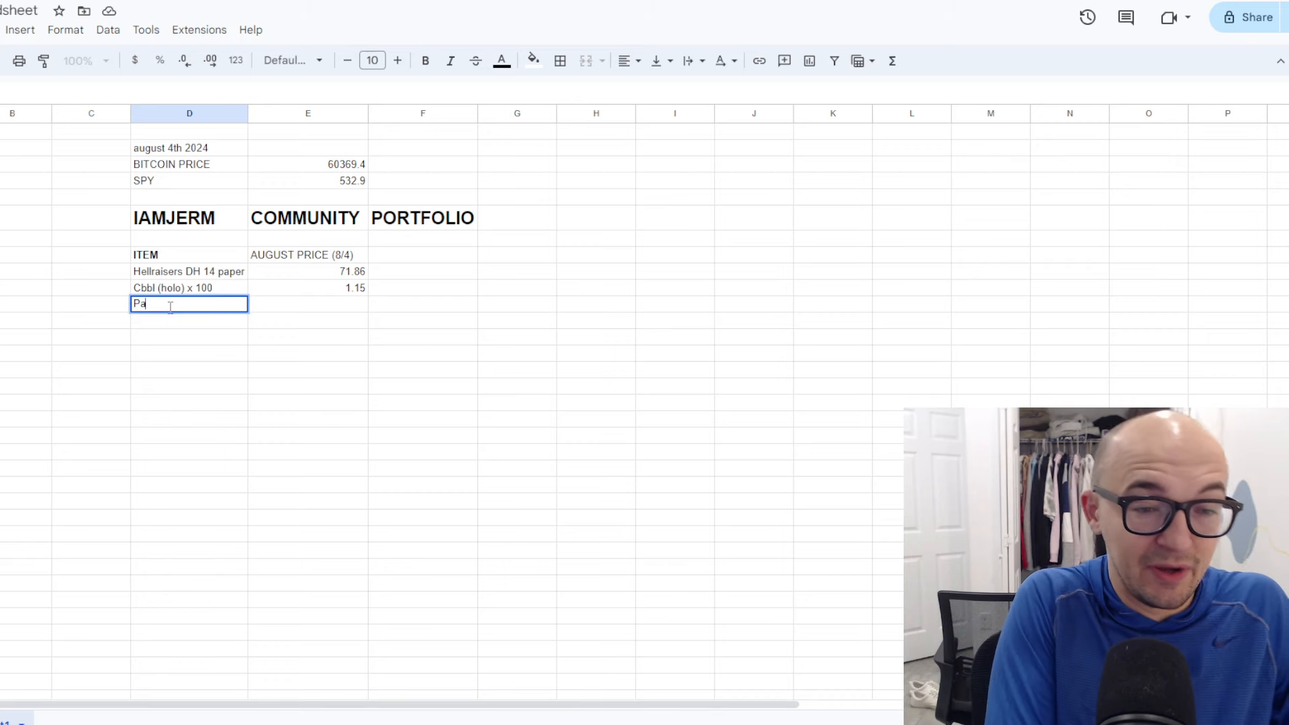
# - Type the Paris Legends Capsule item in column D below the Cbbl (holo) row
pyautogui.write('ris')
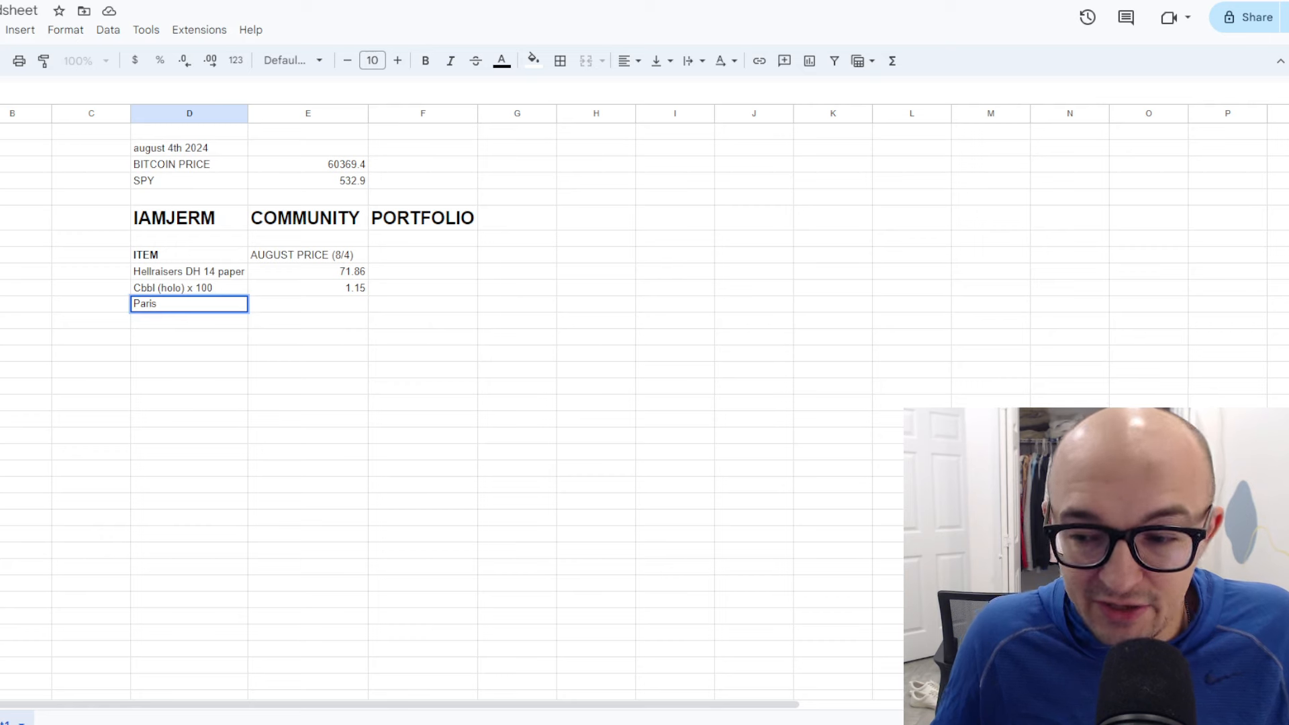
pyautogui.write('L')
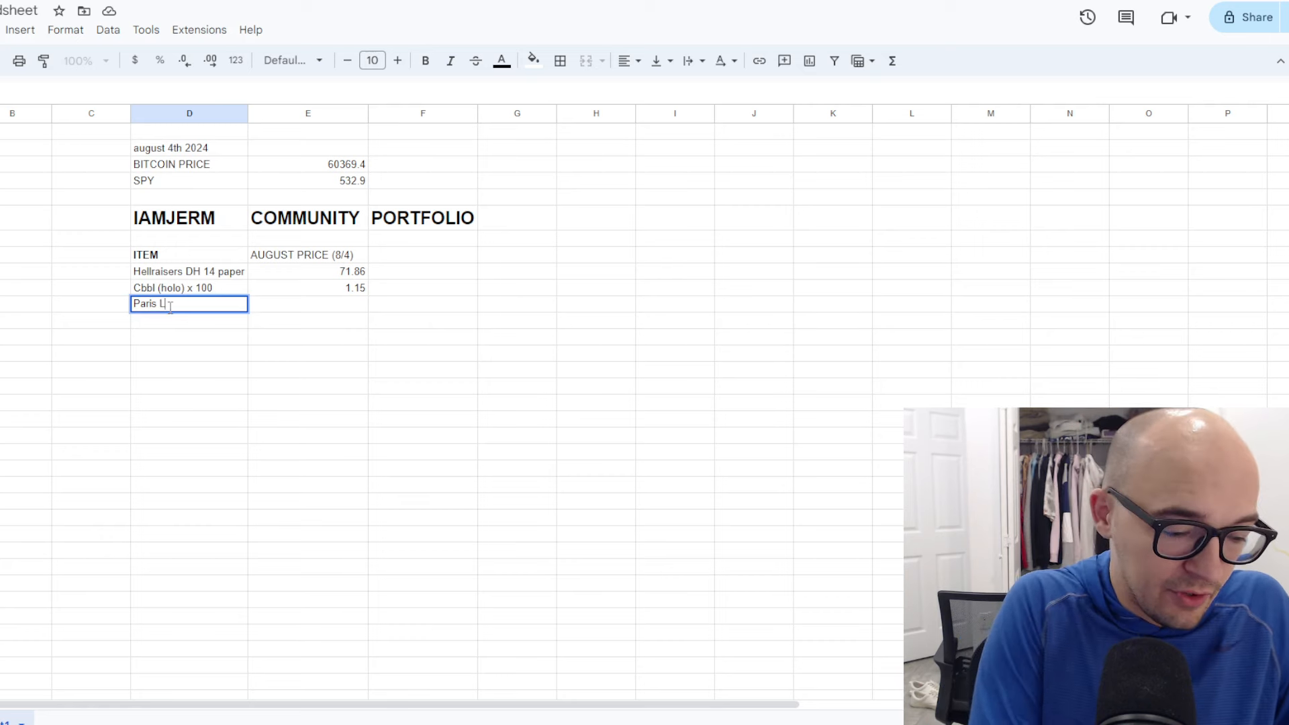
pyautogui.write('egends Capsy')
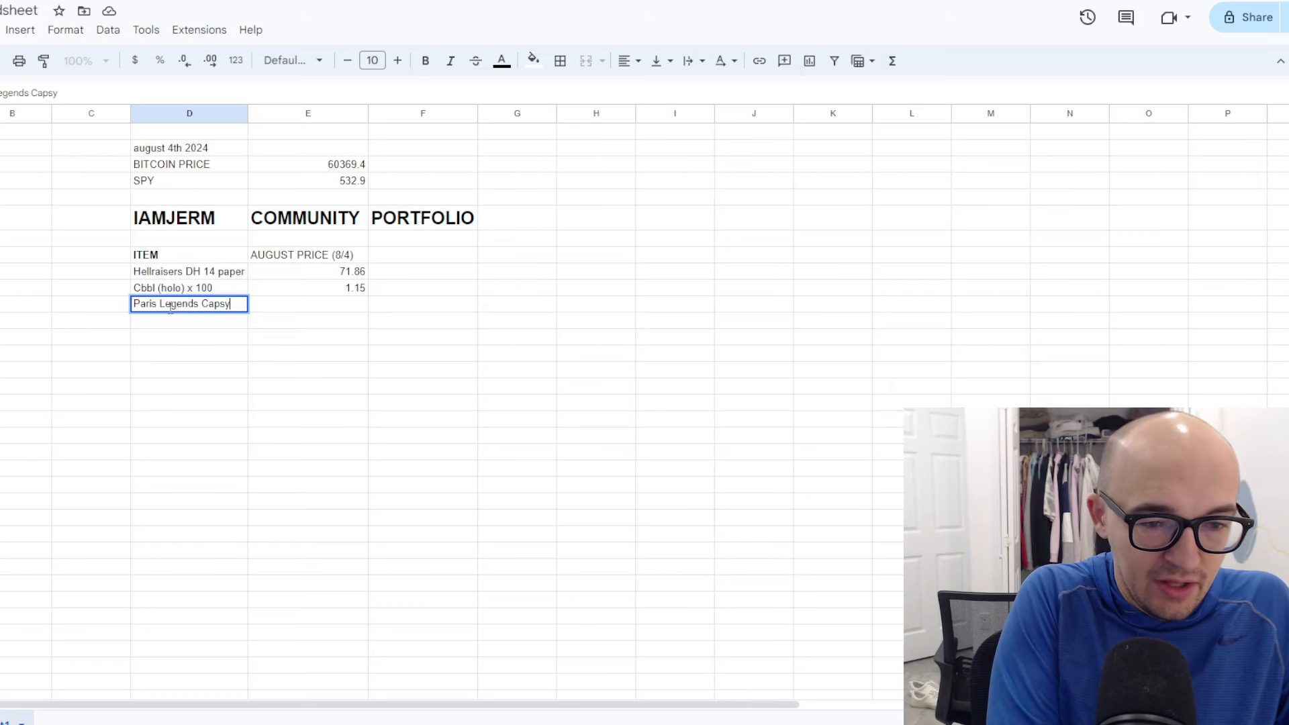
pyautogui.write('le x 1000')
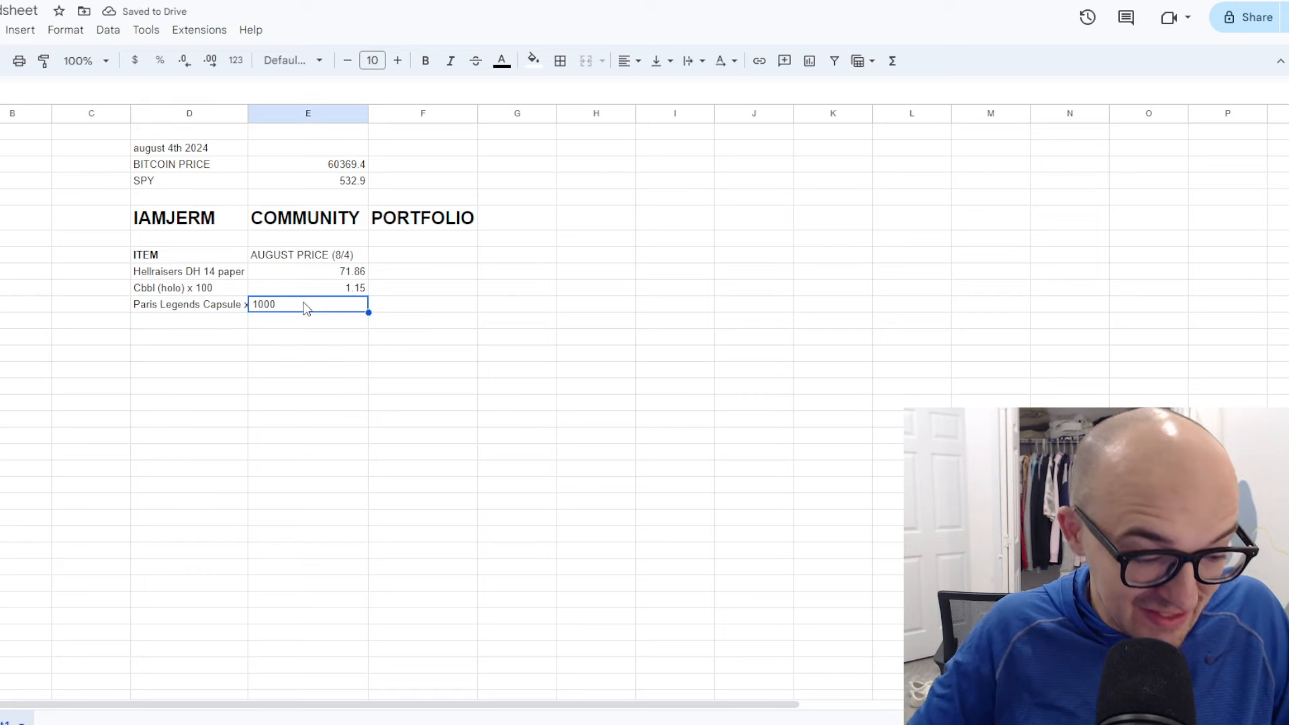
pyautogui.write('115')
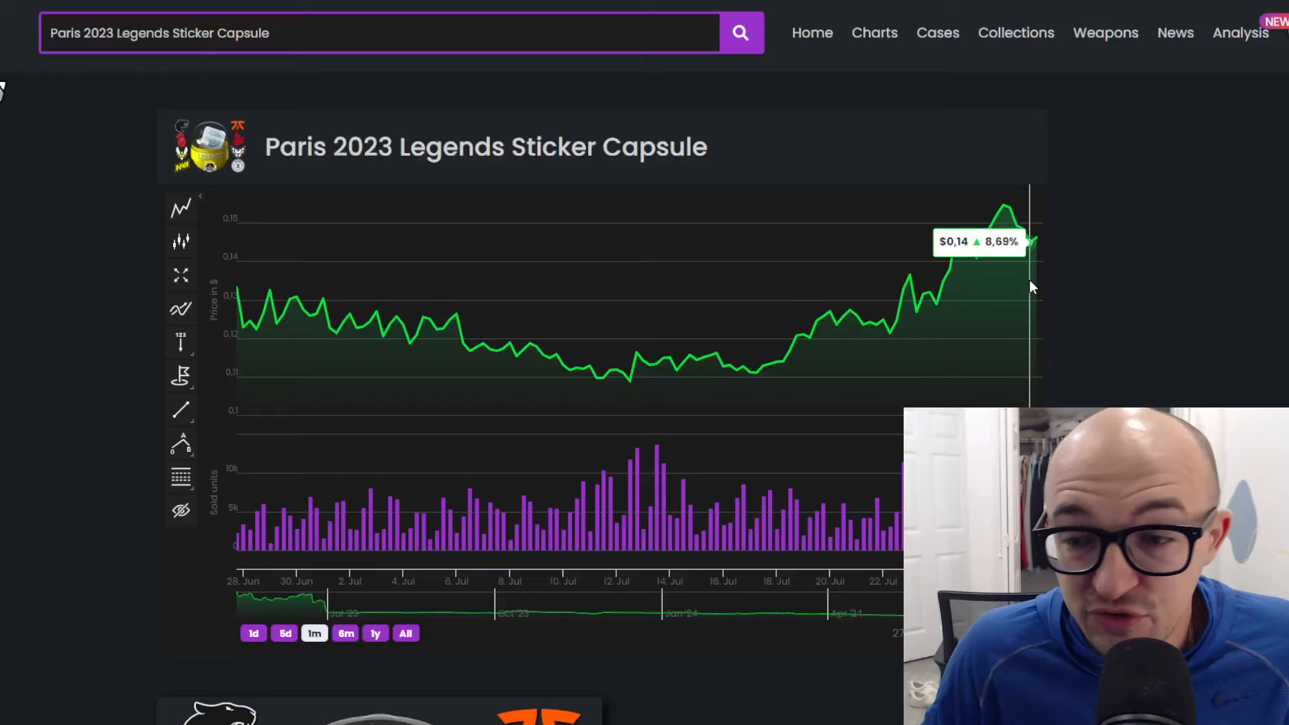
pyautogui.moveTo(727, 362)
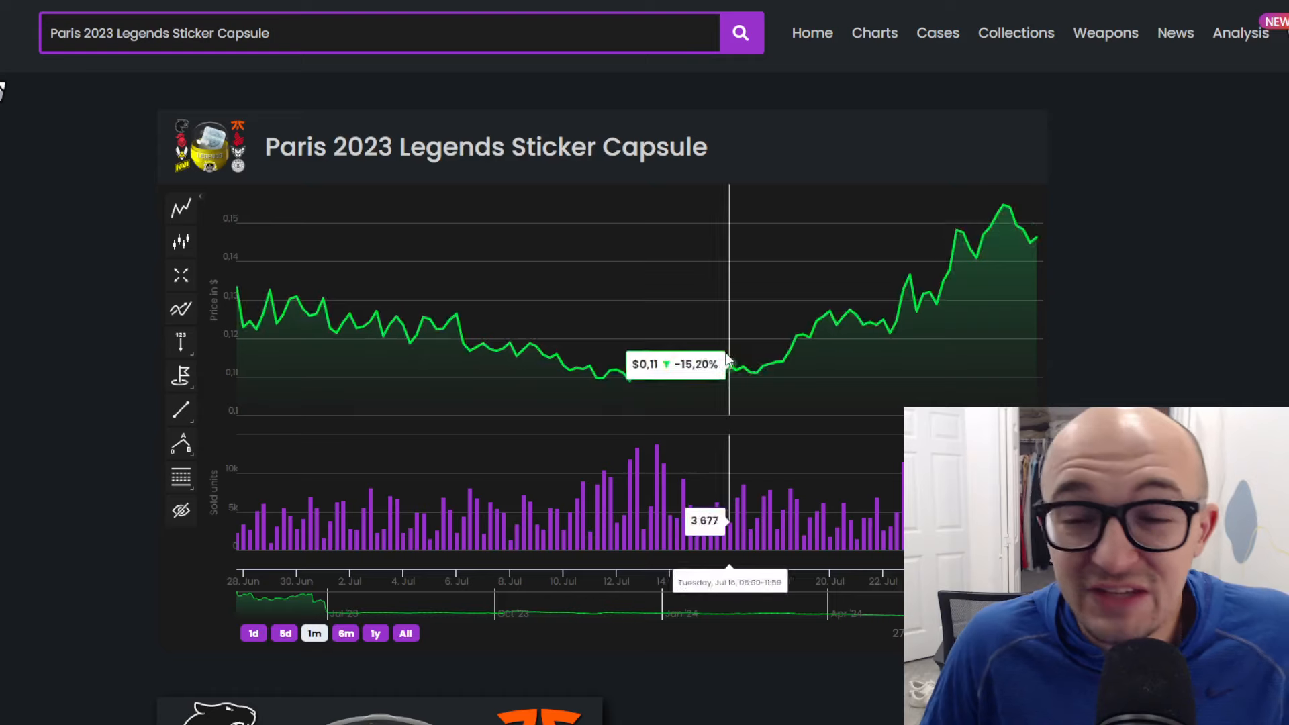
pyautogui.moveTo(593, 450)
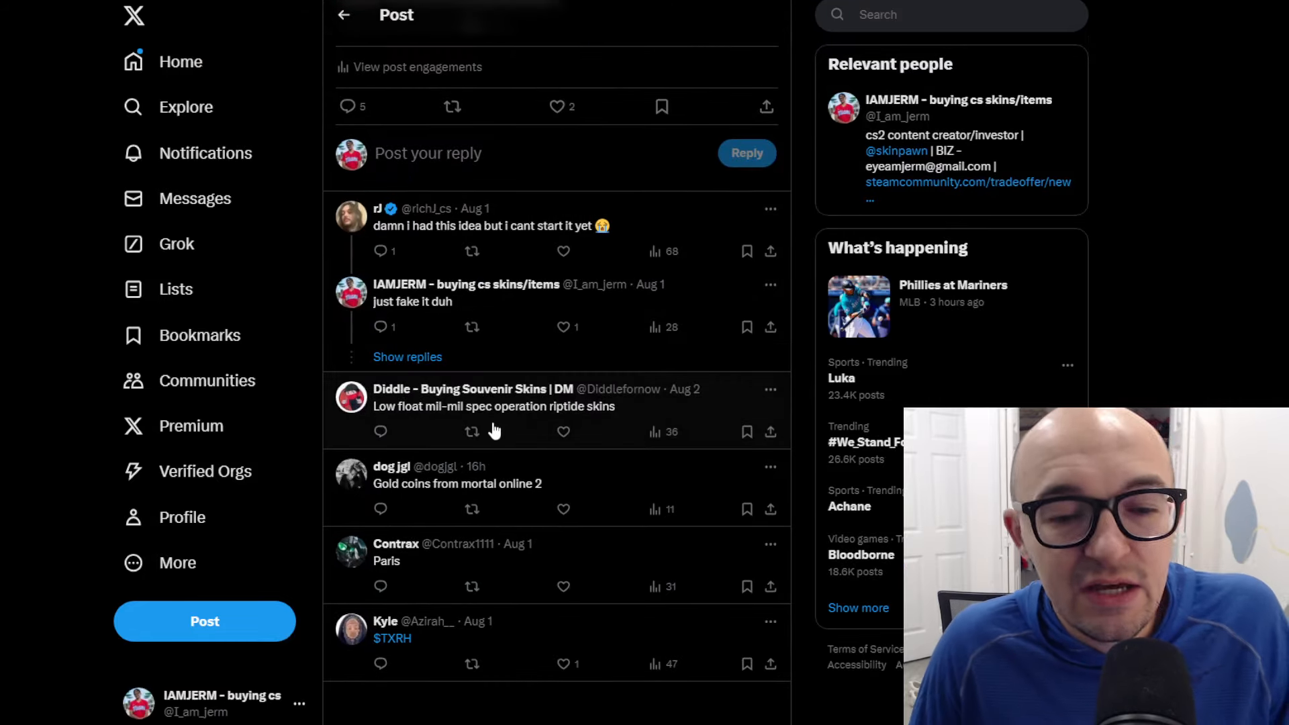
pyautogui.moveTo(538, 484)
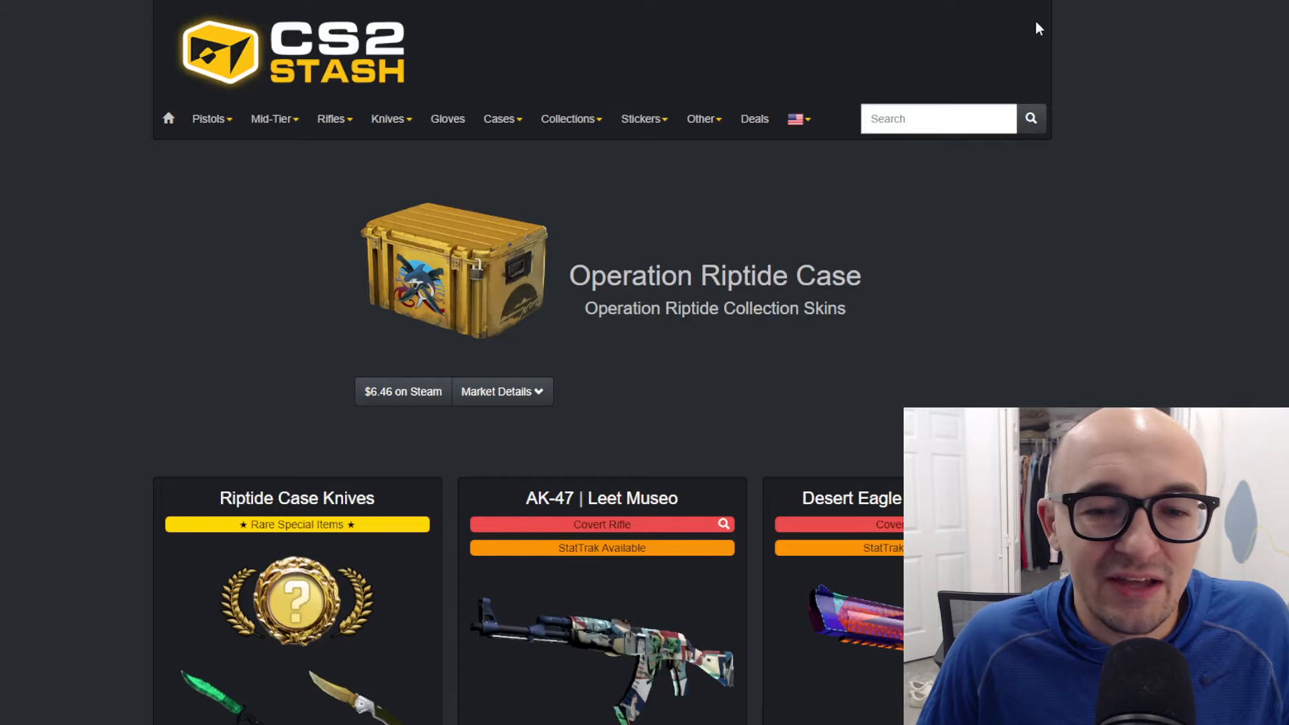
# - Scroll through the Operation Riptide Case's mil-spec skins on CS2 Stash
pyautogui.scroll(-3)
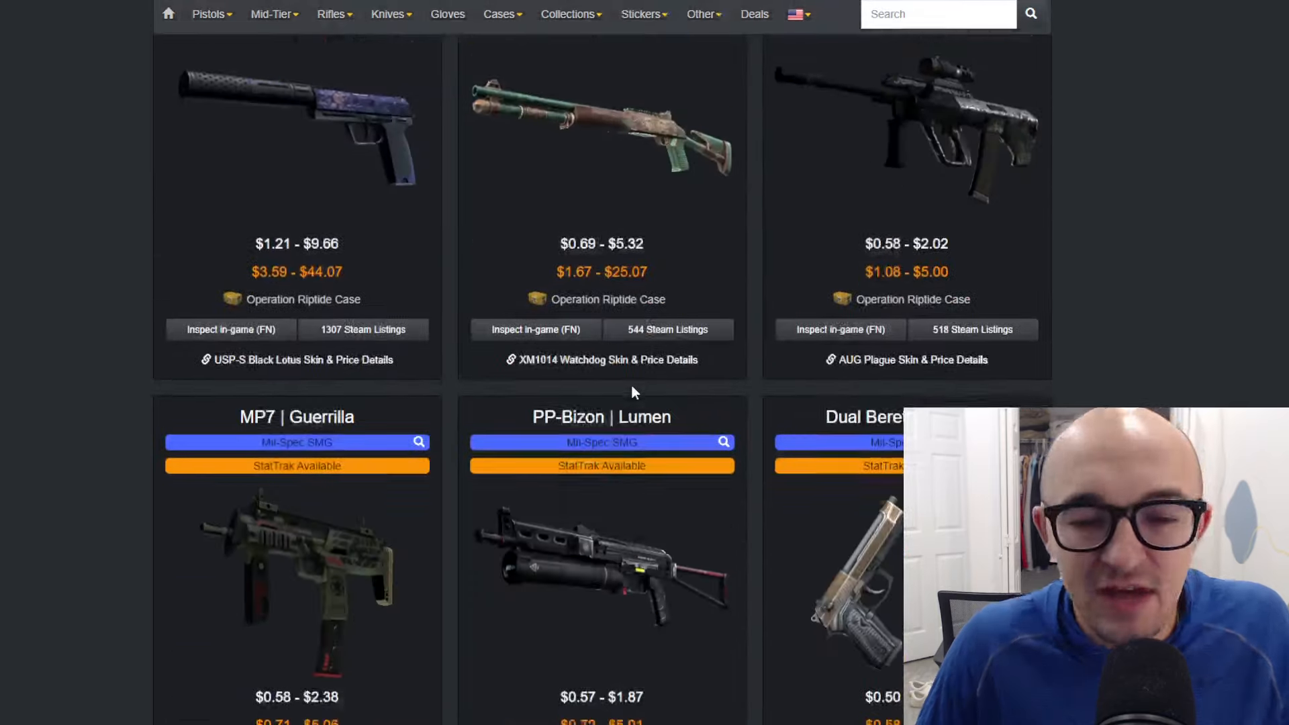
pyautogui.scroll(-3)
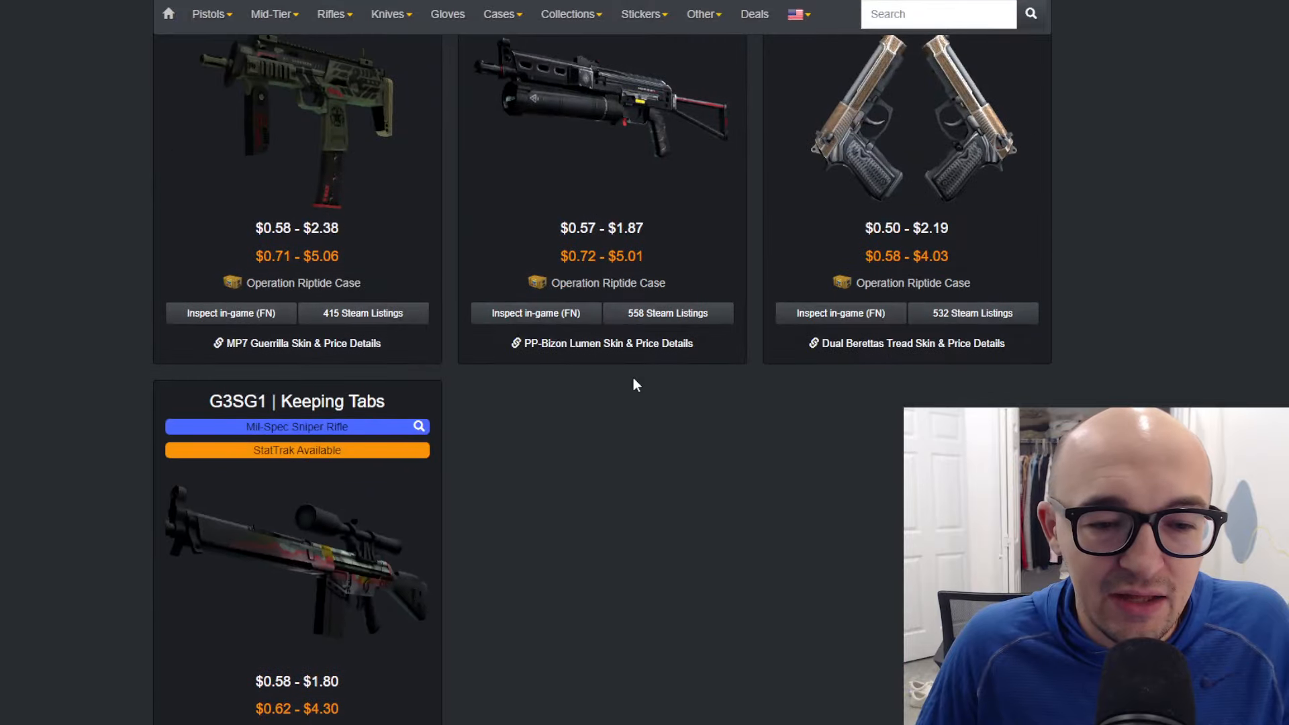
pyautogui.scroll(3)
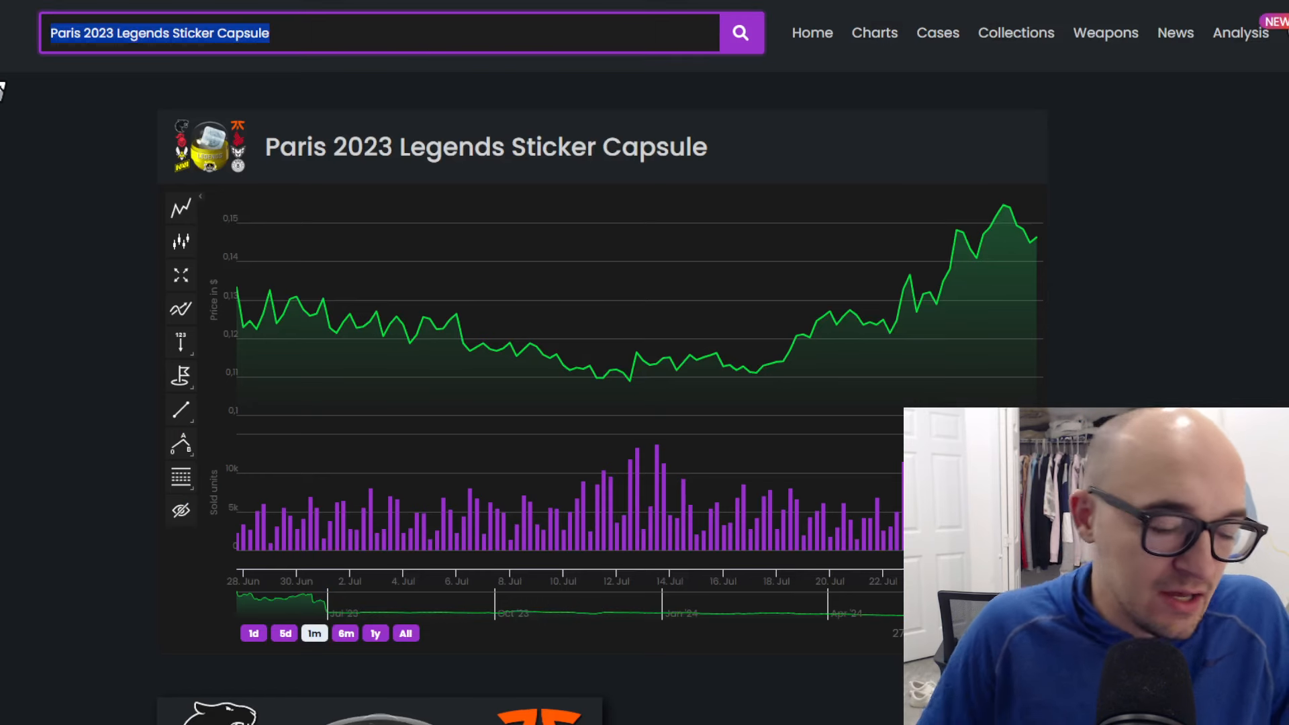
# - Open the USP-S | Black Lotus (Factory New) chart and view the 1y, All, then 5d ranges
pyautogui.write('usp black')
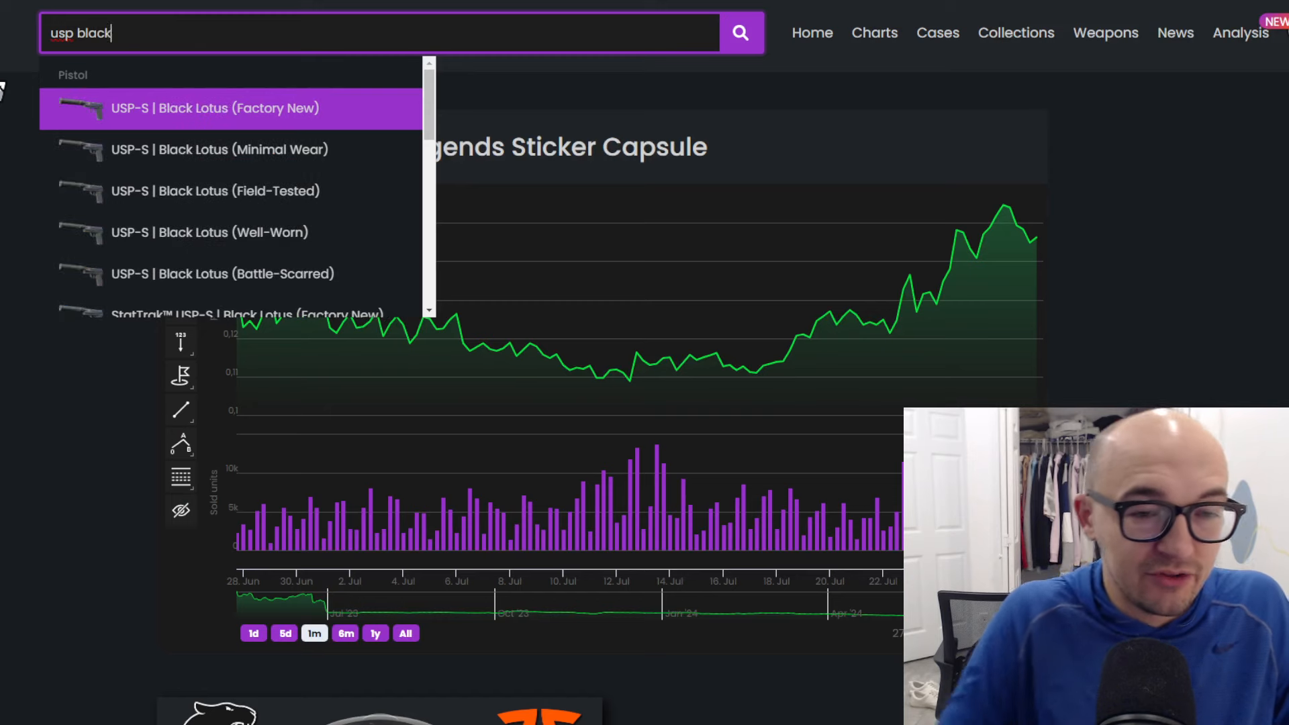
pyautogui.click(214, 108)
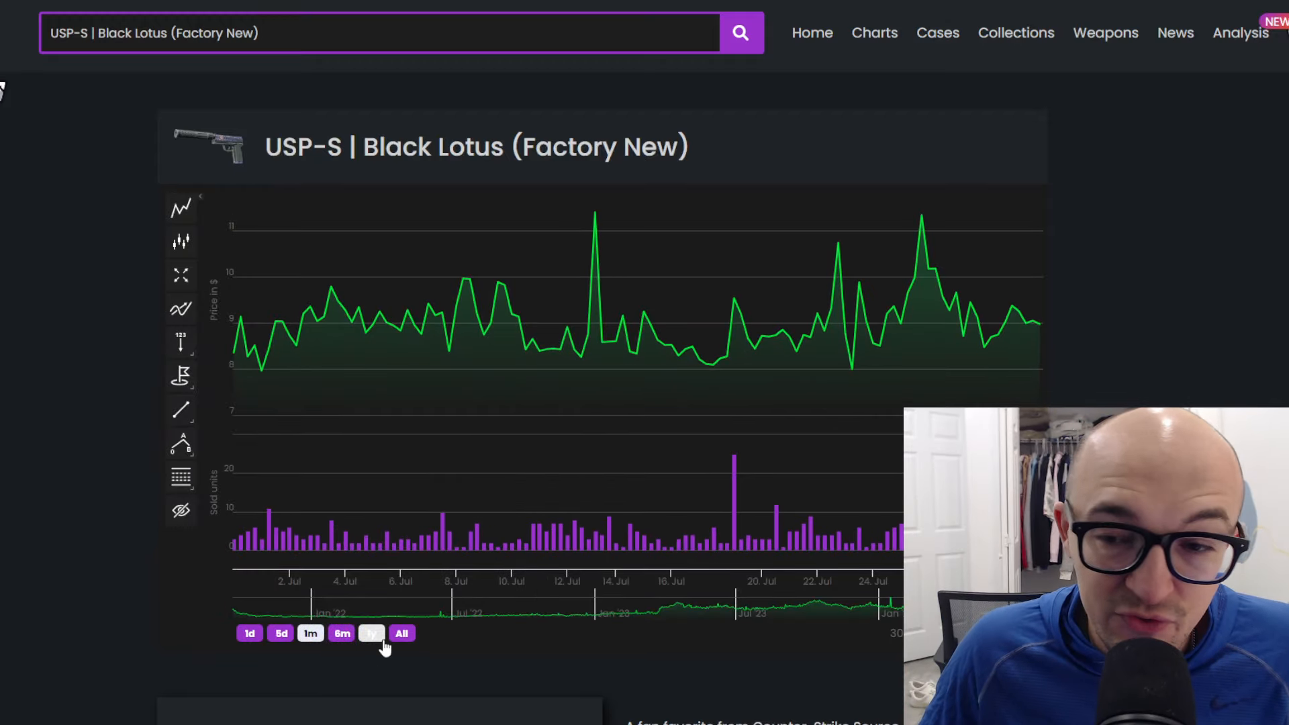
pyautogui.click(376, 633)
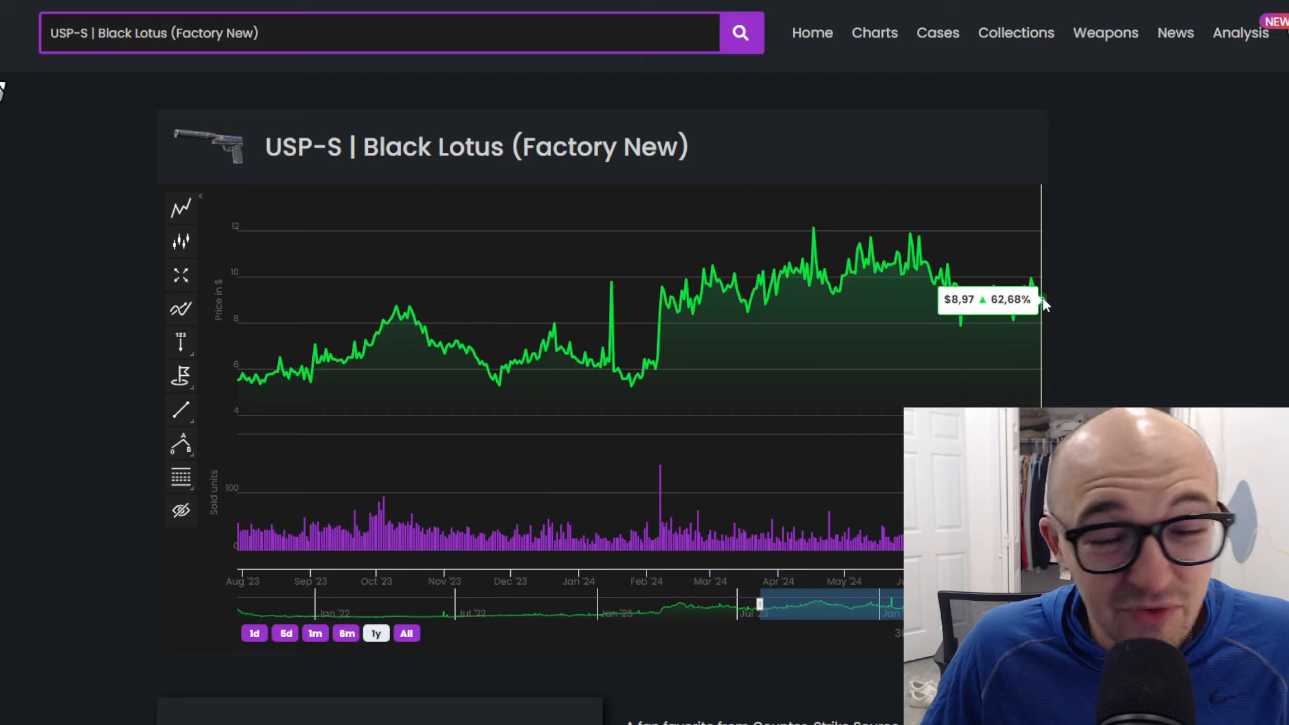
pyautogui.click(402, 633)
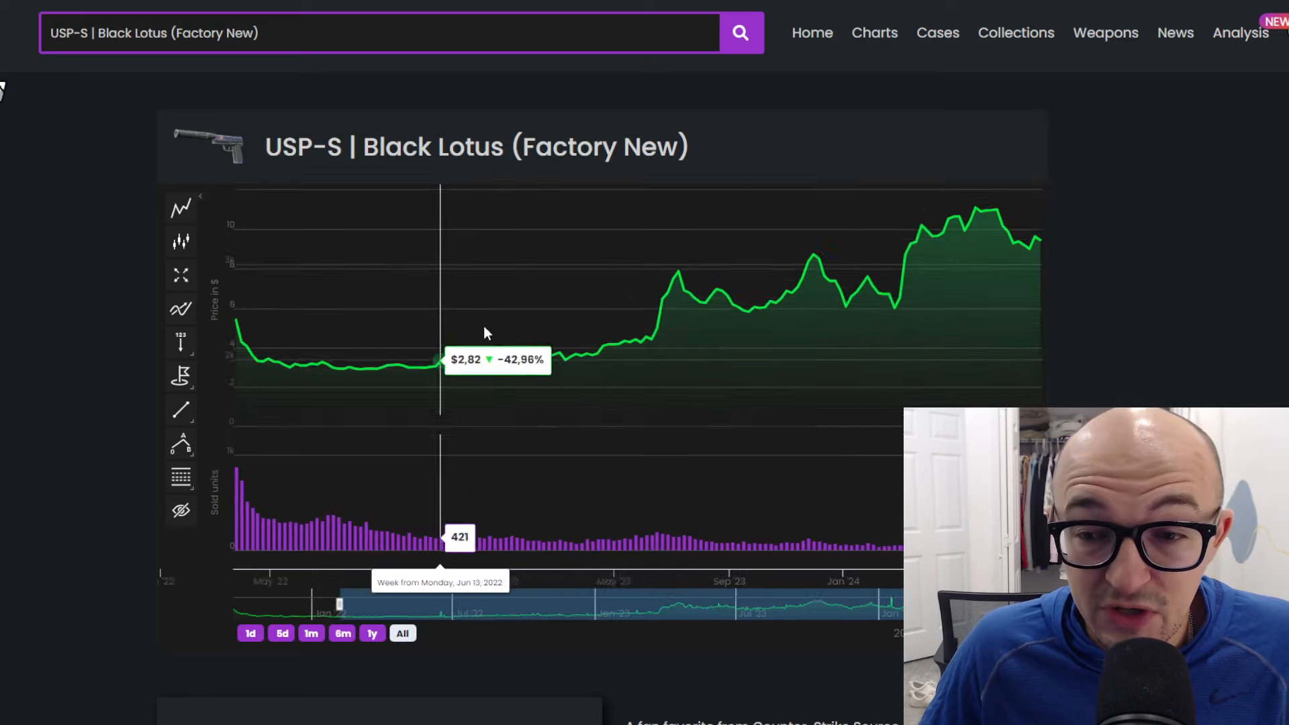
pyautogui.moveTo(345, 366)
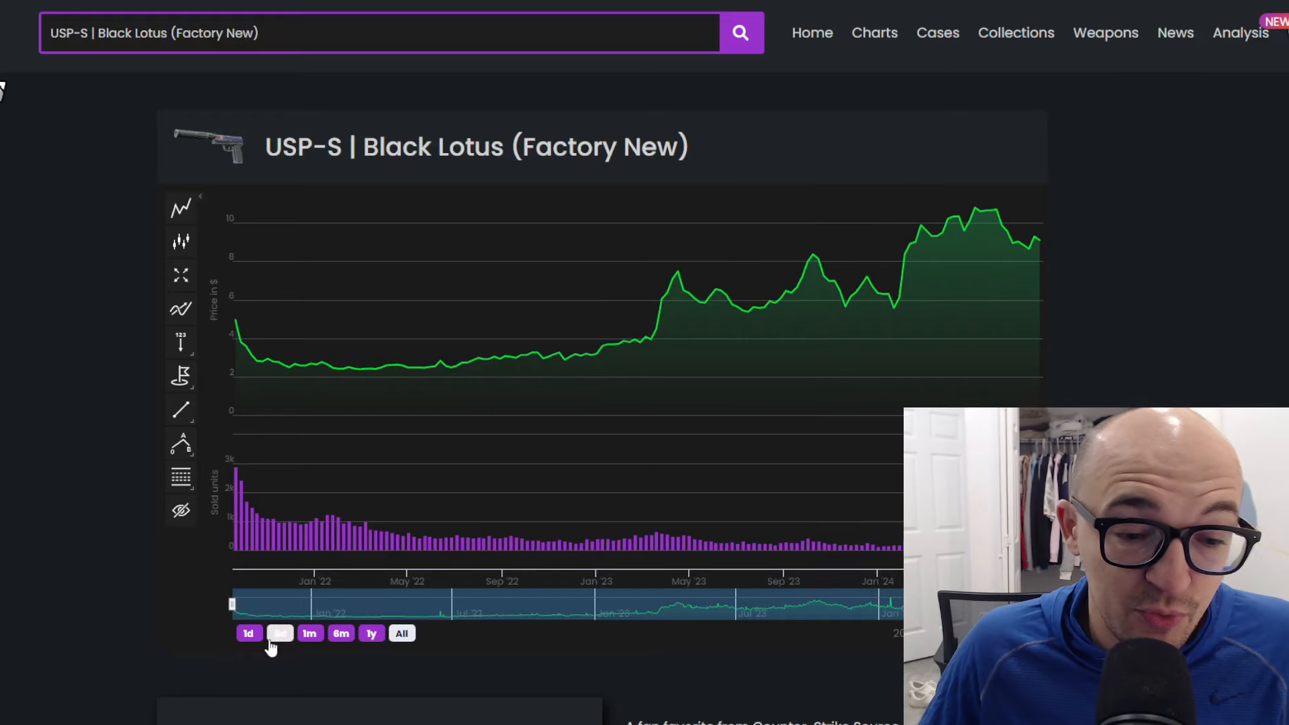
pyautogui.click(286, 633)
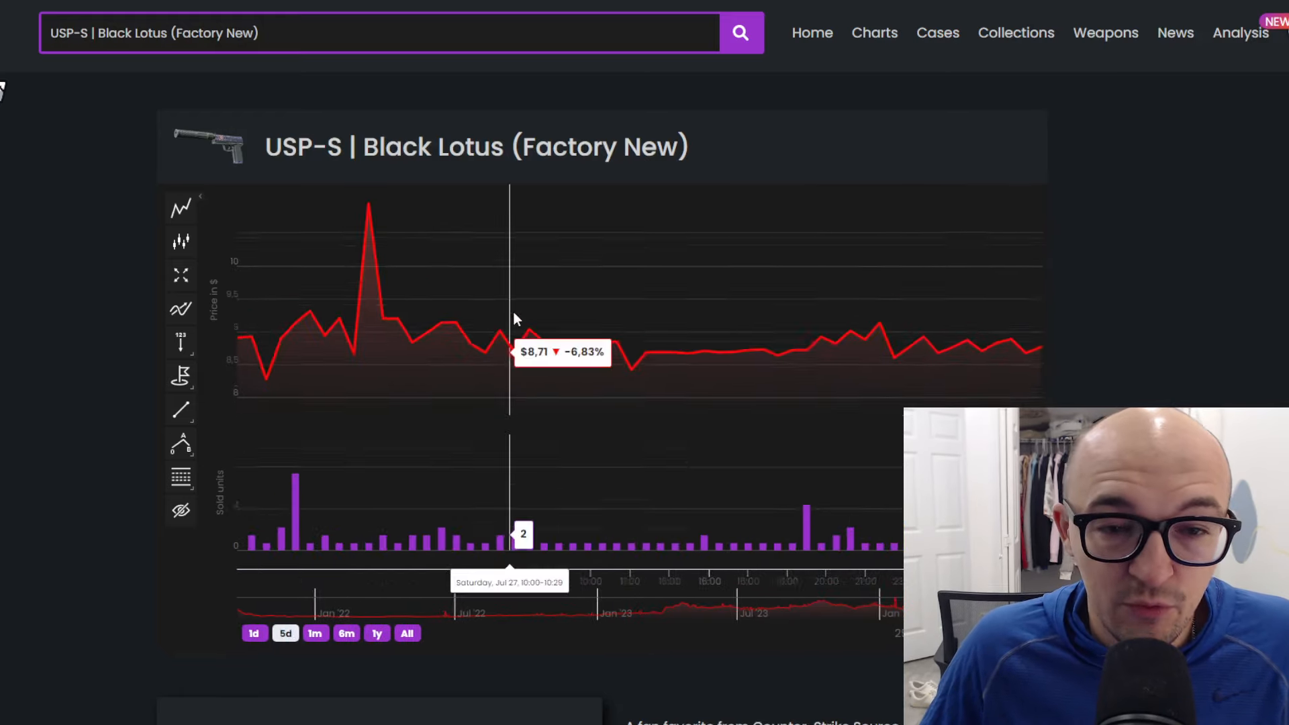
pyautogui.moveTo(1036, 354)
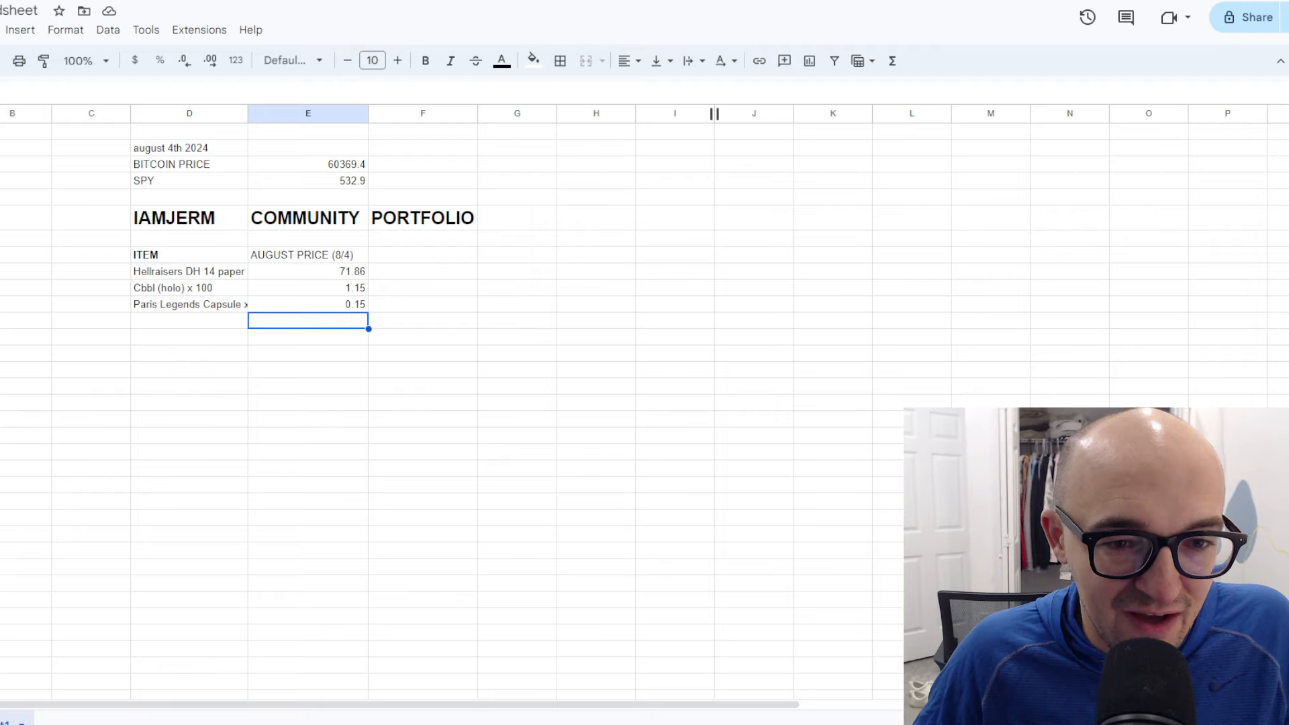
# - Enter USP black lotus FN x 10 below the Paris row and begin its price with 8
pyautogui.write('USP')
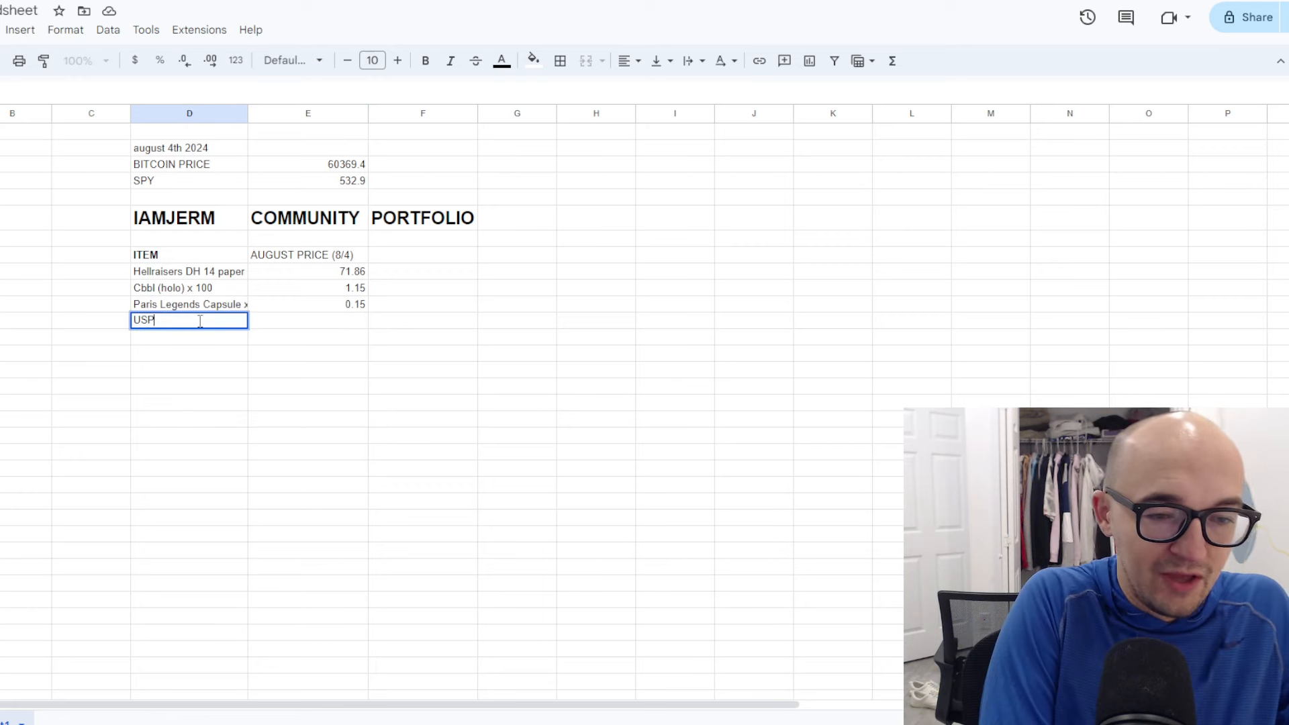
pyautogui.write('black lotus FN x 10')
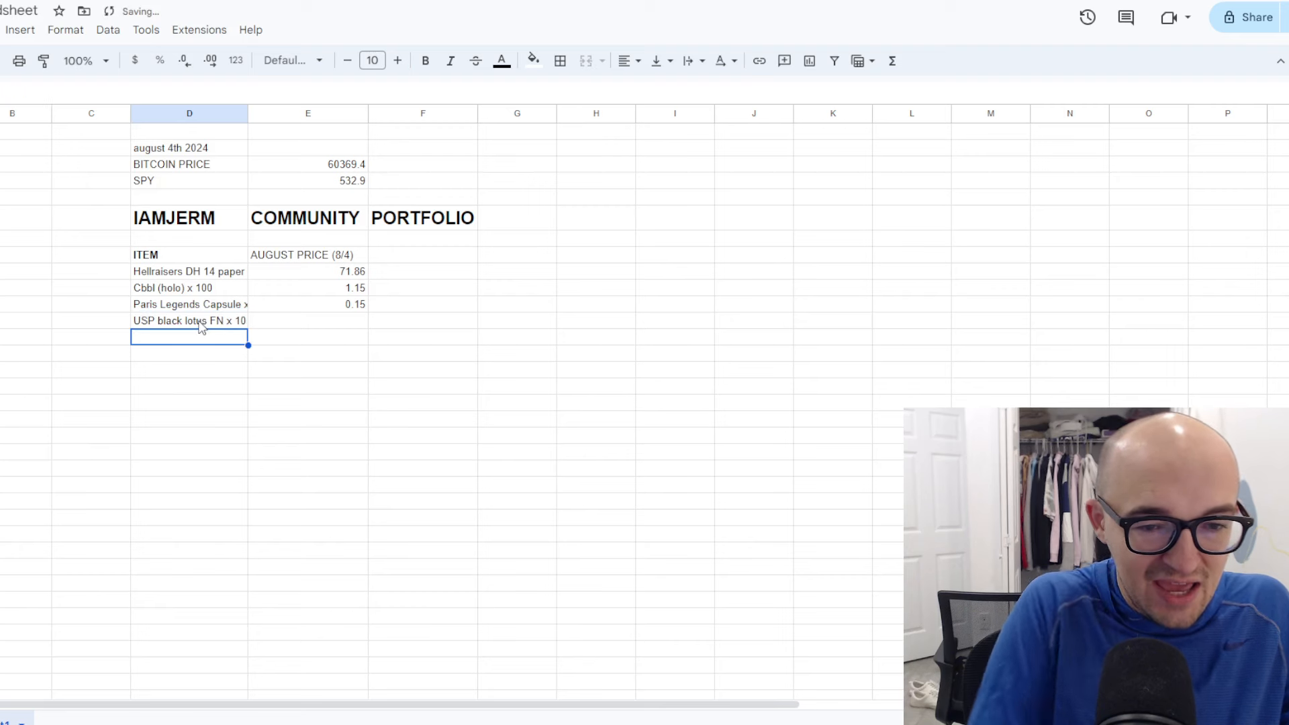
pyautogui.write('8')
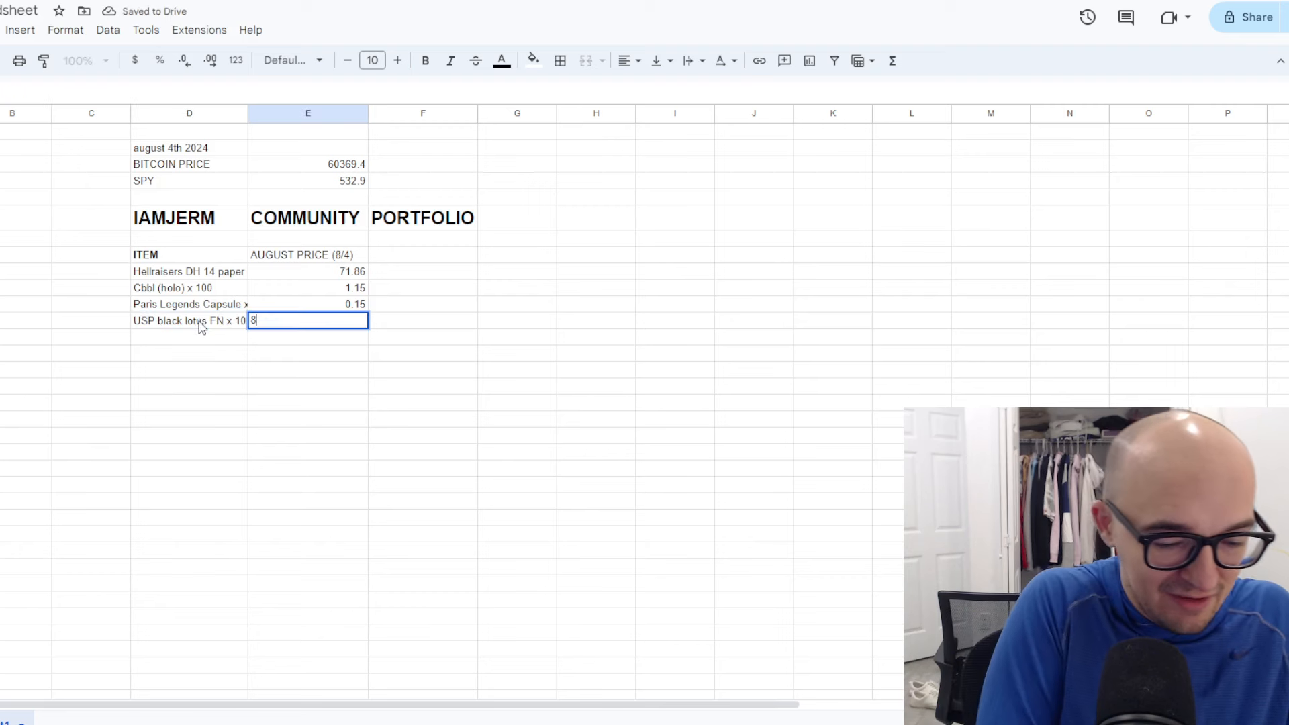